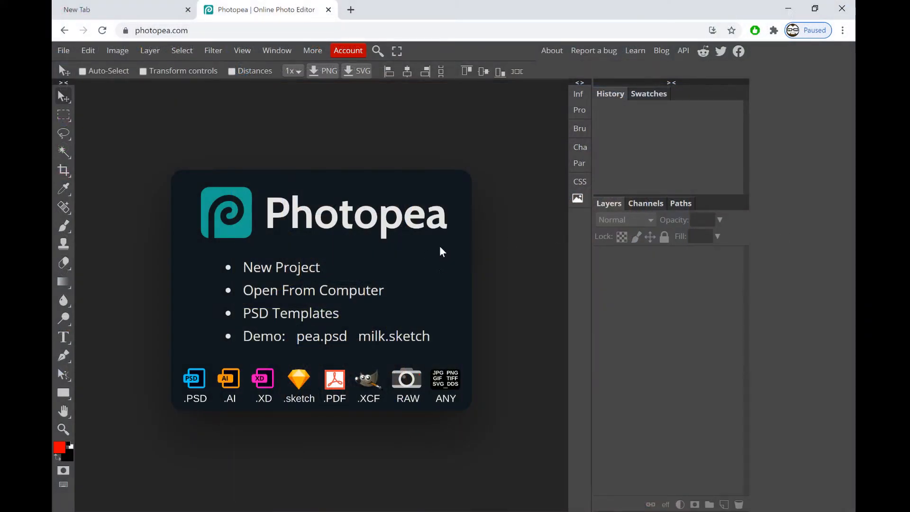
Open the black-and-white bald bearded man photo from the computer
{"action": "left_click", "coordinate": [312, 290]}
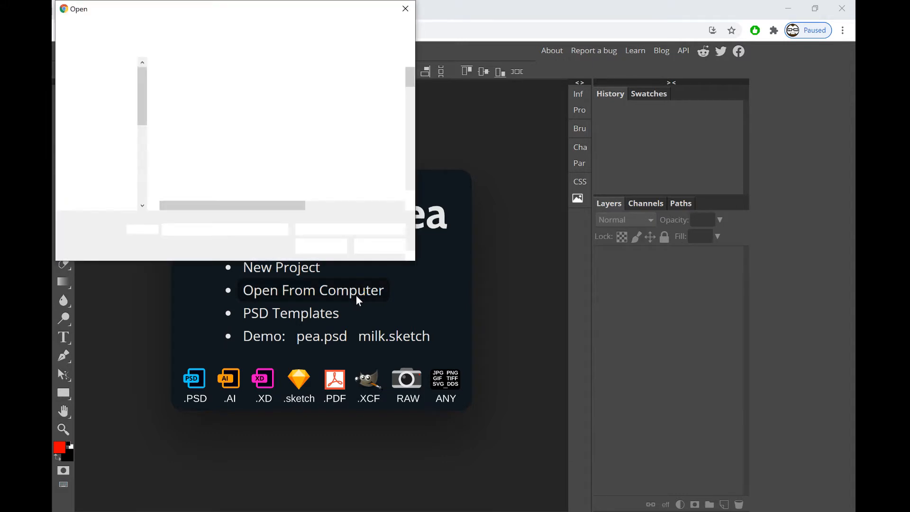
{"action": "left_click", "coordinate": [103, 125]}
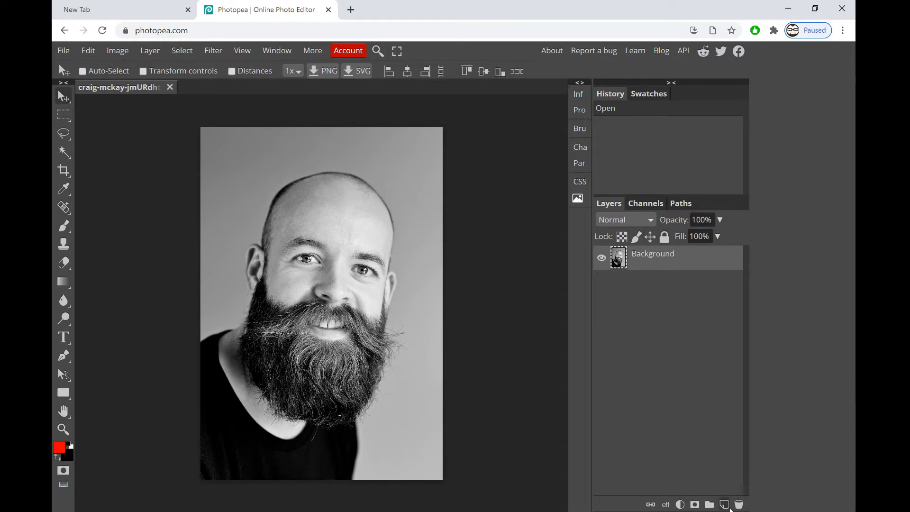
Add blank layers, set a white rectangle fill for the base, and select the photo layer
{"action": "left_click", "coordinate": [724, 504]}
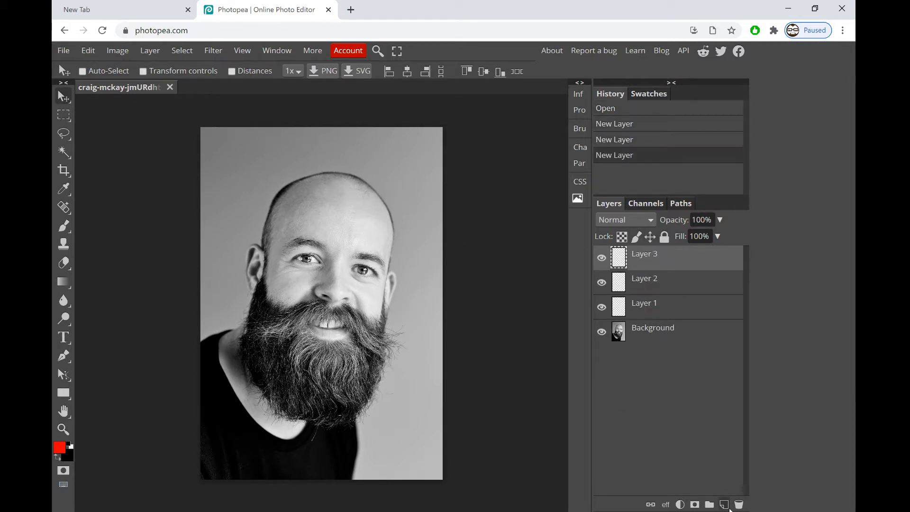
{"action": "left_click", "coordinate": [724, 504]}
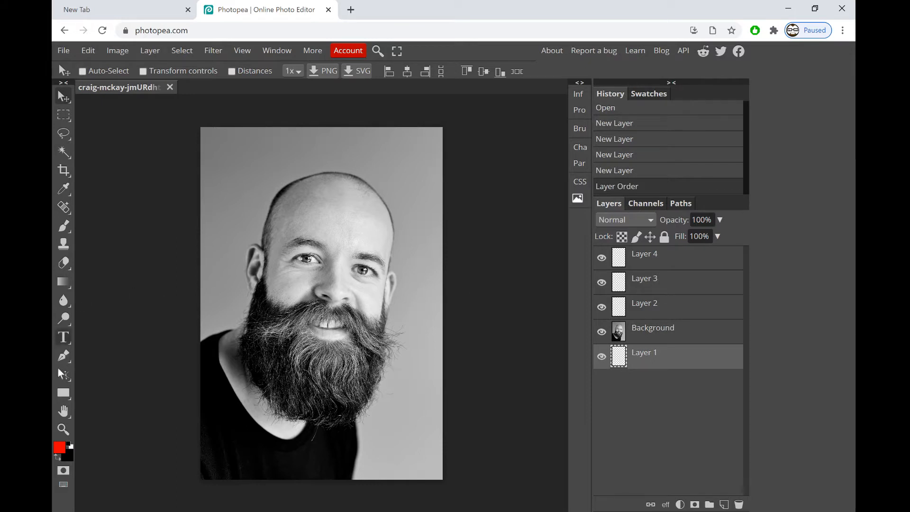
{"action": "left_click", "coordinate": [63, 393]}
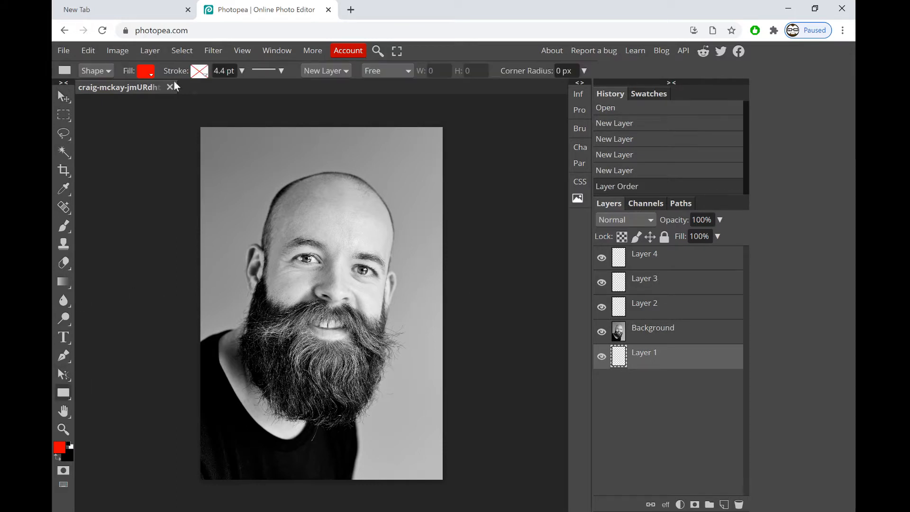
{"action": "left_click", "coordinate": [144, 70]}
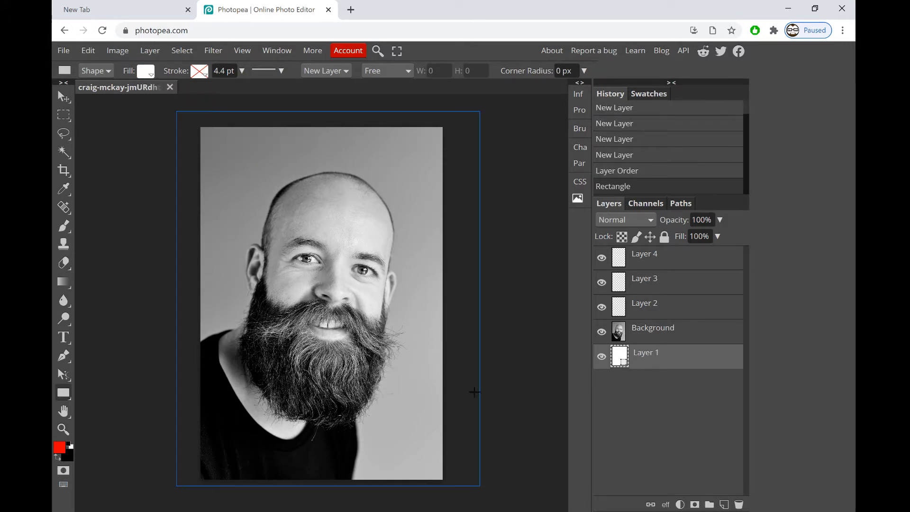
{"action": "left_click", "coordinate": [652, 328]}
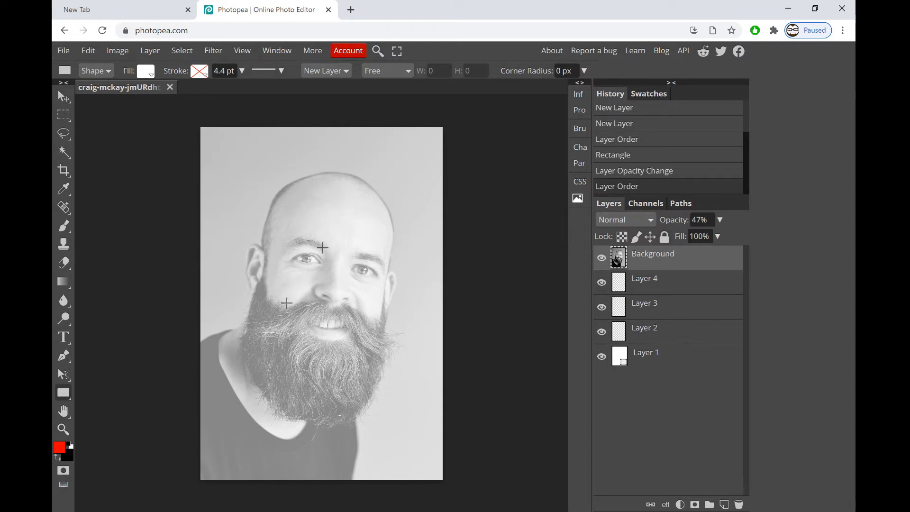
{"action": "mouse_move", "coordinate": [508, 491]}
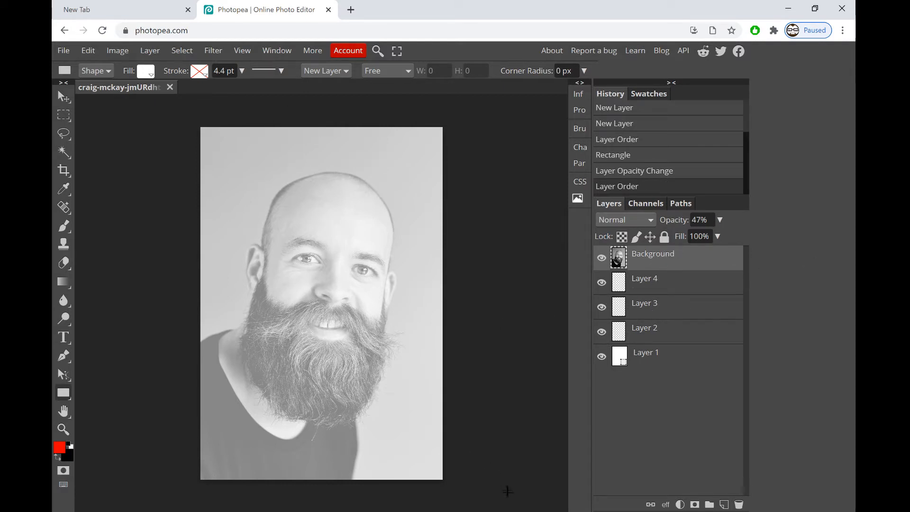
{"action": "mouse_move", "coordinate": [567, 372]}
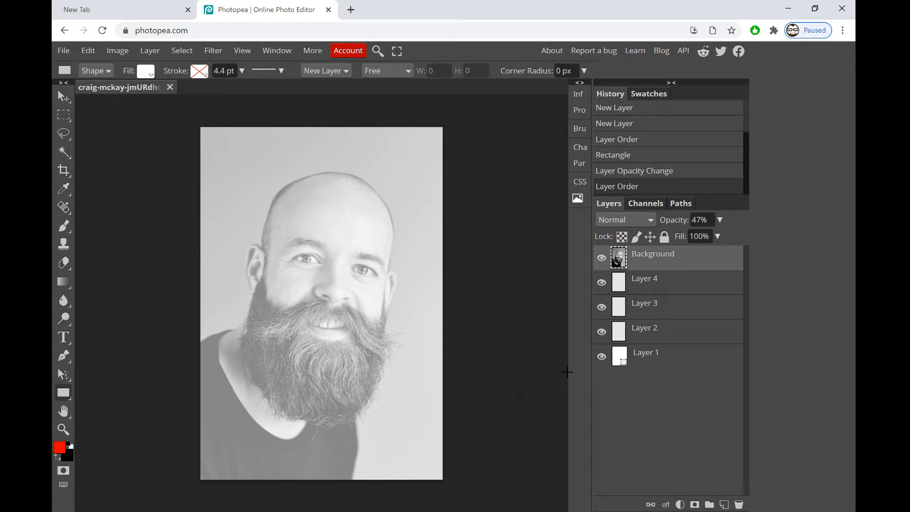
Search Google Images for 'julian opie', enlarge the portrait-heads grid, then return to Photopea
{"action": "left_click", "coordinate": [87, 9]}
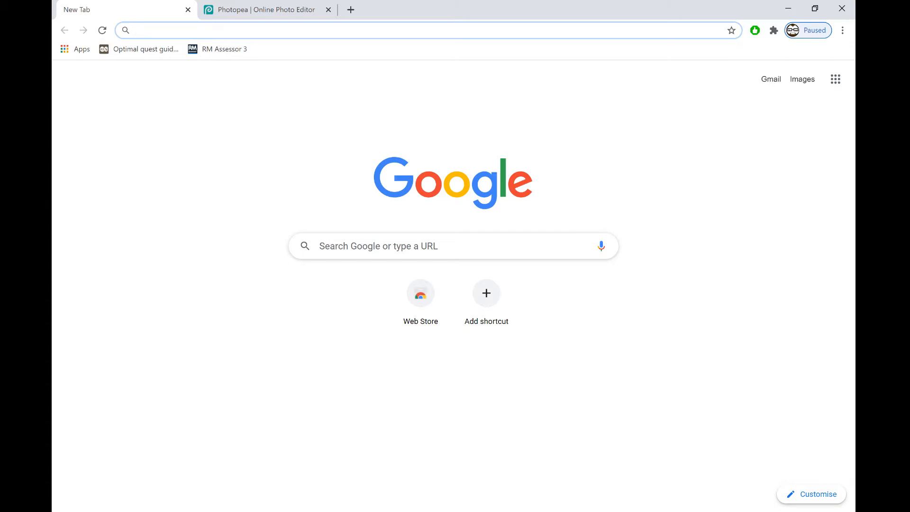
{"action": "type", "text": "julian"}
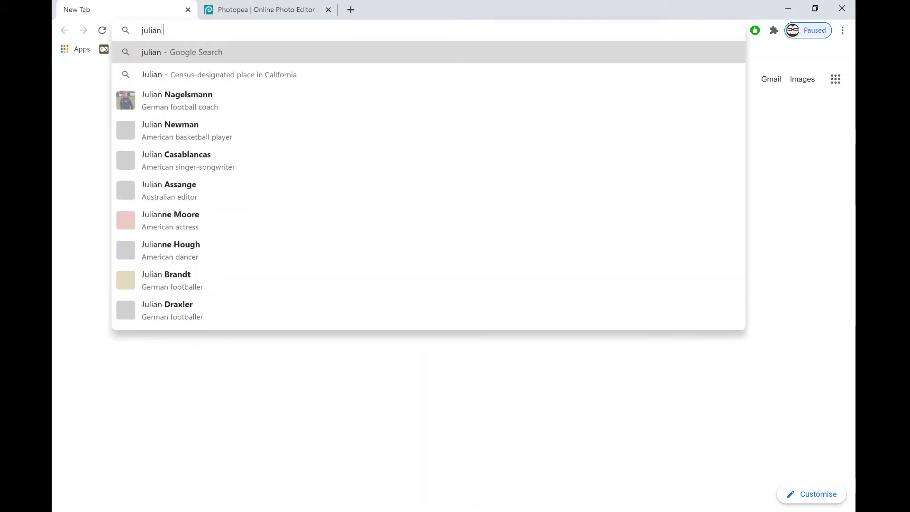
{"action": "key", "text": "Return"}
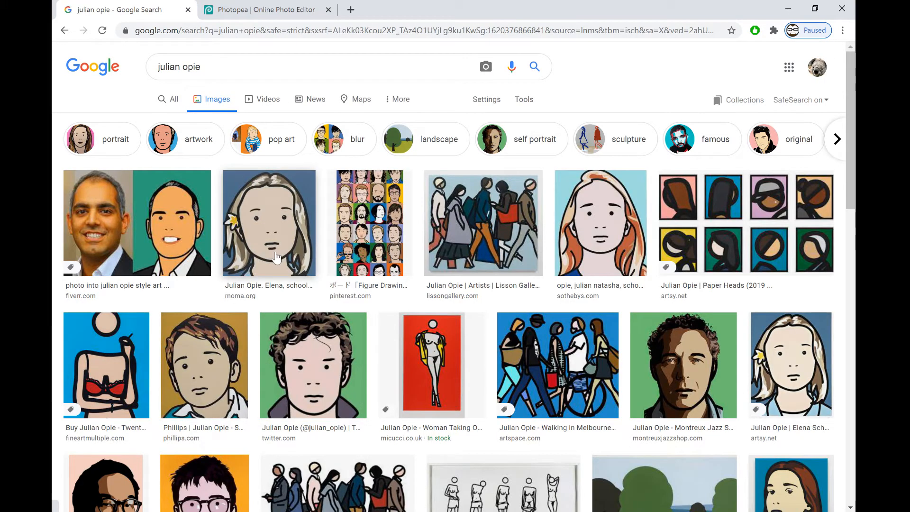
{"action": "mouse_move", "coordinate": [505, 161]}
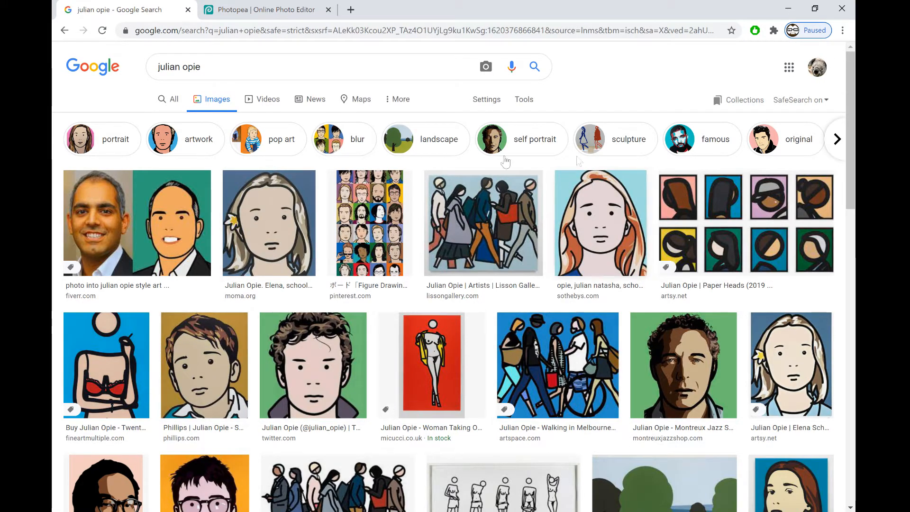
{"action": "left_click", "coordinate": [370, 223]}
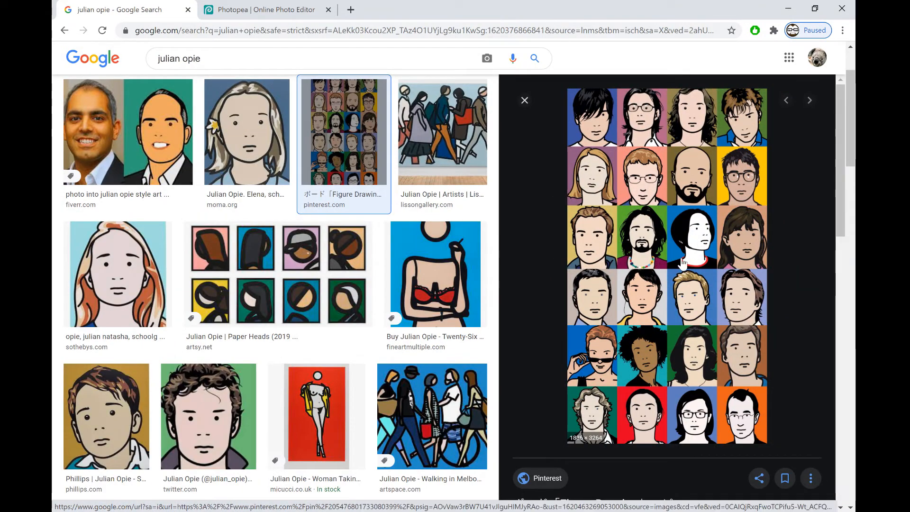
{"action": "mouse_move", "coordinate": [542, 426]}
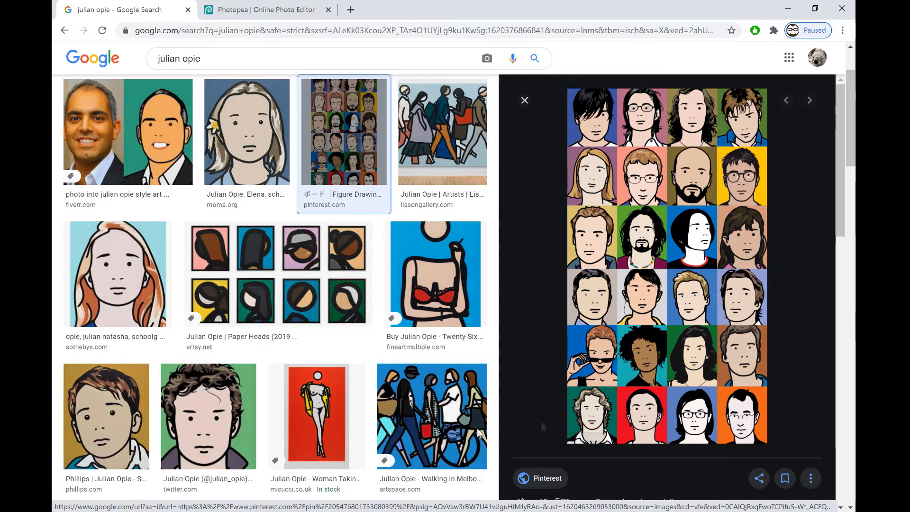
{"action": "mouse_move", "coordinate": [605, 352]}
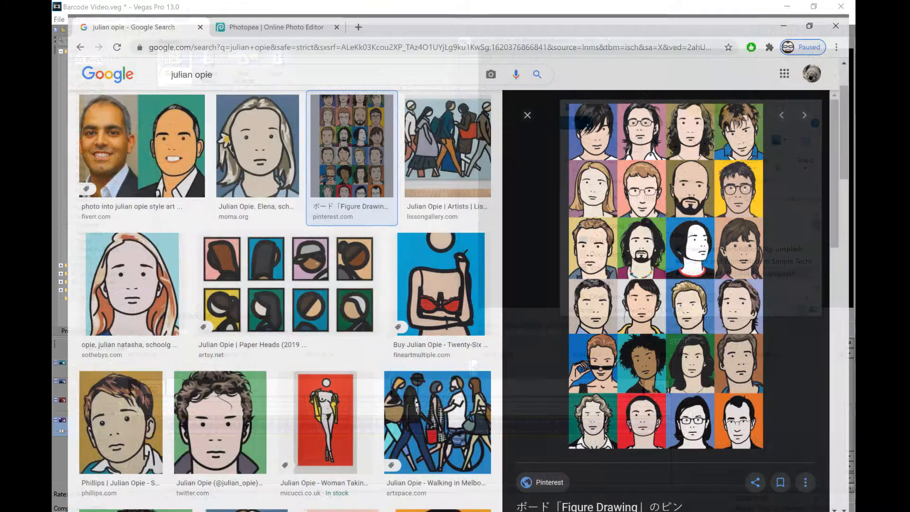
{"action": "left_click", "coordinate": [267, 26]}
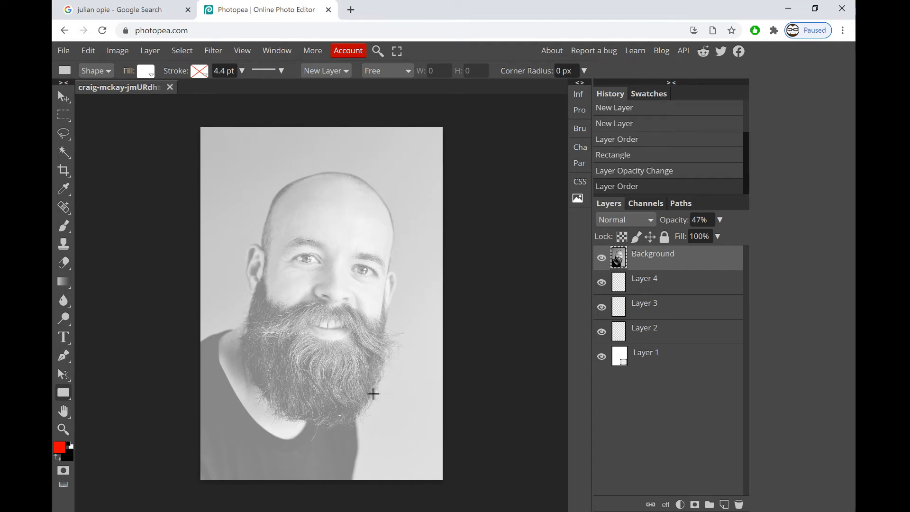
{"action": "mouse_move", "coordinate": [302, 343]}
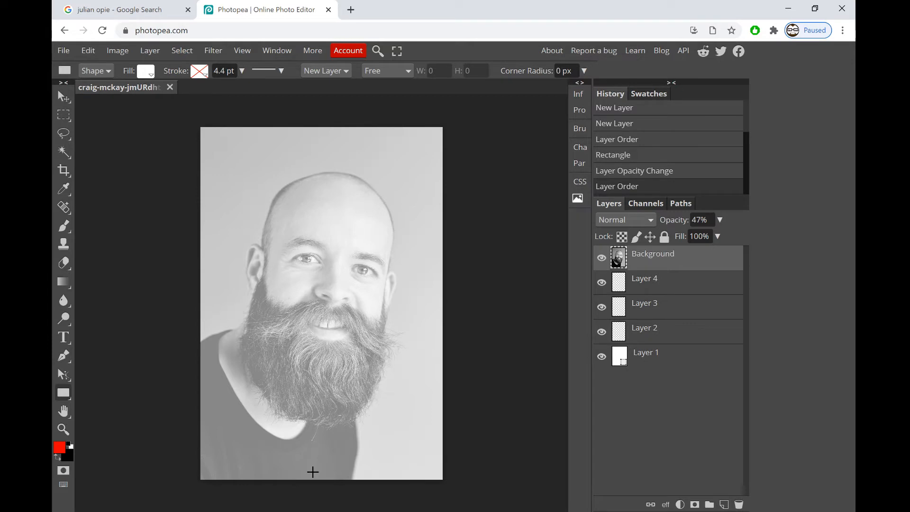
{"action": "mouse_move", "coordinate": [93, 354]}
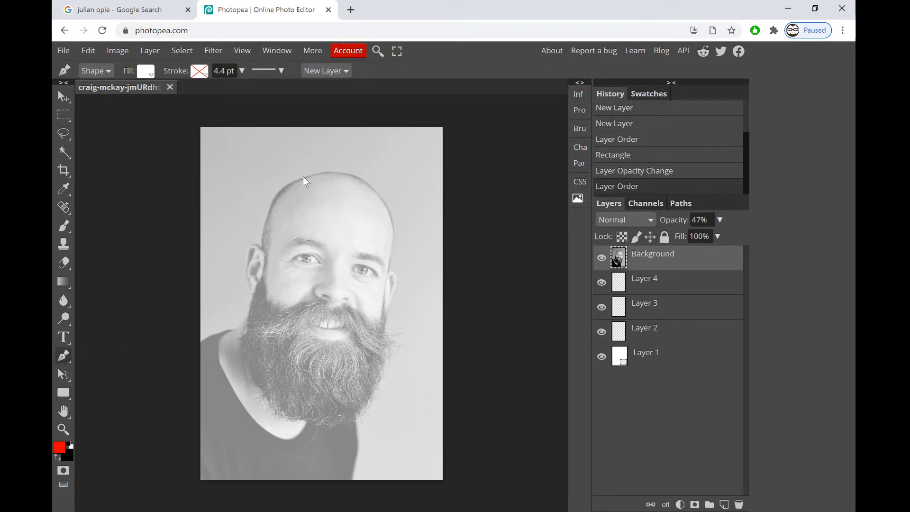
{"action": "mouse_move", "coordinate": [150, 171]}
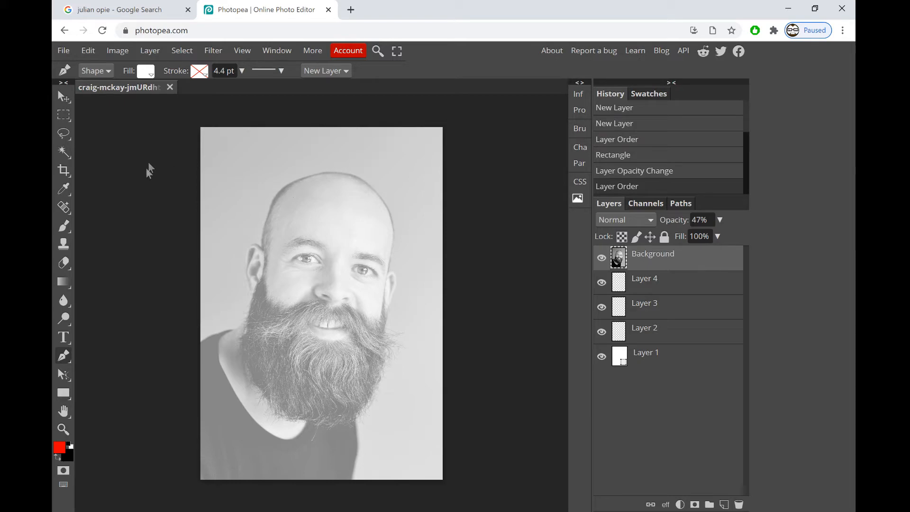
Zoom in on the man's face, then zoom out one step to frame the head
{"action": "left_click", "coordinate": [63, 430]}
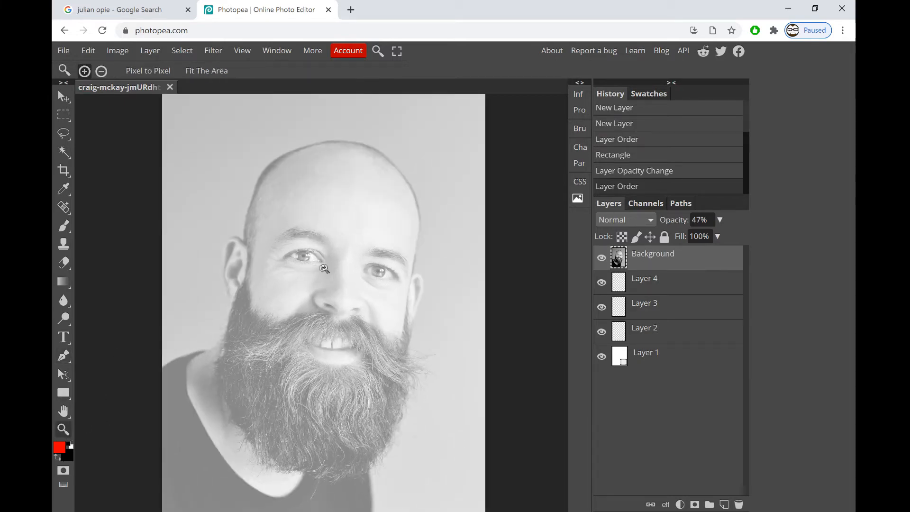
{"action": "right_click", "coordinate": [323, 268]}
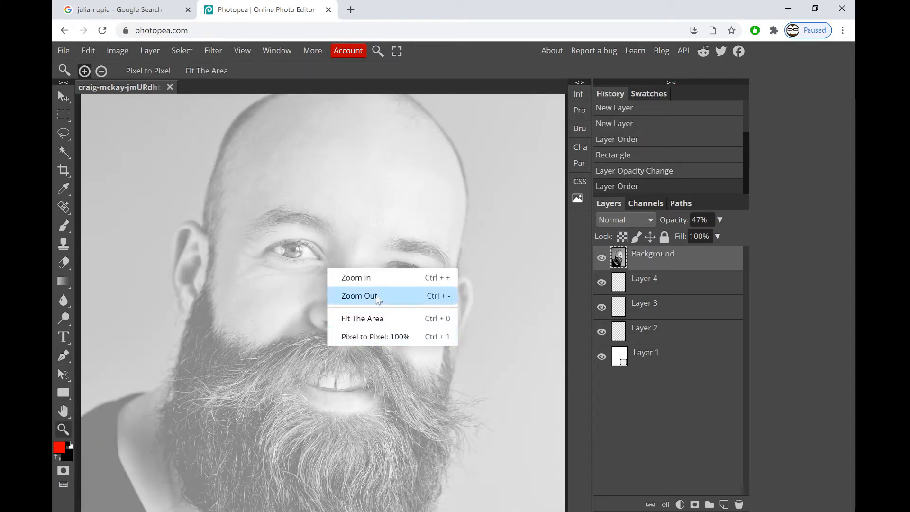
{"action": "left_click", "coordinate": [359, 295]}
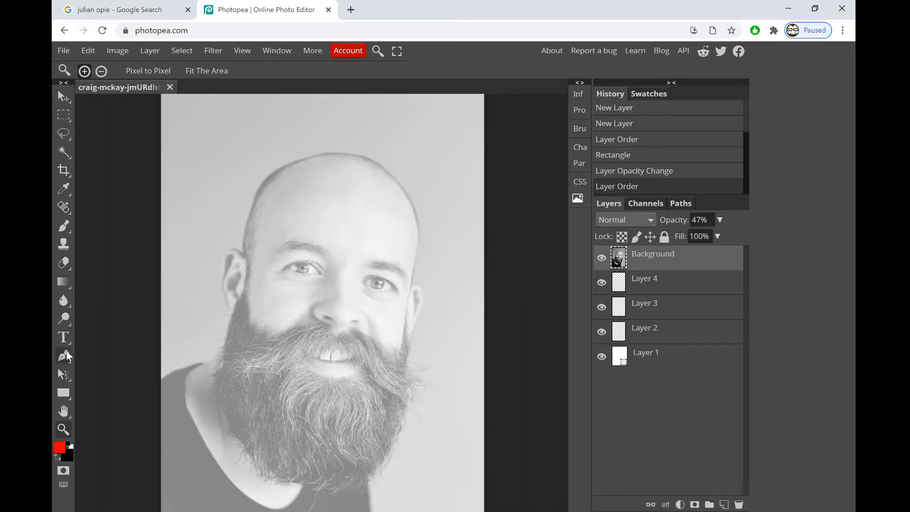
{"action": "left_click", "coordinate": [63, 356]}
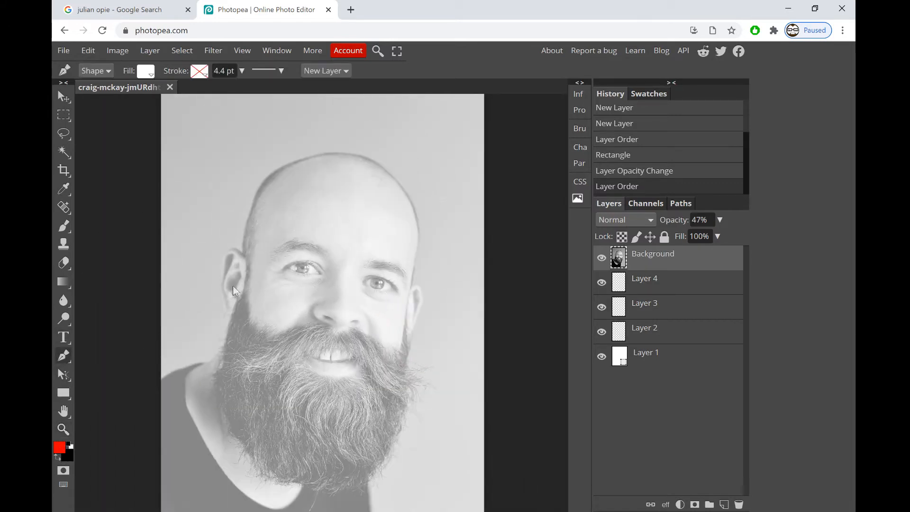
Place the first pen anchor points along the head's left edge toward the top
{"action": "left_click", "coordinate": [243, 240]}
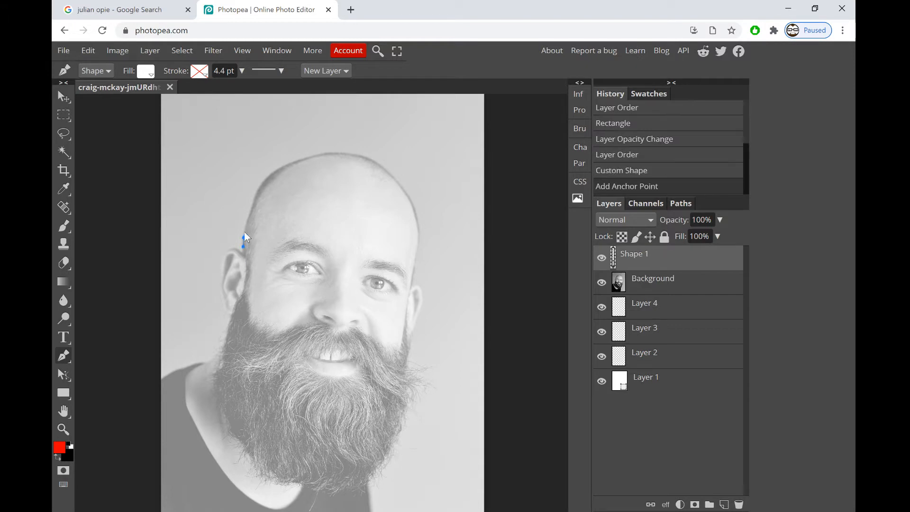
{"action": "left_click", "coordinate": [268, 183]}
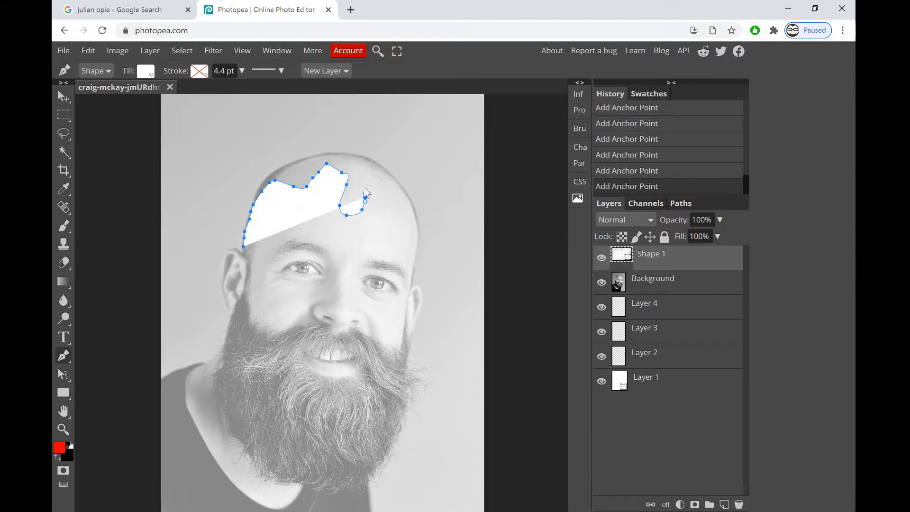
{"action": "left_click", "coordinate": [416, 360]}
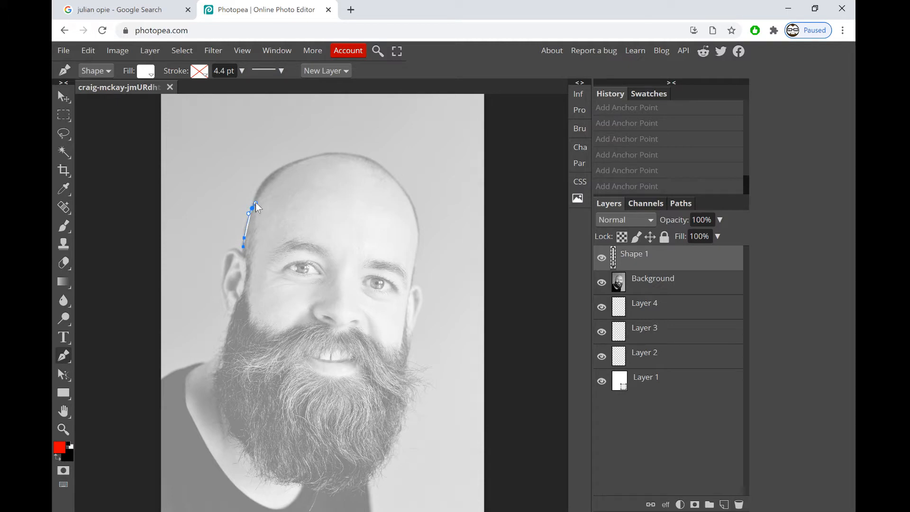
Continue the outline with a curved point over the scalp and down the head's right side
{"action": "left_click", "coordinate": [284, 165]}
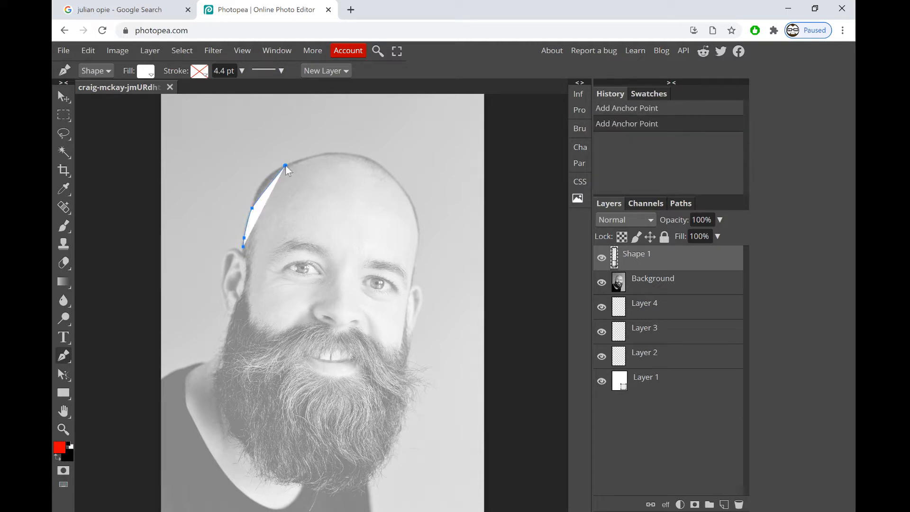
{"action": "left_click_drag", "start_coordinate": [284, 166], "coordinate": [307, 156]}
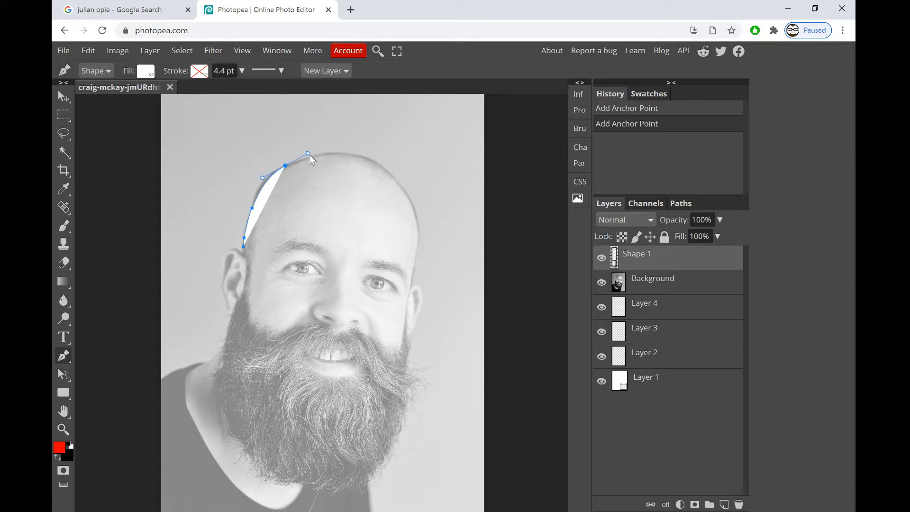
{"action": "left_click", "coordinate": [310, 158]}
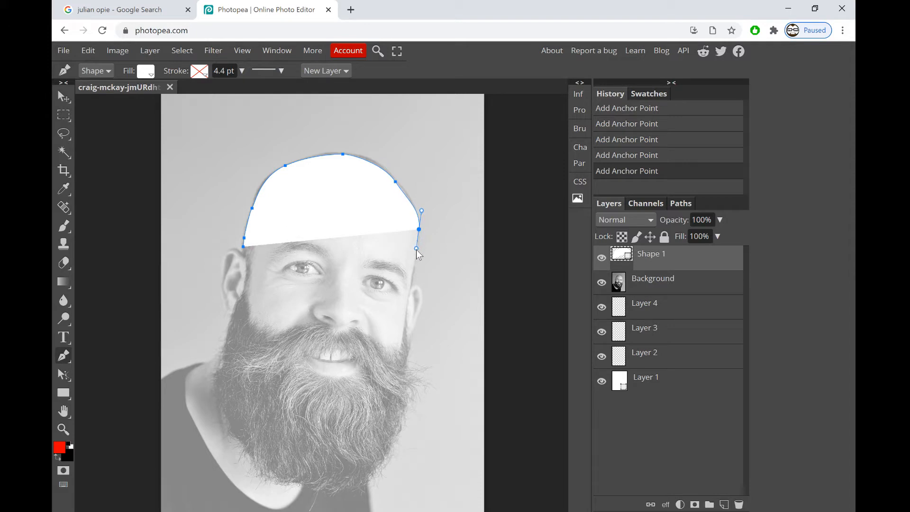
{"action": "left_click", "coordinate": [417, 253]}
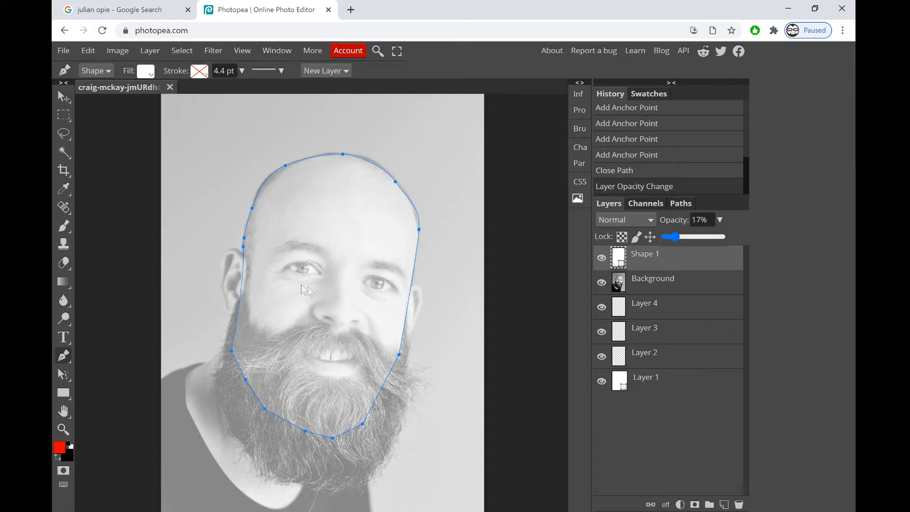
{"action": "mouse_move", "coordinate": [383, 326]}
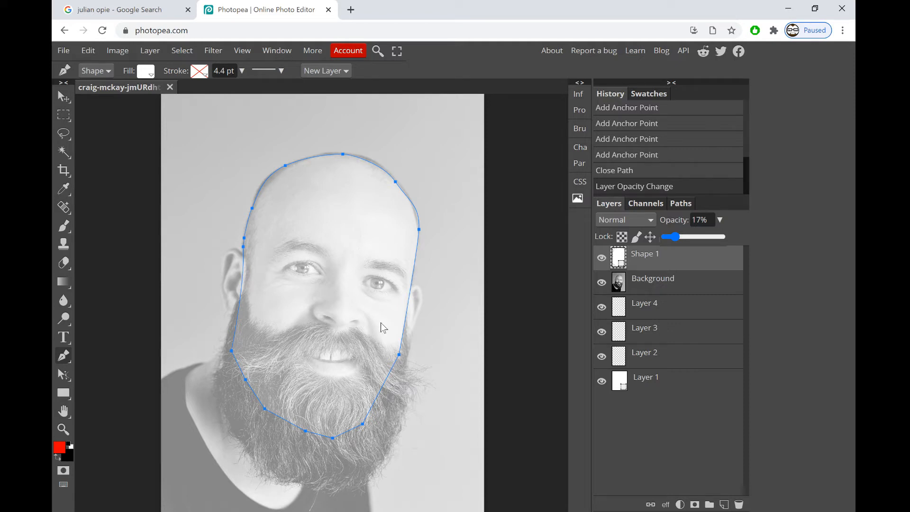
{"action": "mouse_move", "coordinate": [177, 103]}
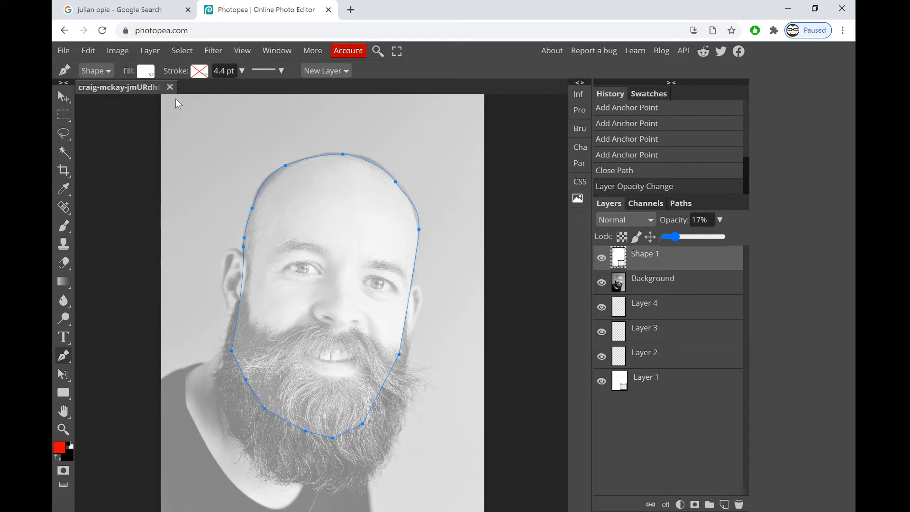
{"action": "mouse_move", "coordinate": [282, 182]}
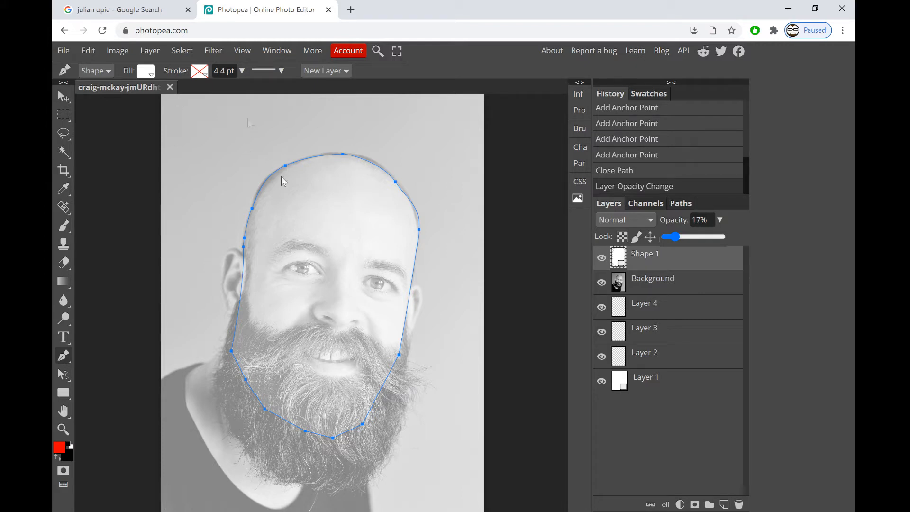
Fill the head shape with pale pink f3e5f0 from the custom colour picker
{"action": "left_click", "coordinate": [144, 70]}
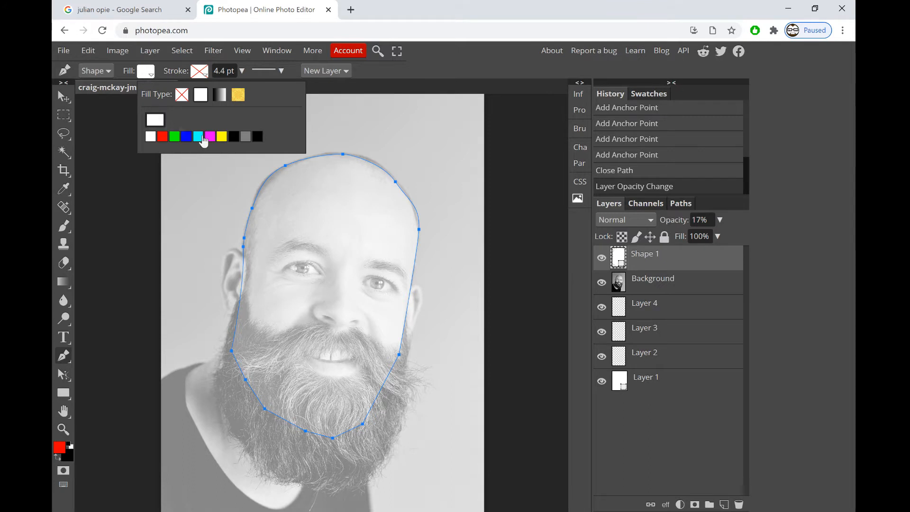
{"action": "left_click", "coordinate": [155, 120]}
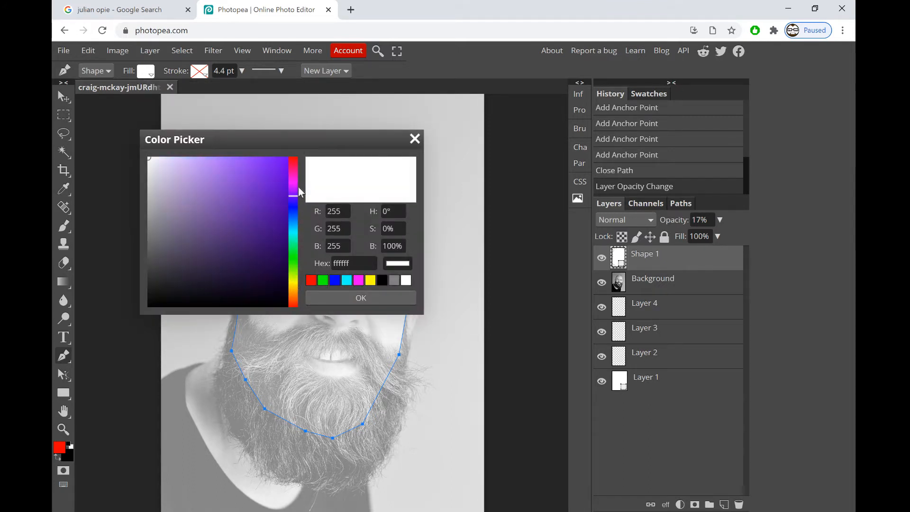
{"action": "left_click", "coordinate": [166, 186]}
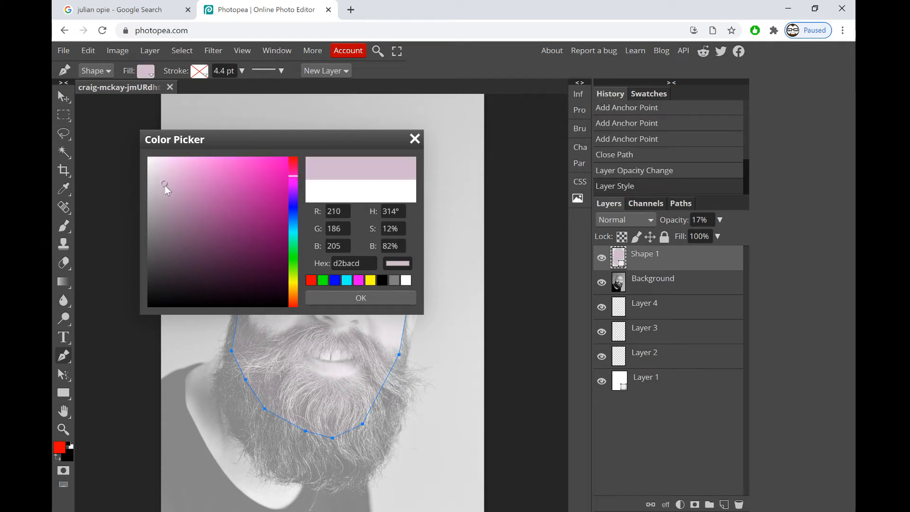
{"action": "left_click", "coordinate": [157, 167]}
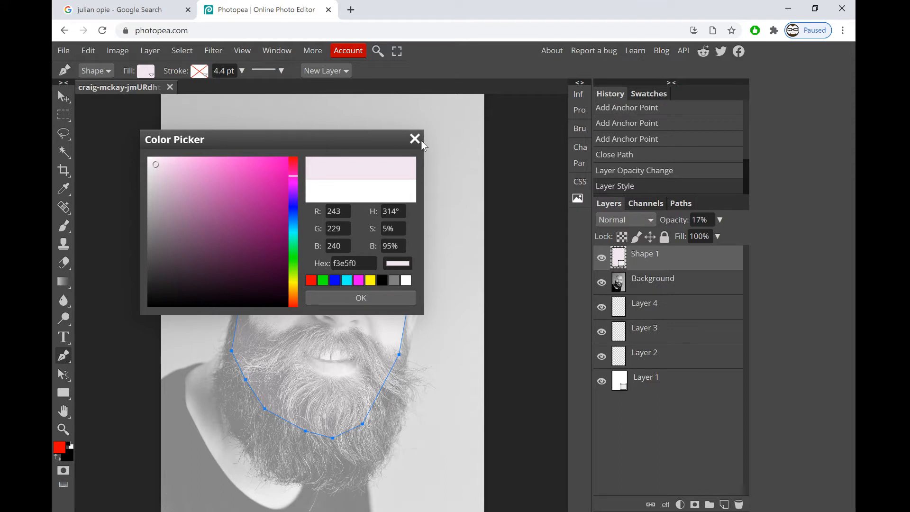
{"action": "left_click", "coordinate": [414, 139]}
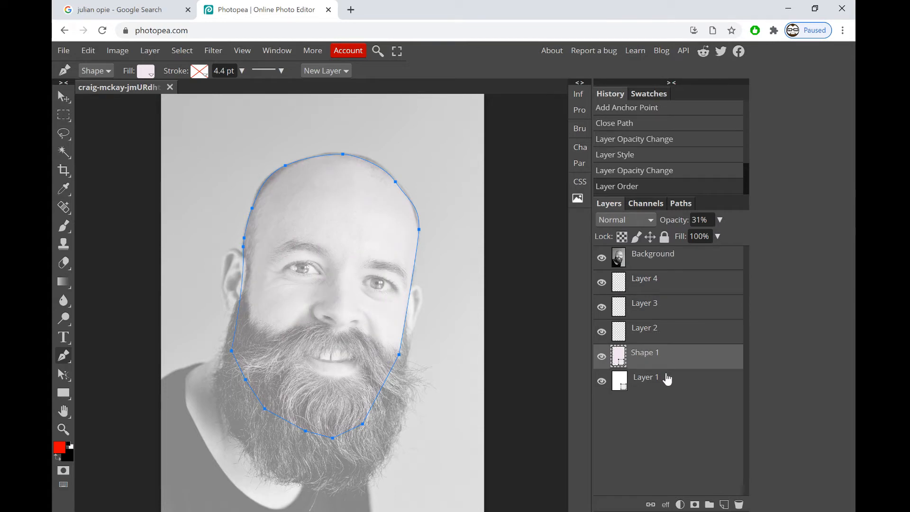
{"action": "mouse_move", "coordinate": [72, 97]}
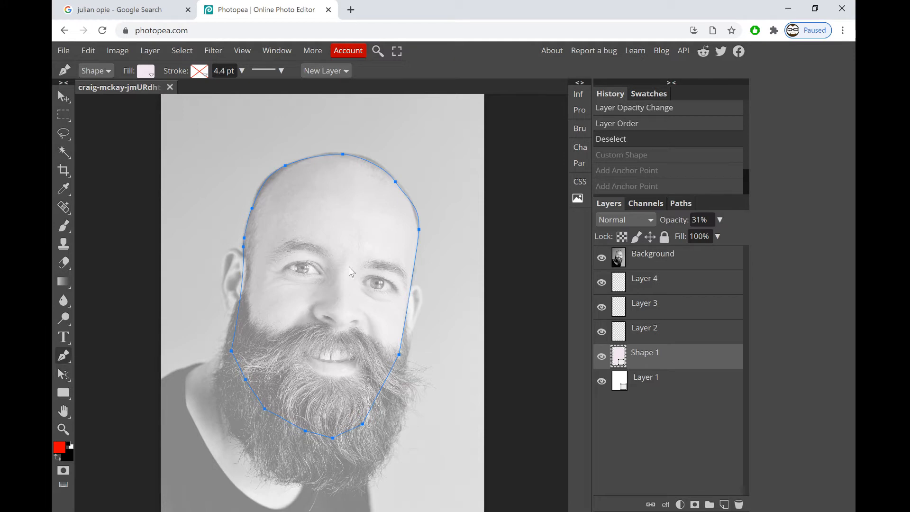
{"action": "mouse_move", "coordinate": [238, 304]}
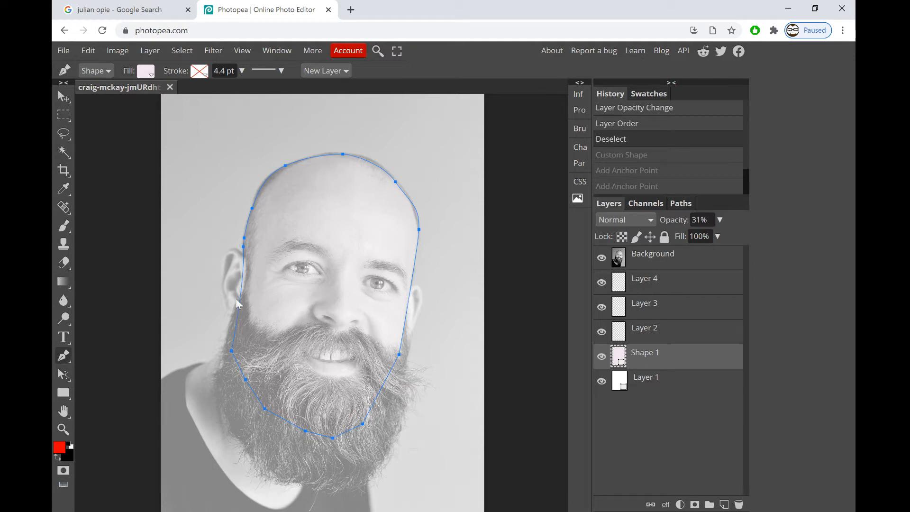
{"action": "mouse_move", "coordinate": [244, 300]}
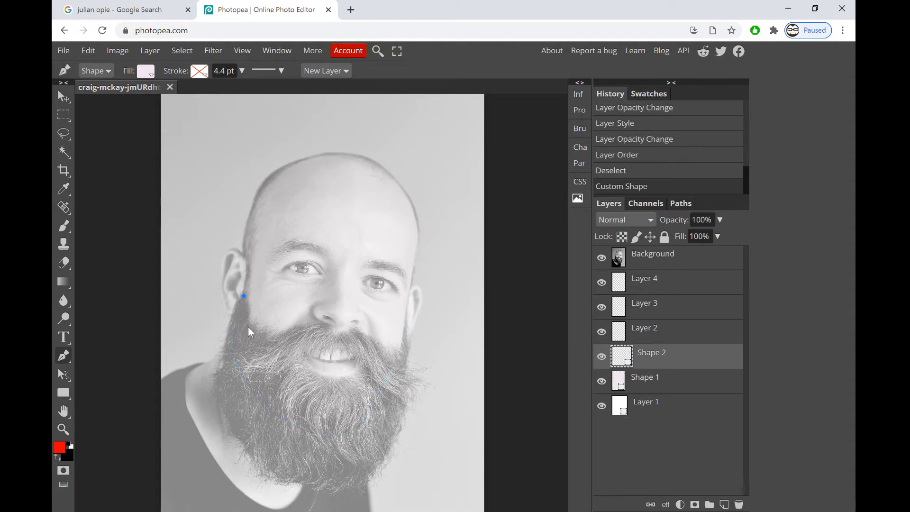
Trace the beard outline from the left cheek across the moustache to its right end
{"action": "left_click", "coordinate": [250, 328]}
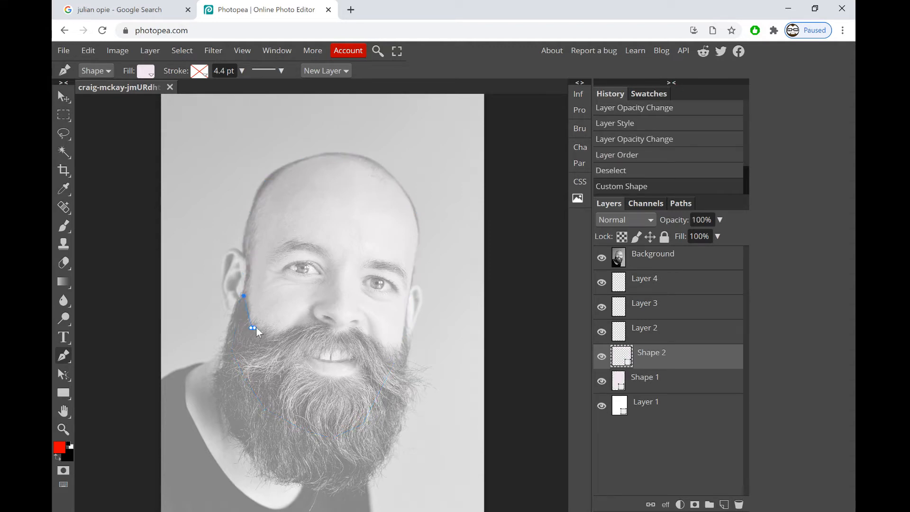
{"action": "left_click", "coordinate": [261, 333]}
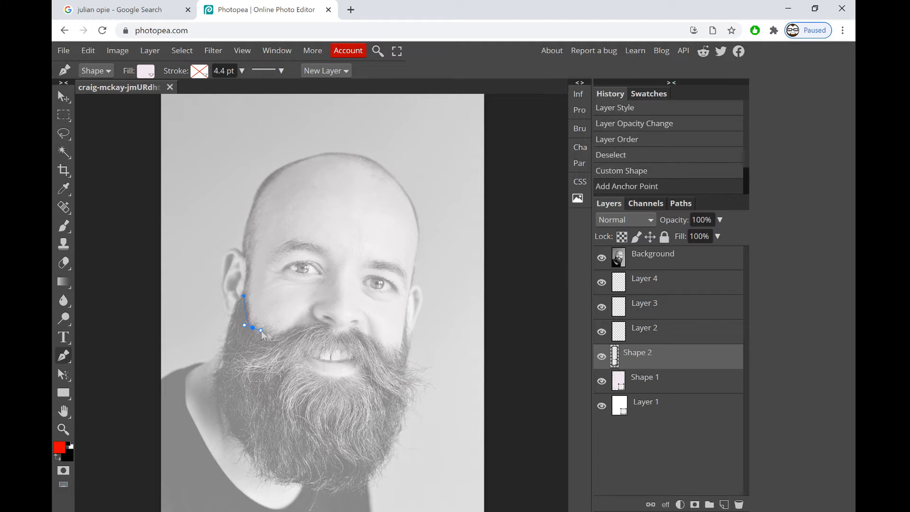
{"action": "left_click", "coordinate": [307, 328]}
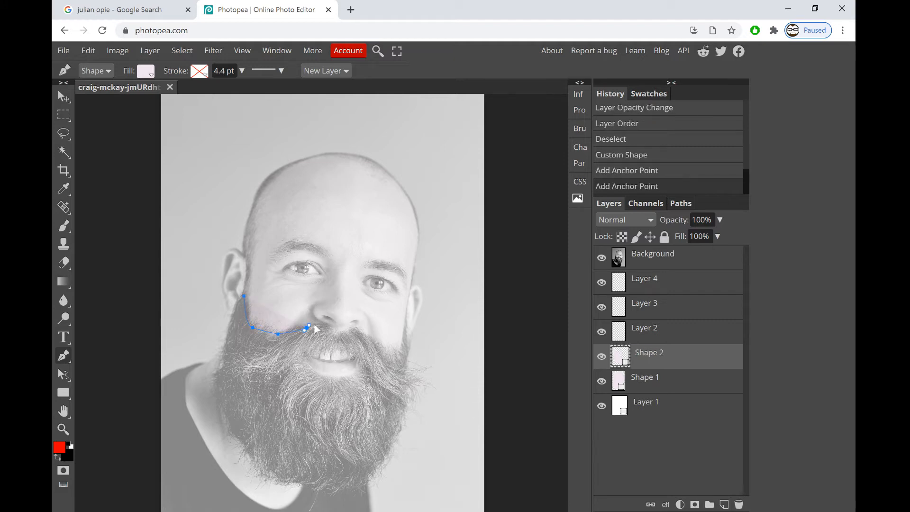
{"action": "left_click", "coordinate": [325, 324]}
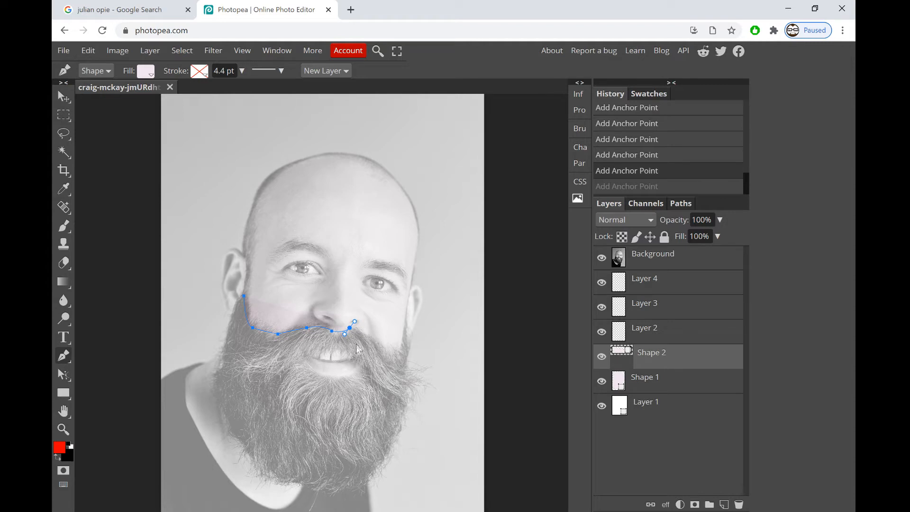
{"action": "mouse_move", "coordinate": [399, 354]}
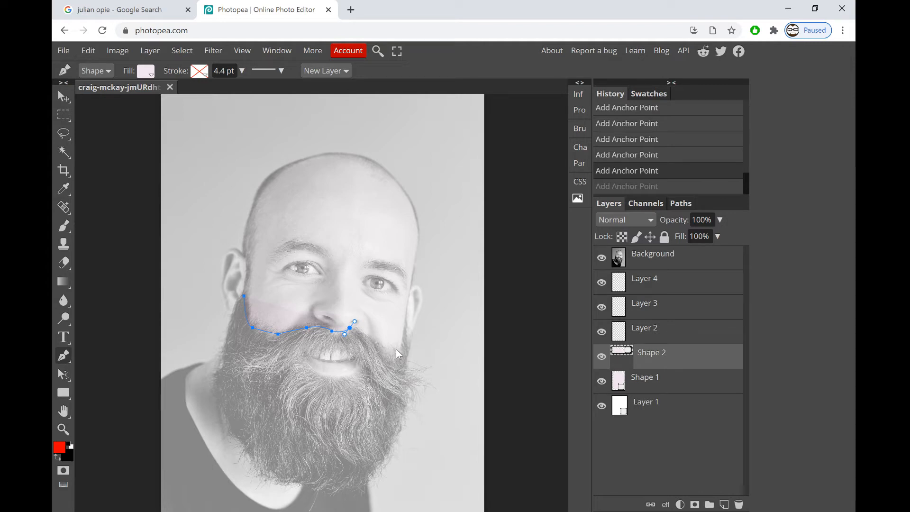
{"action": "left_click", "coordinate": [396, 351]}
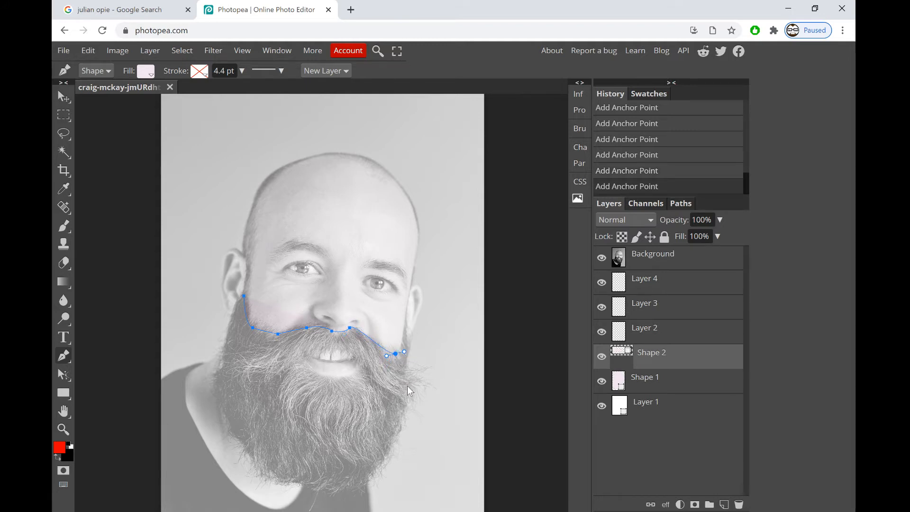
{"action": "mouse_move", "coordinate": [432, 400]}
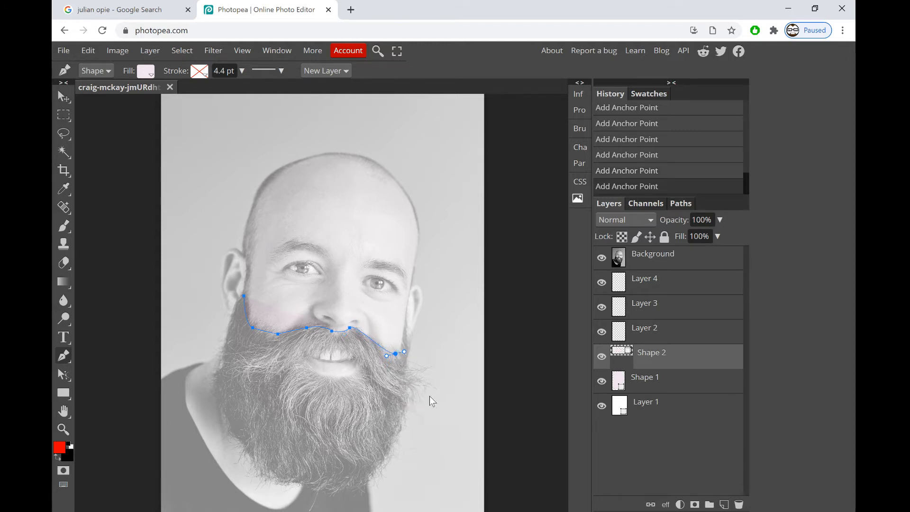
Finish the beard outline down the right side and bottom, close it, and fill black
{"action": "left_click", "coordinate": [405, 404]}
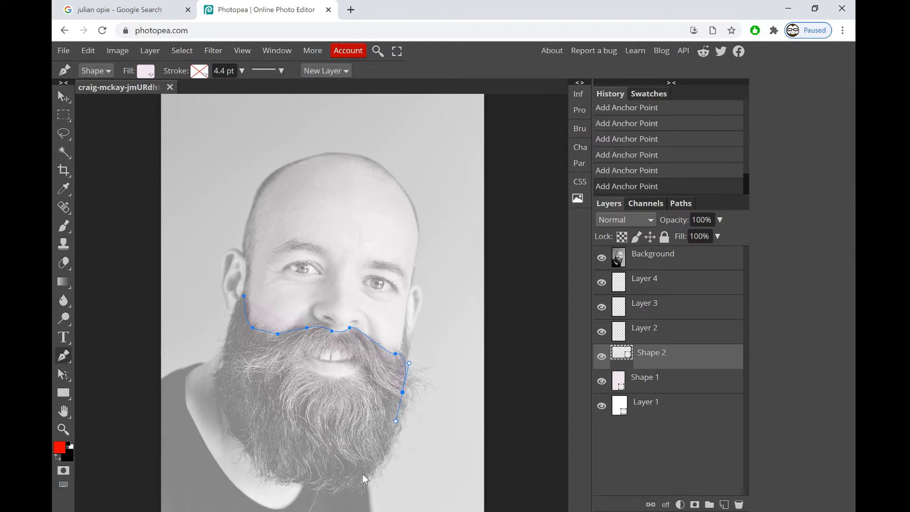
{"action": "left_click", "coordinate": [276, 476]}
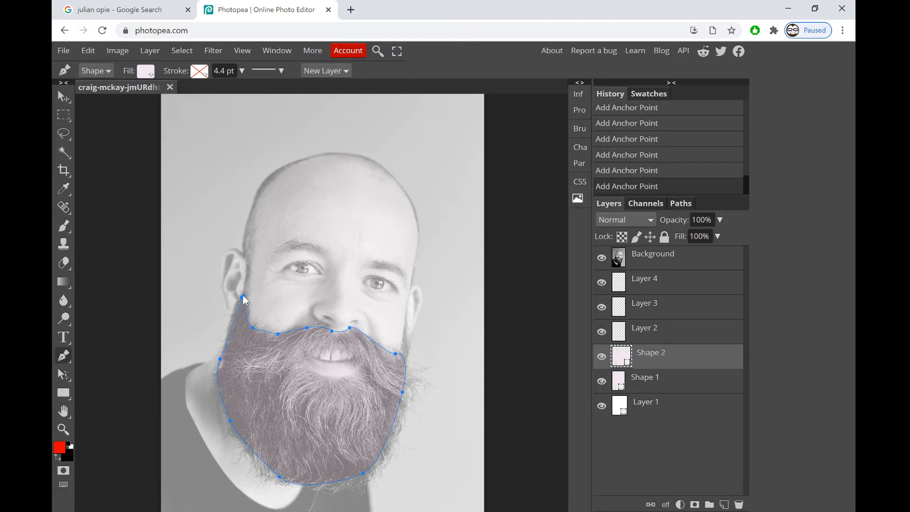
{"action": "left_click_drag", "start_coordinate": [244, 299], "coordinate": [246, 293]}
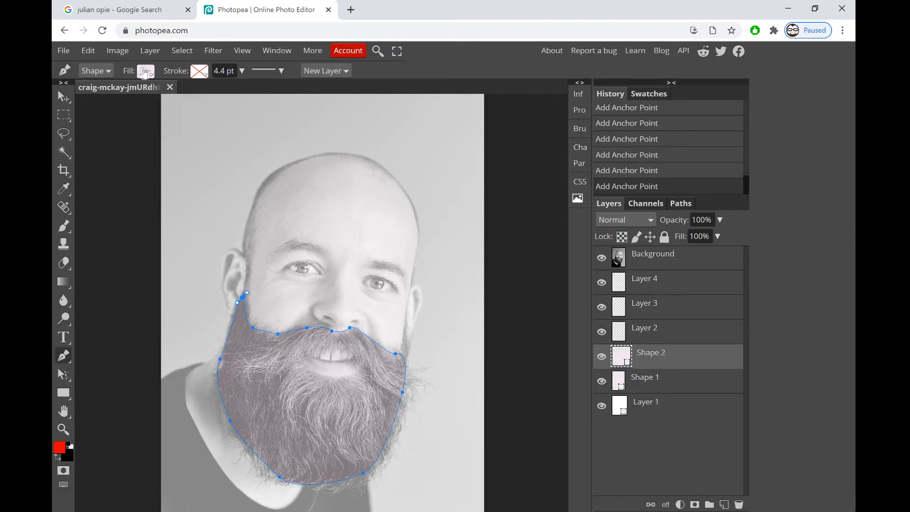
{"action": "left_click", "coordinate": [145, 71]}
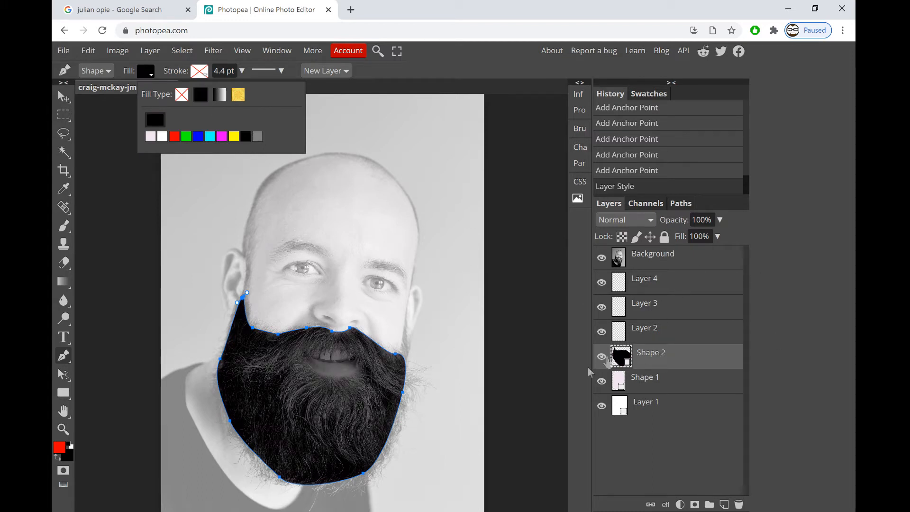
{"action": "left_click", "coordinate": [667, 328]}
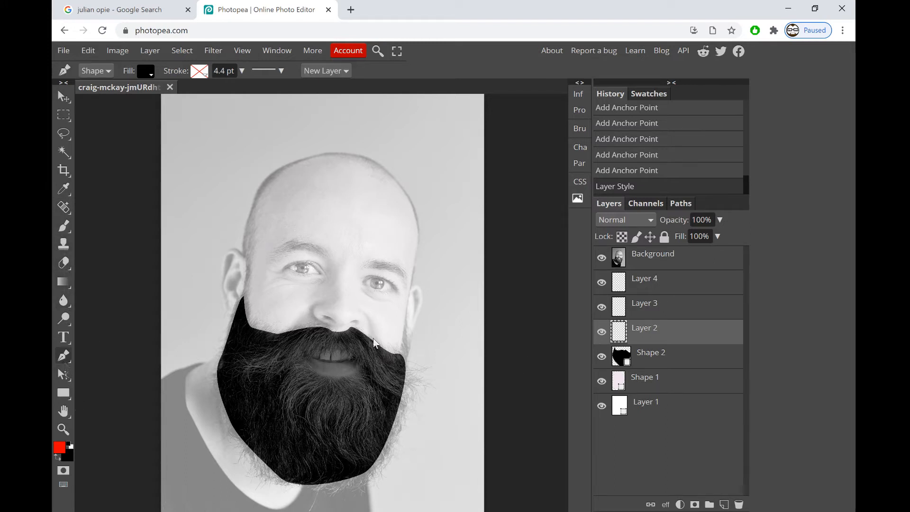
{"action": "mouse_move", "coordinate": [305, 365]}
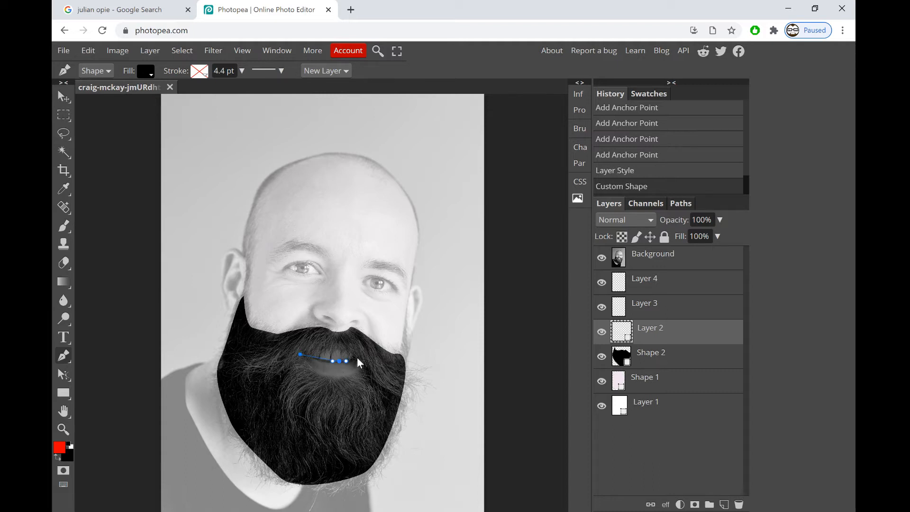
Place curved pen points across the mouth, then switch back to the Opie reference tab
{"action": "left_click", "coordinate": [357, 359]}
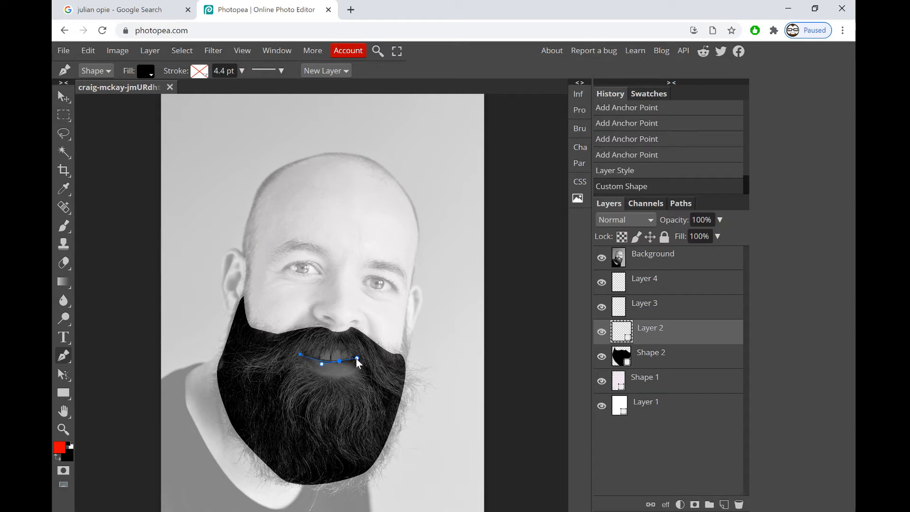
{"action": "left_click", "coordinate": [357, 359]}
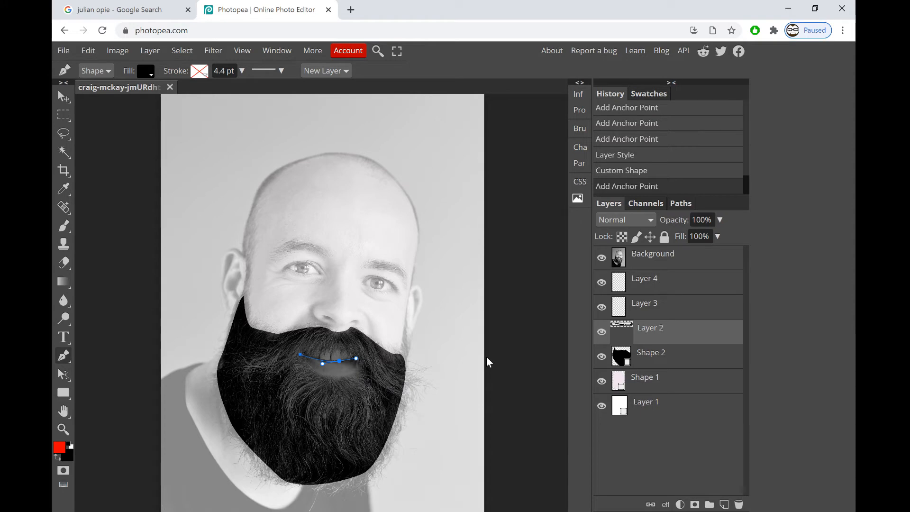
{"action": "left_click", "coordinate": [116, 10]}
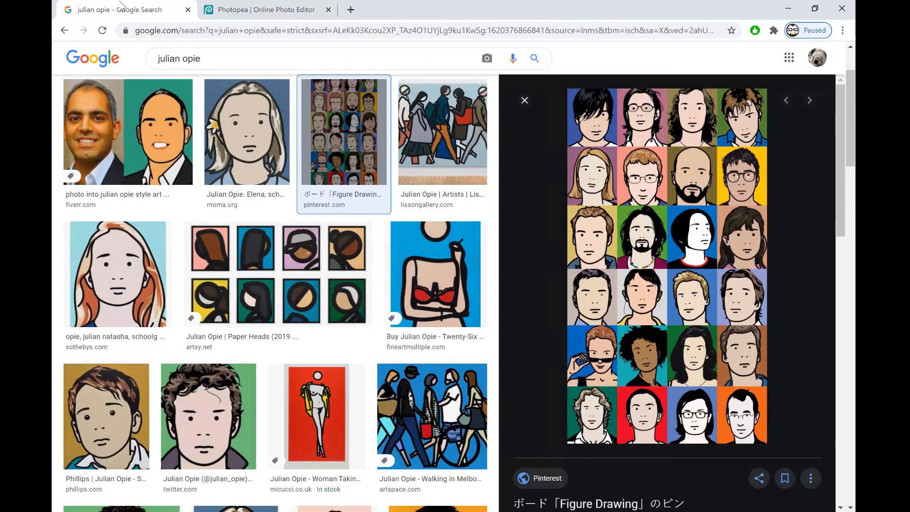
{"action": "mouse_move", "coordinate": [685, 249]}
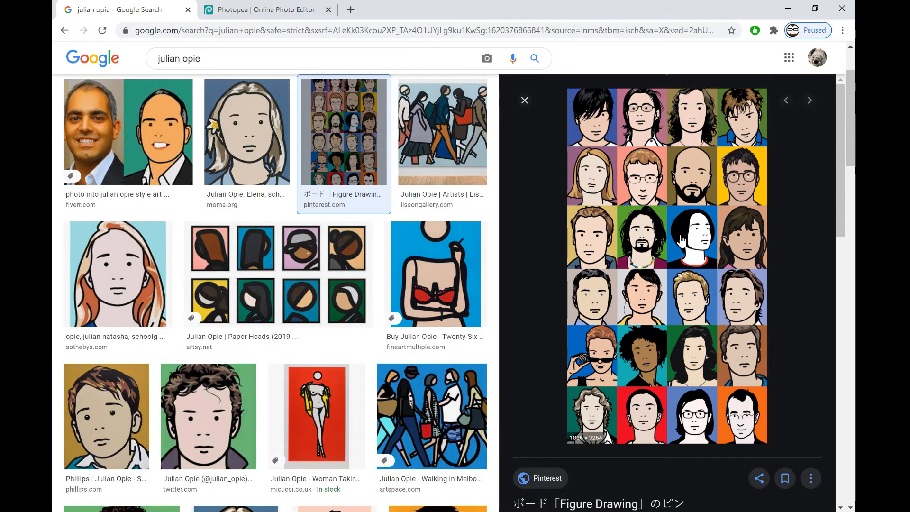
{"action": "mouse_move", "coordinate": [176, 236]}
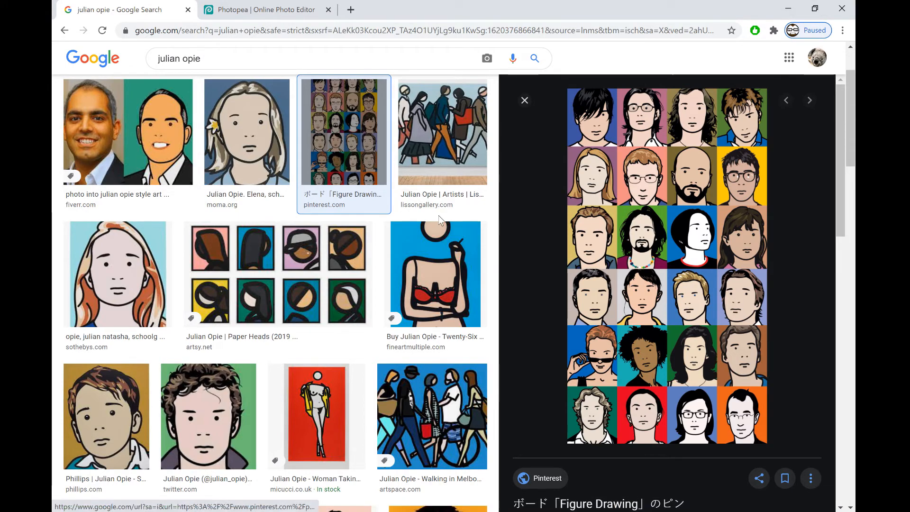
{"action": "mouse_move", "coordinate": [647, 325]}
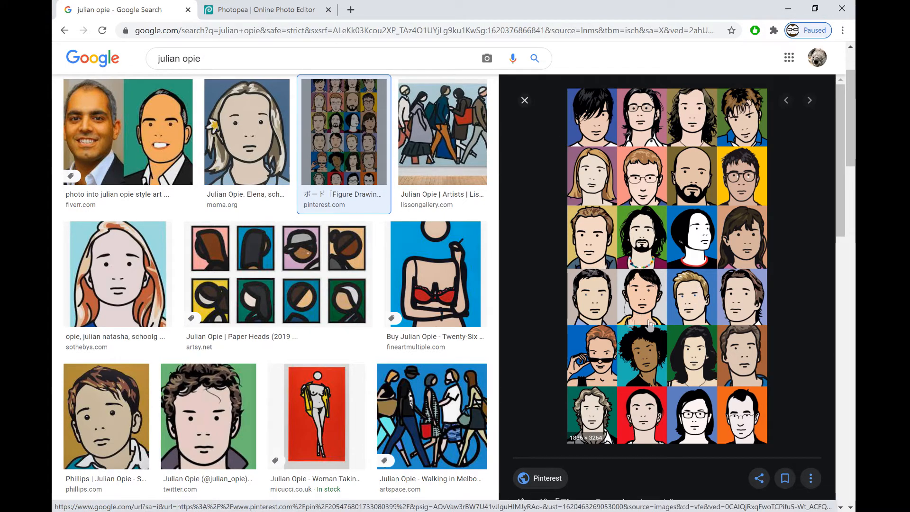
{"action": "mouse_move", "coordinate": [665, 326]}
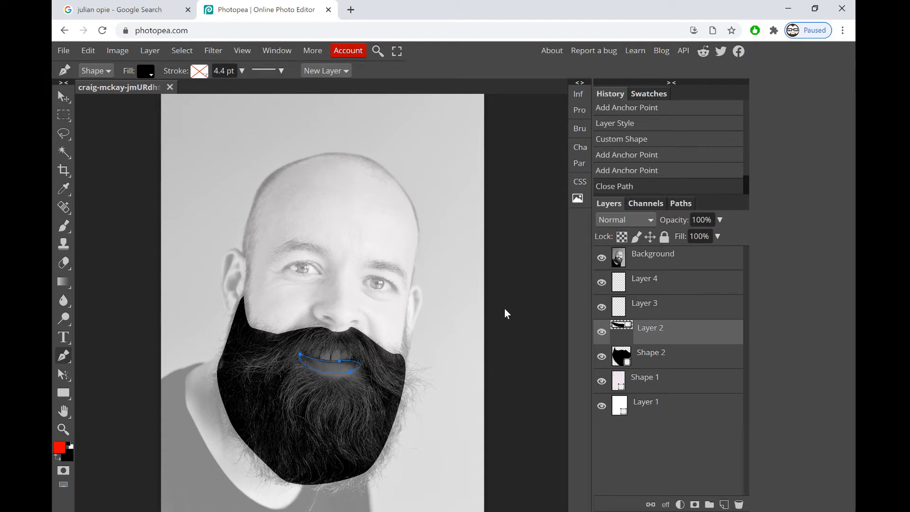
Fill the lip shape red, briefly trying white before reselecting red
{"action": "left_click", "coordinate": [143, 70]}
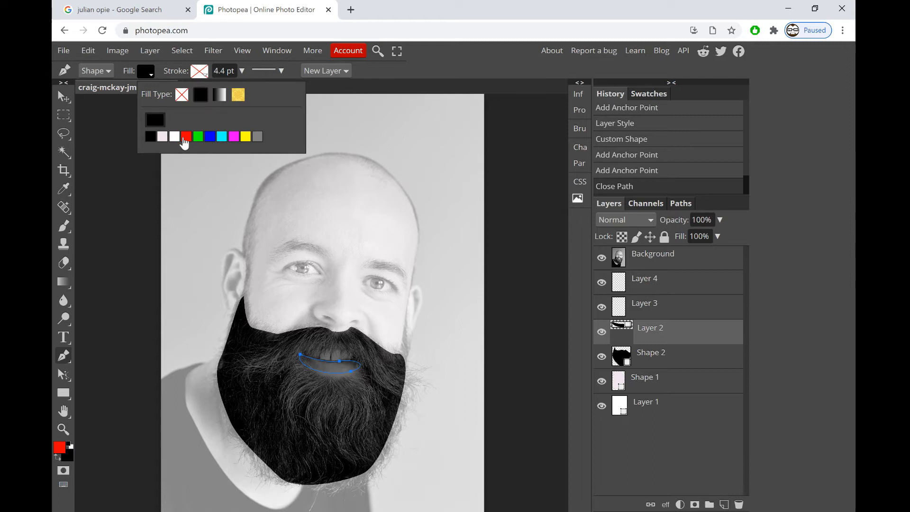
{"action": "left_click", "coordinate": [186, 136]}
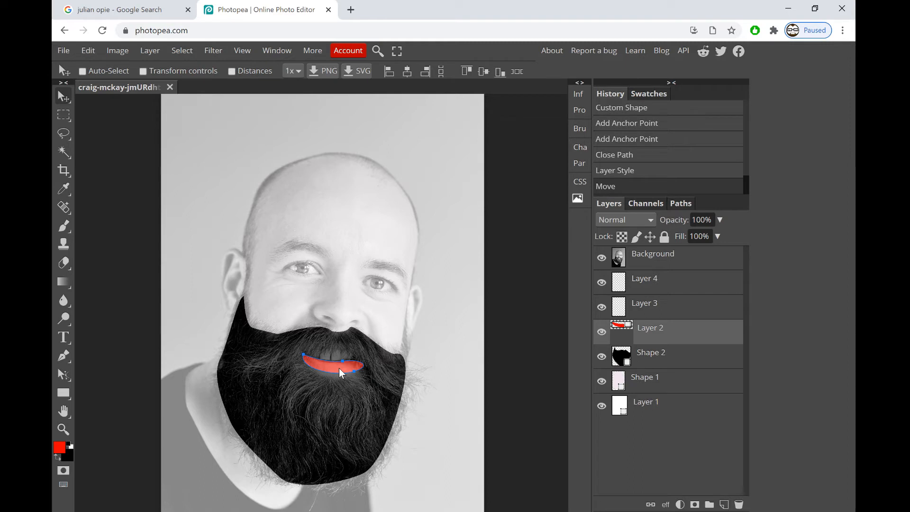
{"action": "mouse_move", "coordinate": [372, 397]}
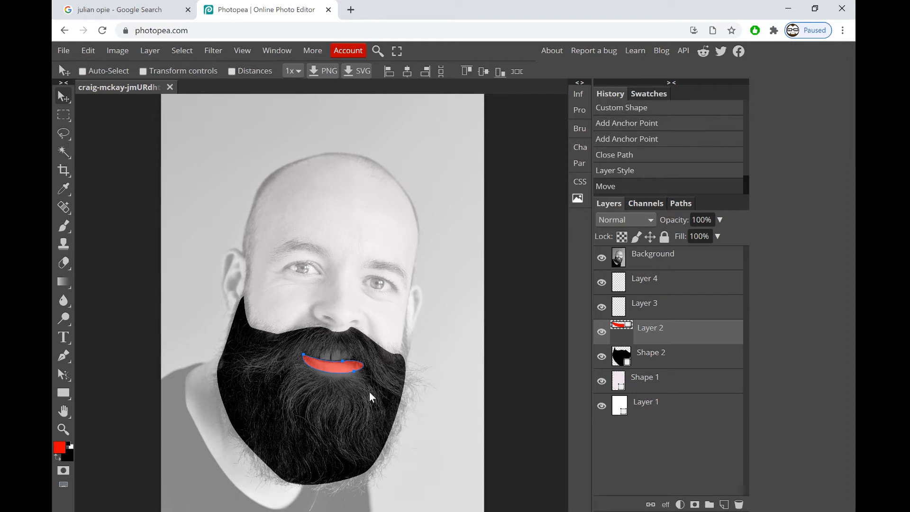
{"action": "mouse_move", "coordinate": [54, 213]}
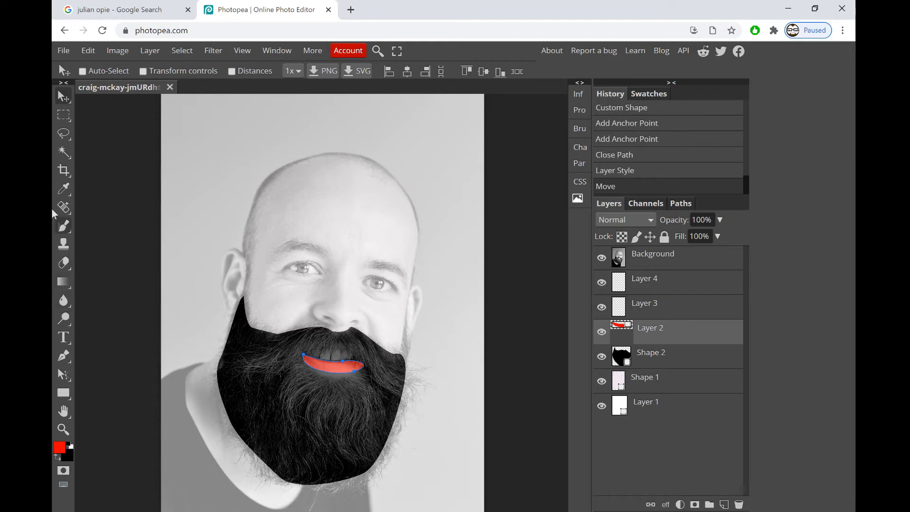
{"action": "left_click", "coordinate": [144, 71]}
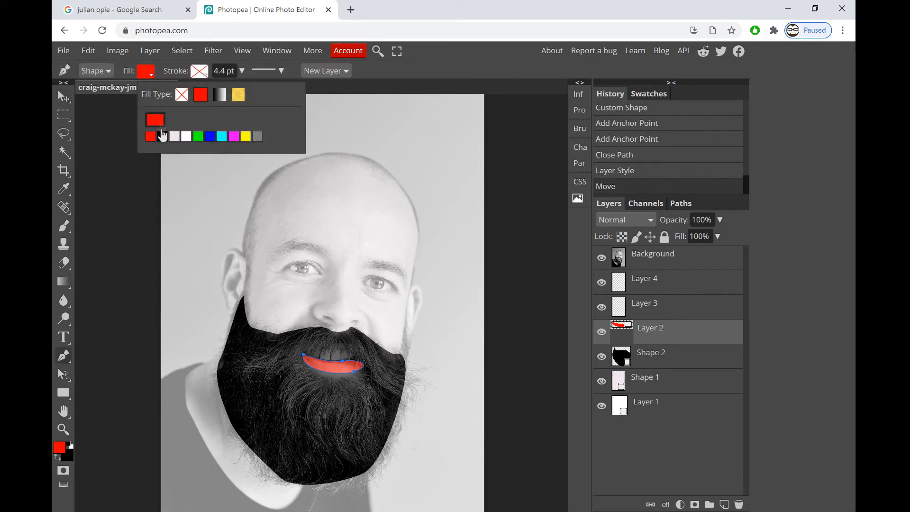
{"action": "left_click", "coordinate": [173, 136]}
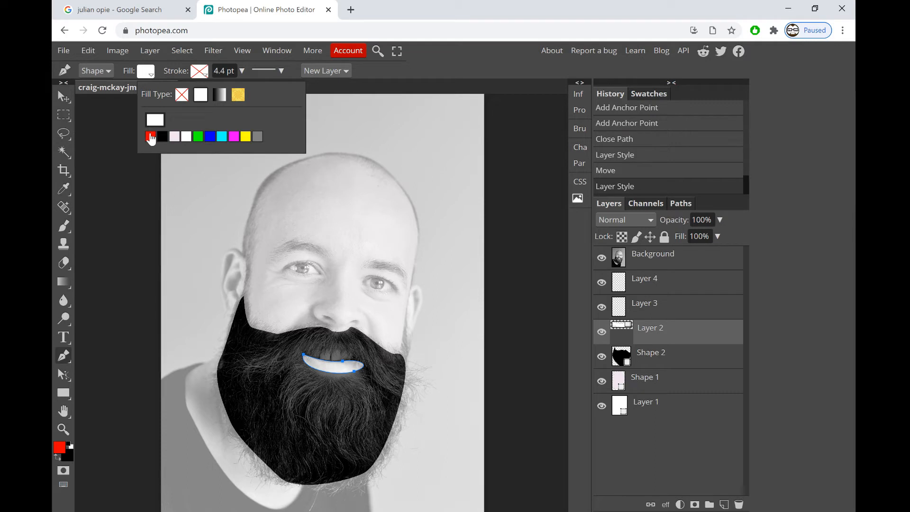
{"action": "left_click", "coordinate": [152, 137]}
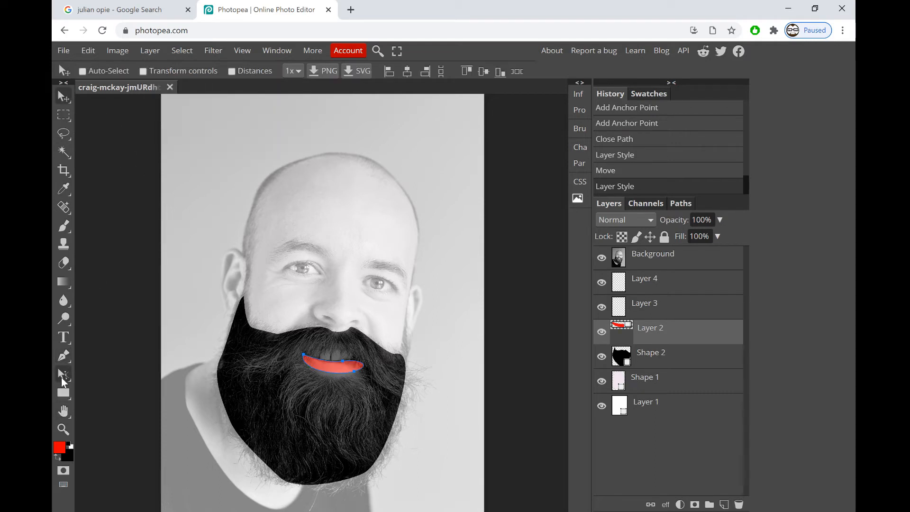
{"action": "left_click", "coordinate": [63, 357]}
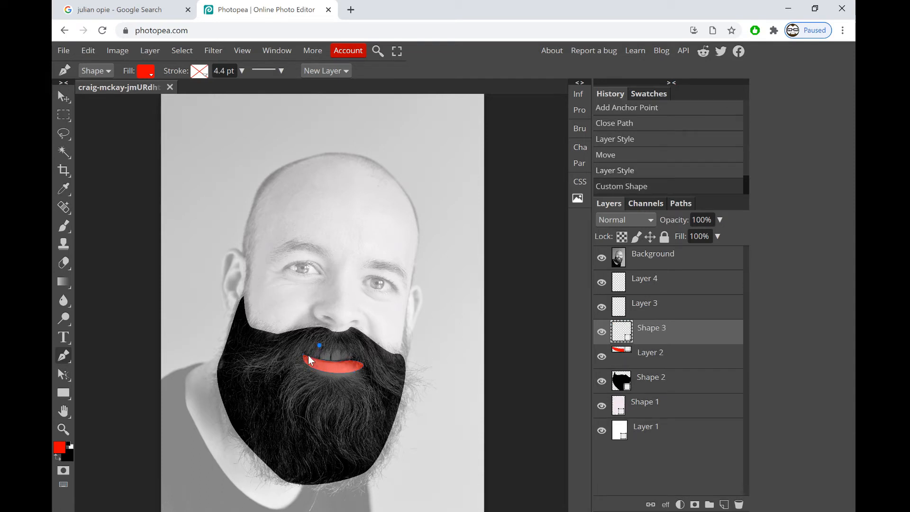
Draw a white teeth shape under the lips and hide the black beard layer
{"action": "left_click", "coordinate": [318, 362]}
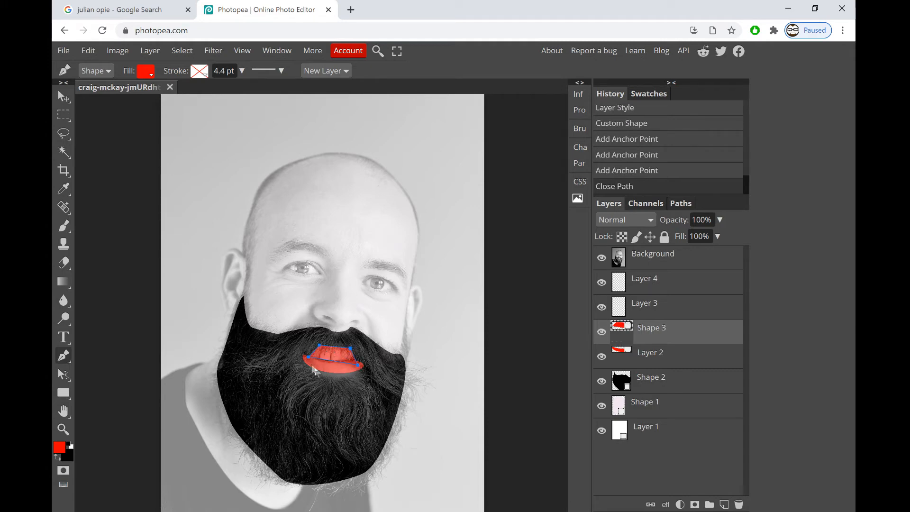
{"action": "left_click", "coordinate": [144, 70]}
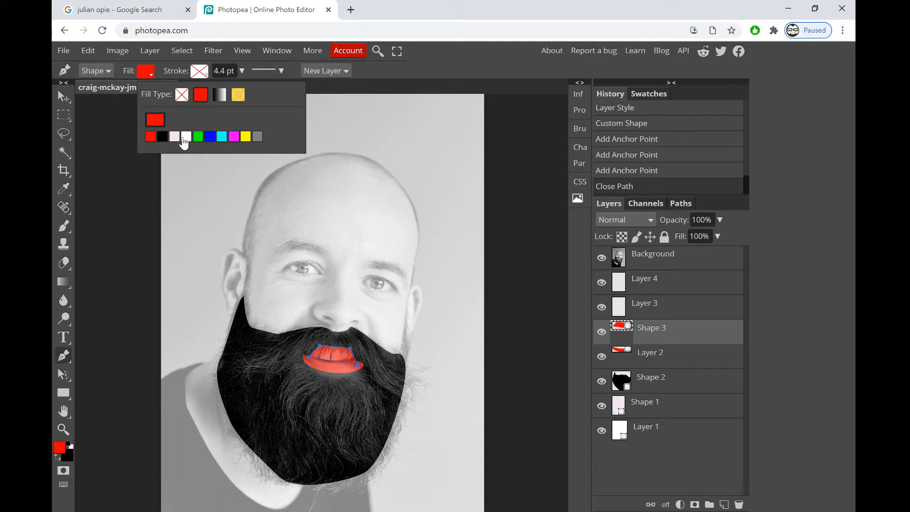
{"action": "left_click", "coordinate": [186, 136]}
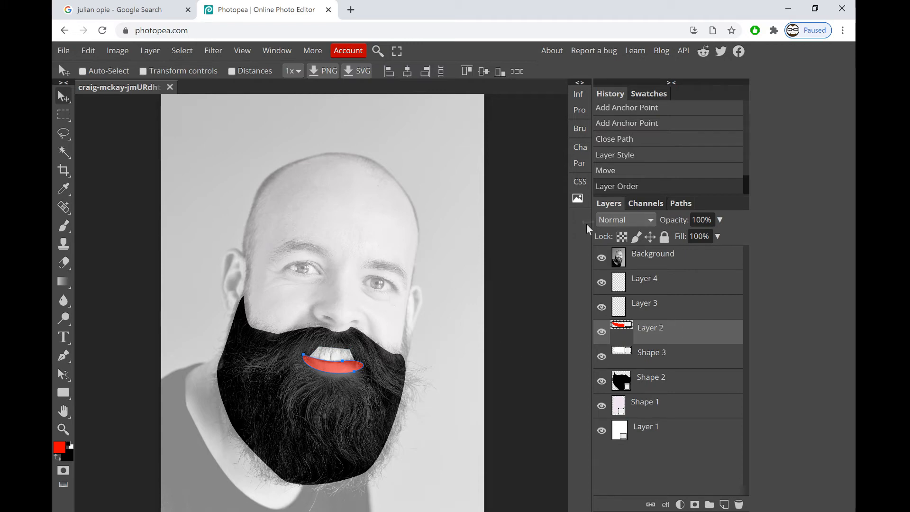
{"action": "left_click", "coordinate": [602, 380]}
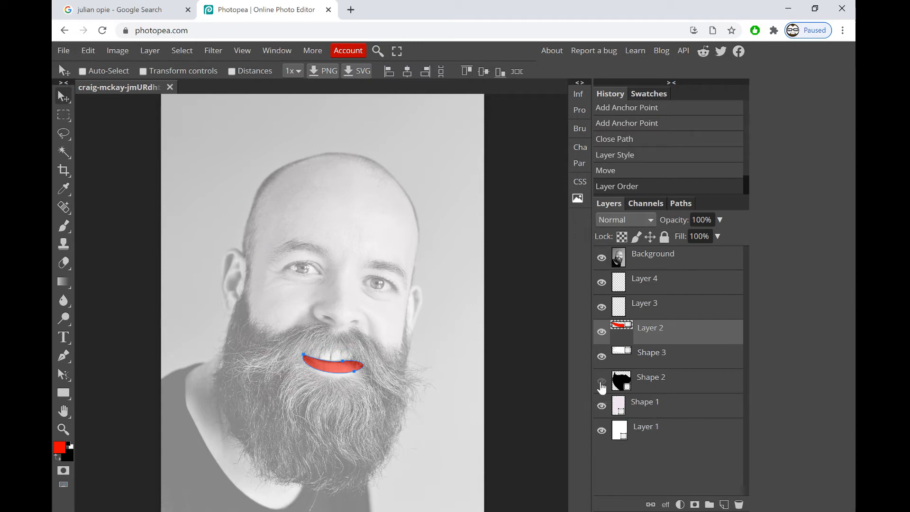
{"action": "left_click", "coordinate": [602, 381]}
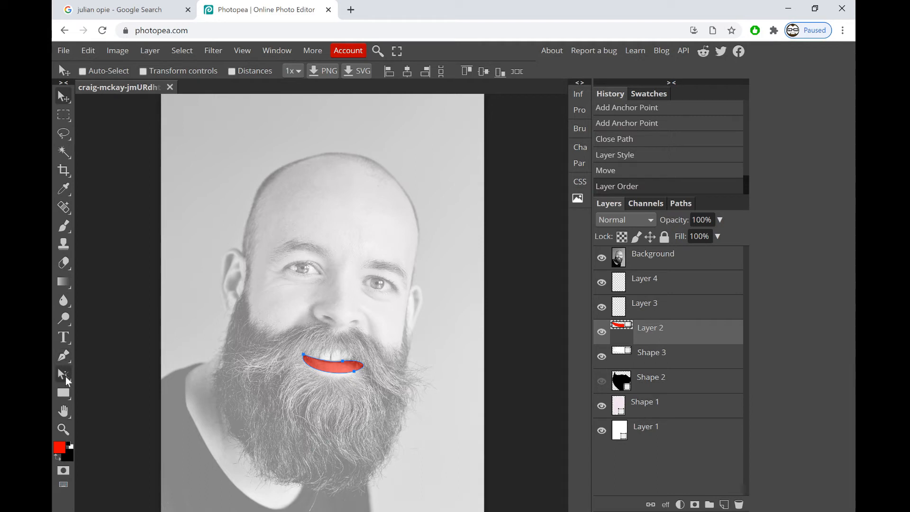
{"action": "mouse_move", "coordinate": [63, 338]}
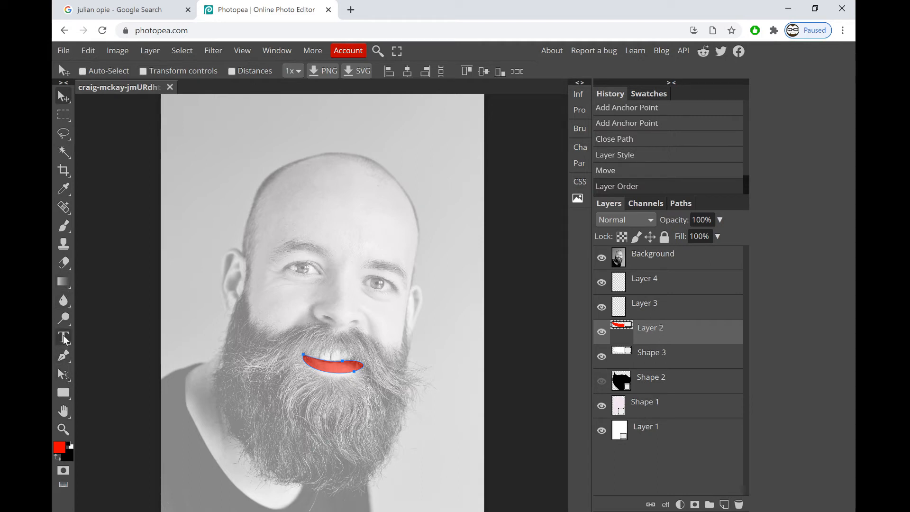
Start tracing the moustache outline as a new Pen shape layer, Shape 4
{"action": "left_click", "coordinate": [63, 355]}
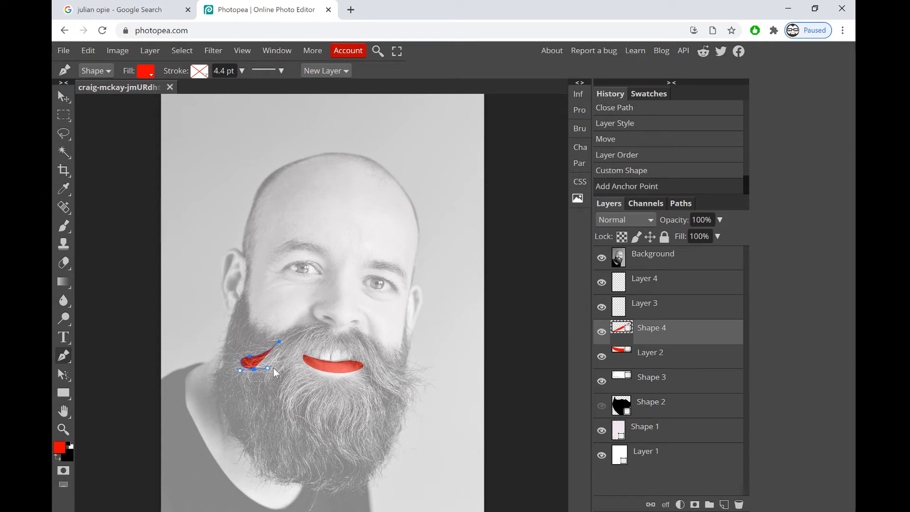
{"action": "left_click", "coordinate": [274, 370]}
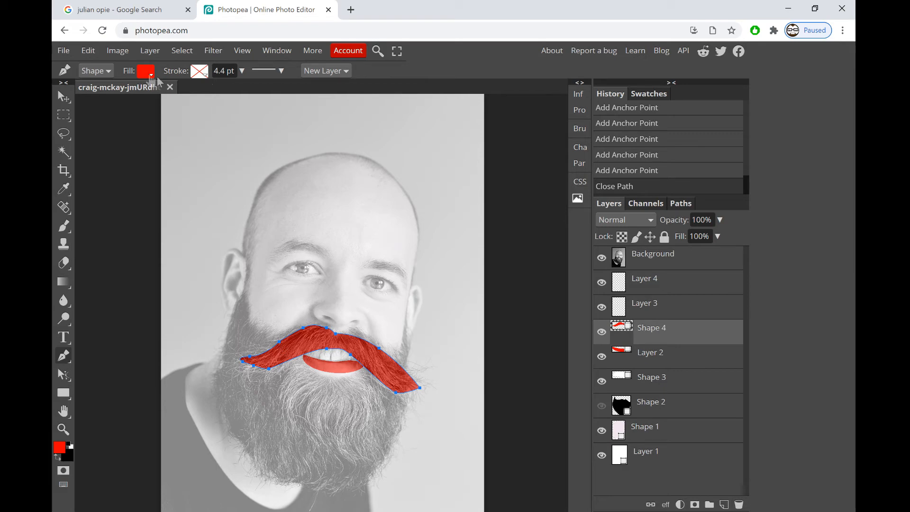
Hide the Background photo and fill the moustache with charcoal grey 1f1d1e
{"action": "left_click", "coordinate": [145, 71]}
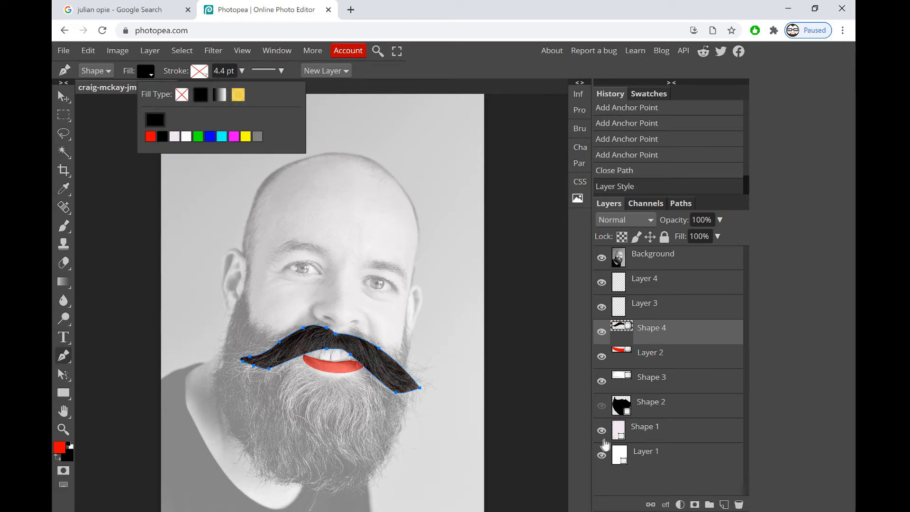
{"action": "left_click", "coordinate": [601, 257]}
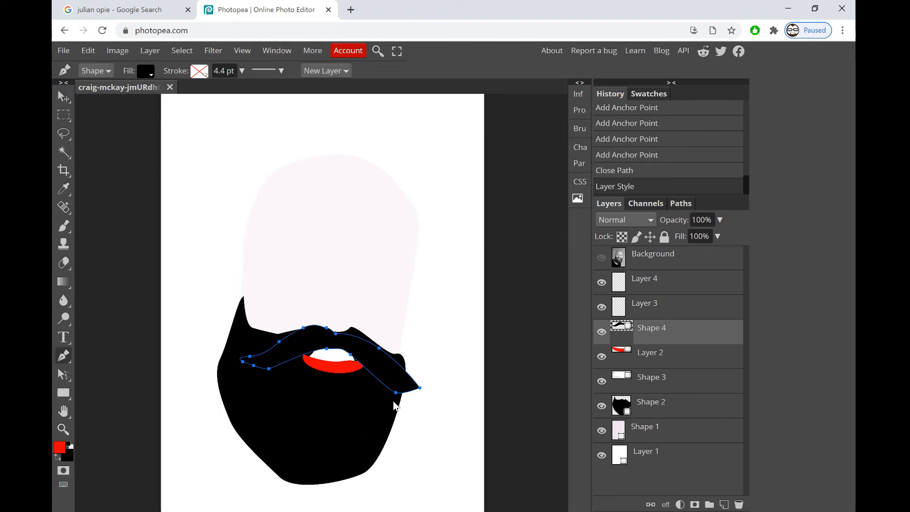
{"action": "mouse_move", "coordinate": [398, 365]}
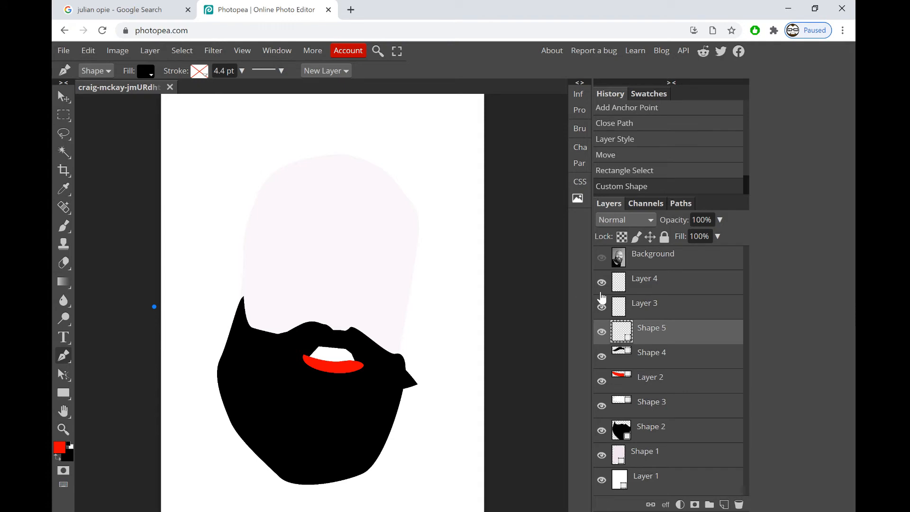
{"action": "left_click", "coordinate": [652, 352]}
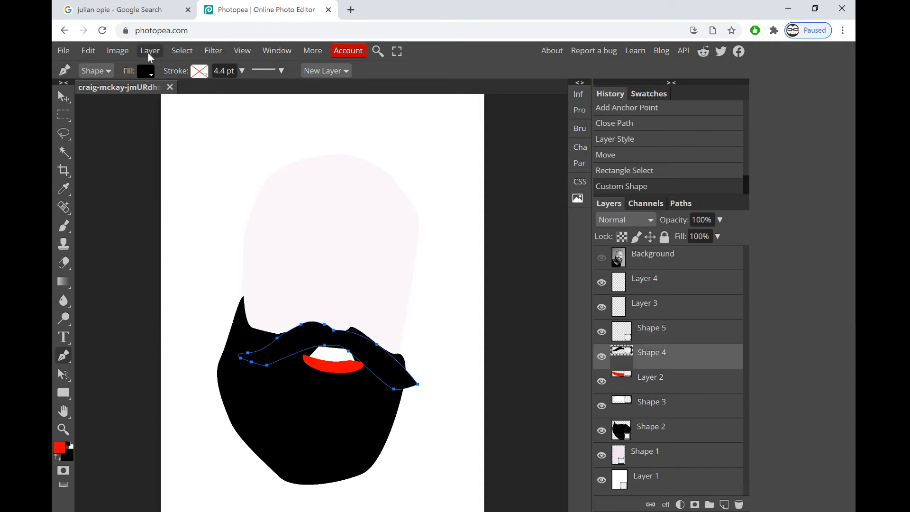
{"action": "left_click", "coordinate": [145, 70]}
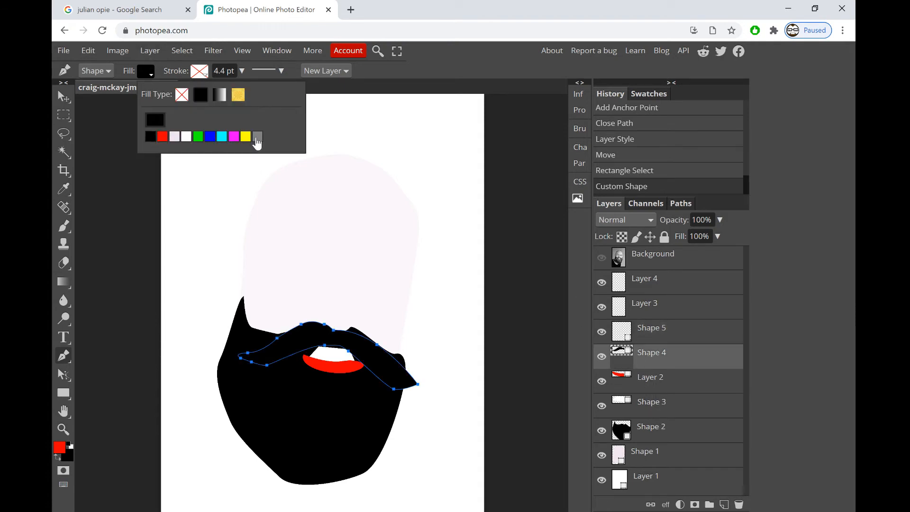
{"action": "left_click", "coordinate": [150, 136]}
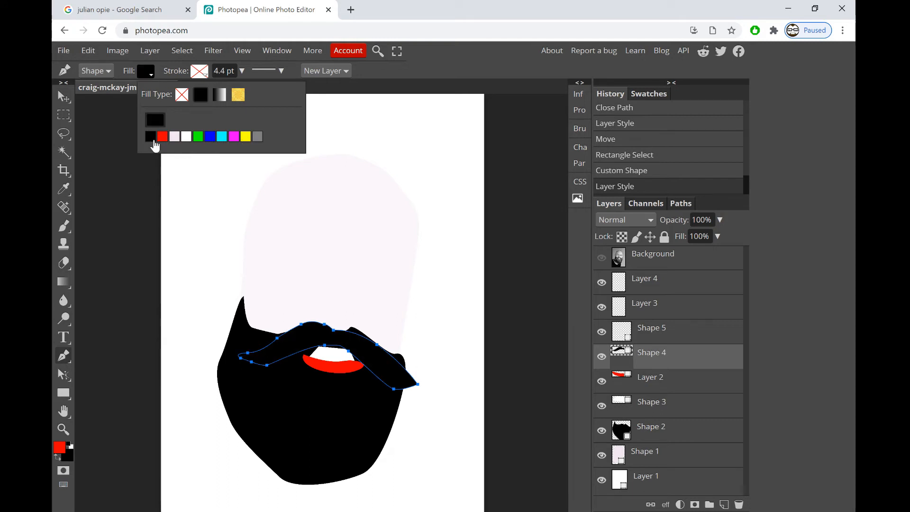
{"action": "left_click", "coordinate": [154, 119]}
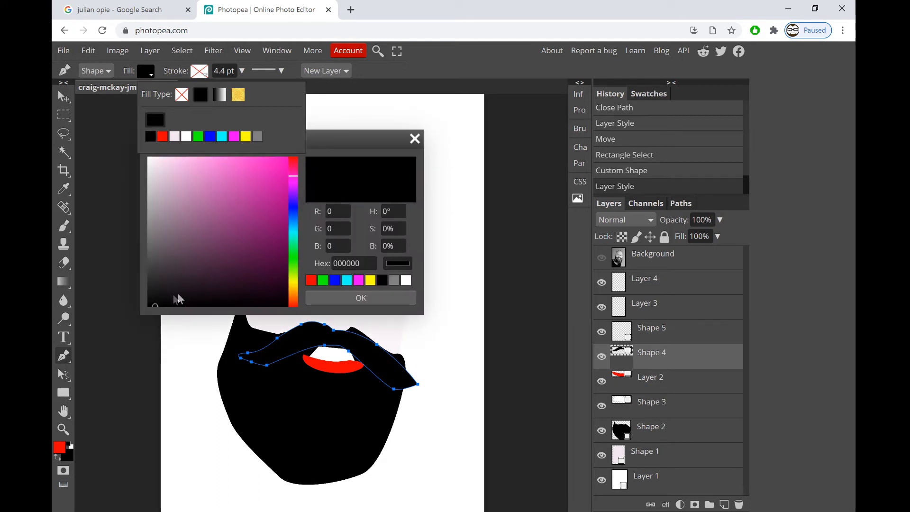
{"action": "left_click", "coordinate": [155, 292]}
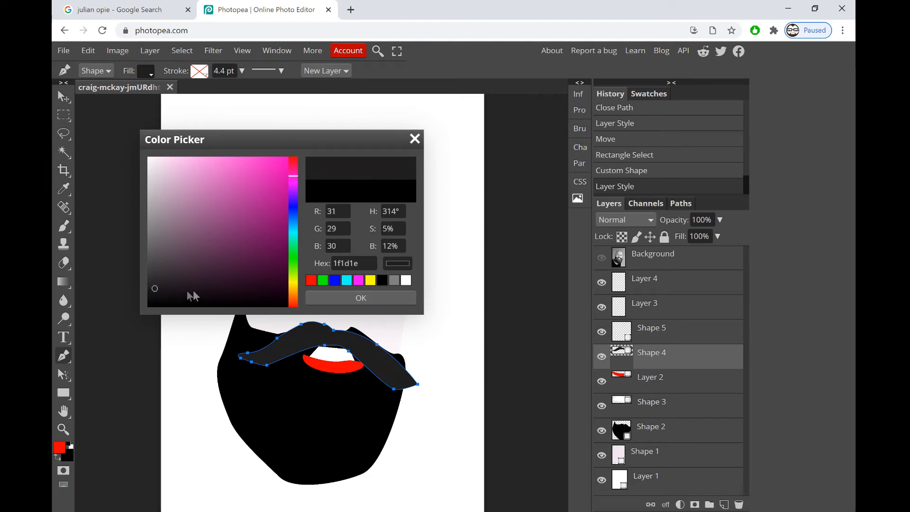
{"action": "left_click", "coordinate": [360, 297]}
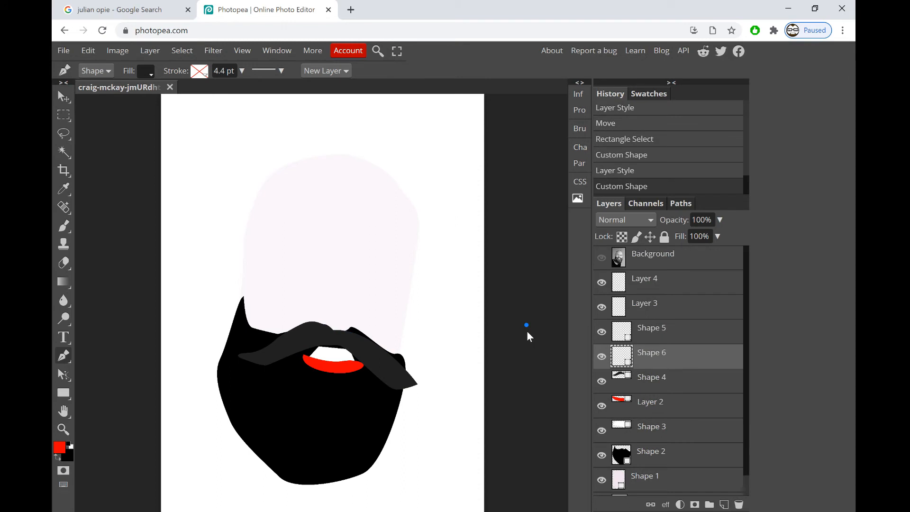
{"action": "mouse_move", "coordinate": [656, 388]}
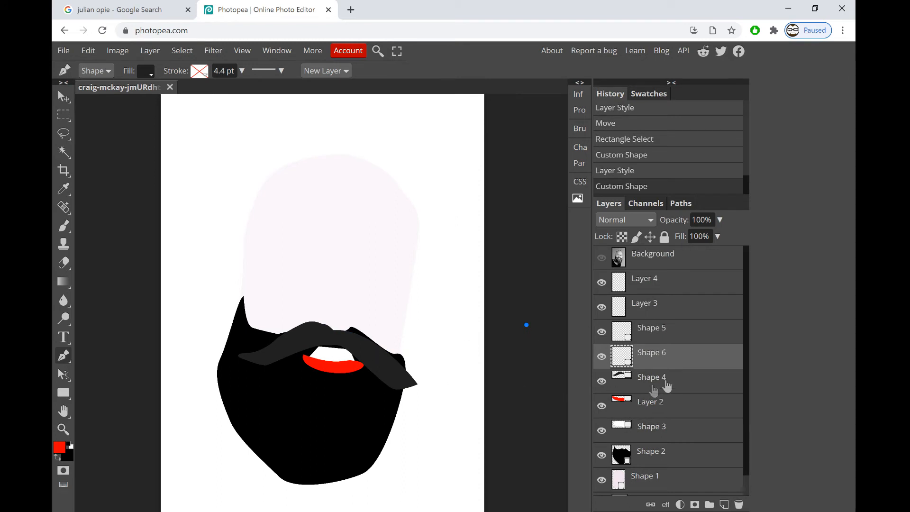
Select the lips layer (Layer 2) and make the Background reference photo visible again
{"action": "left_click", "coordinate": [650, 401]}
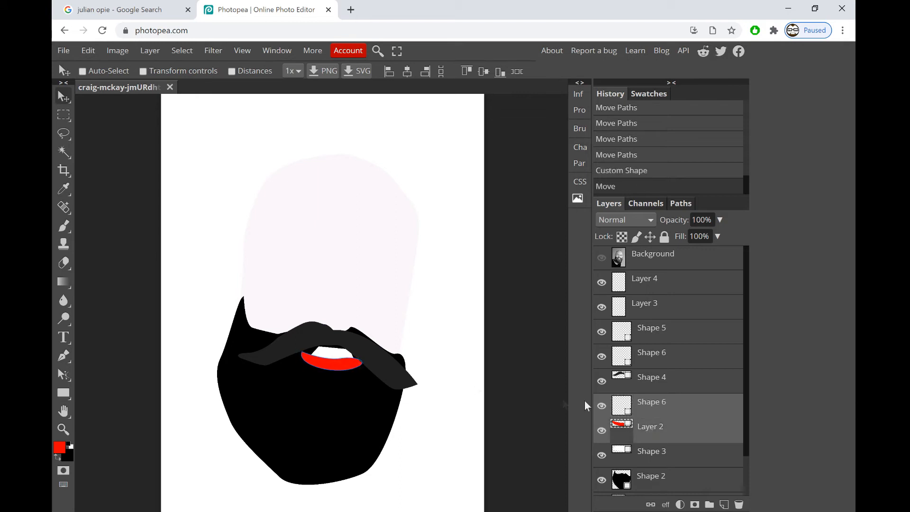
{"action": "left_click", "coordinate": [651, 401]}
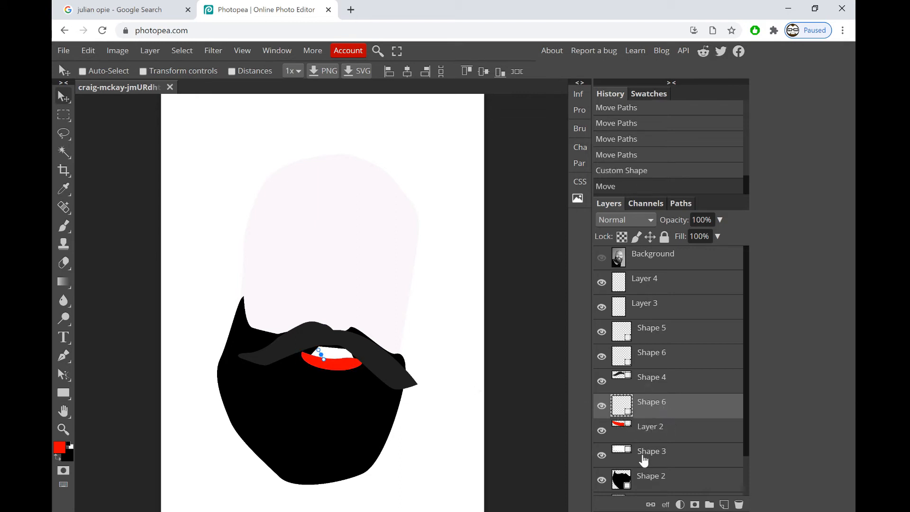
{"action": "left_click", "coordinate": [651, 450]}
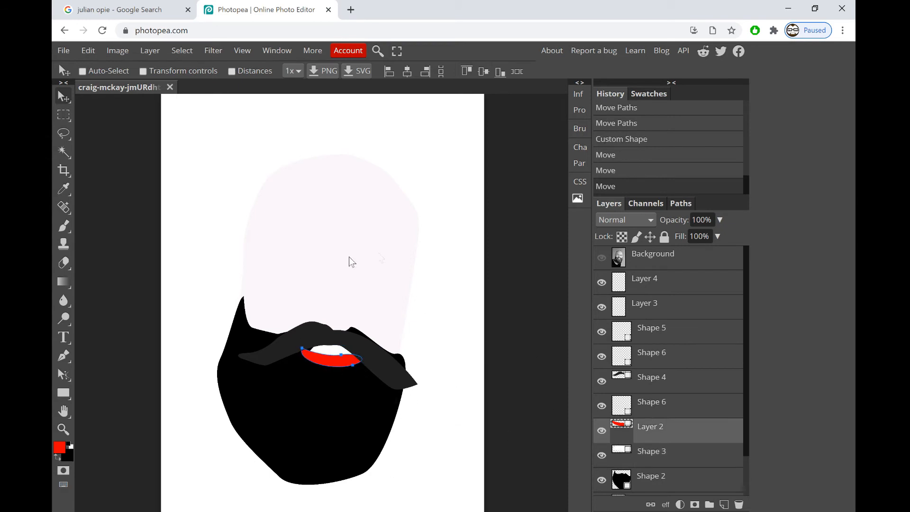
{"action": "left_click", "coordinate": [602, 257]}
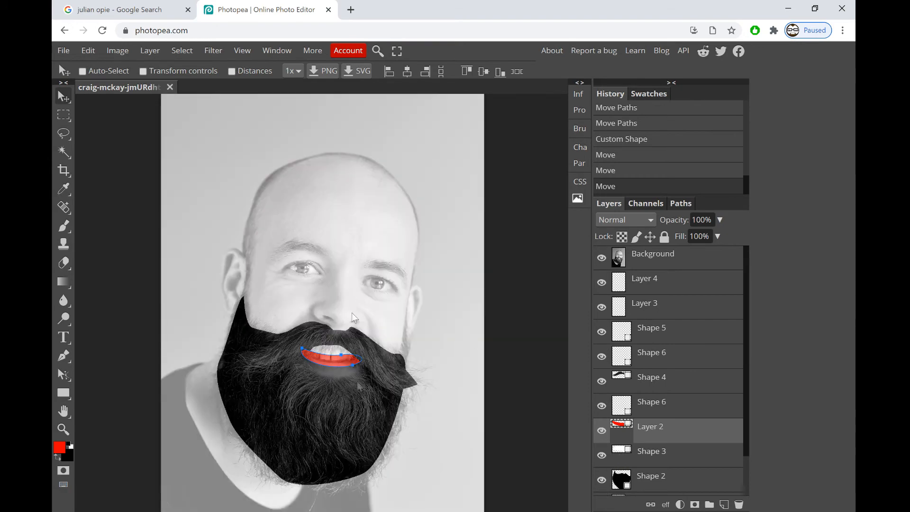
{"action": "left_click", "coordinate": [116, 10]}
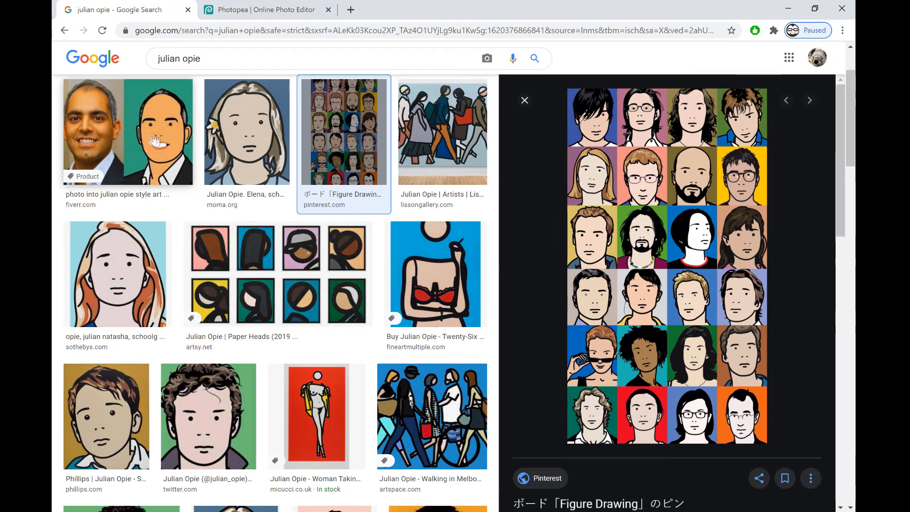
{"action": "mouse_move", "coordinate": [303, 143]}
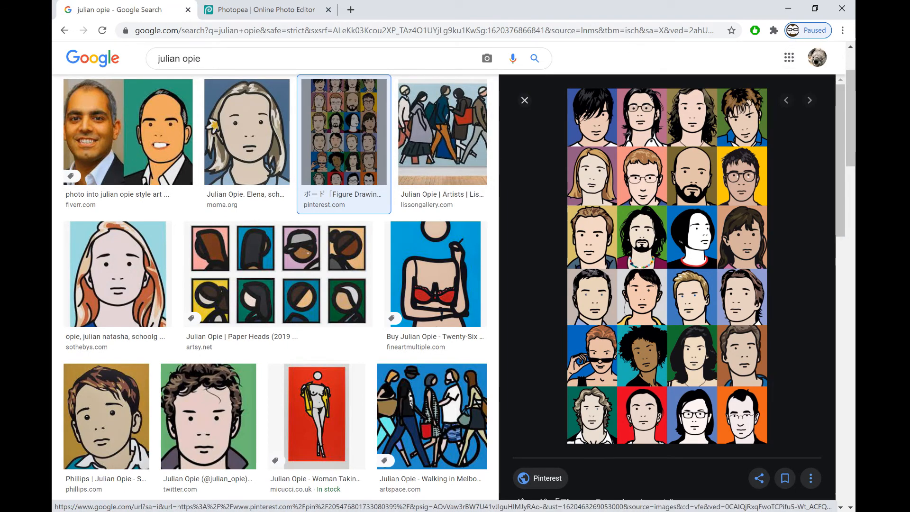
{"action": "left_click", "coordinate": [267, 9]}
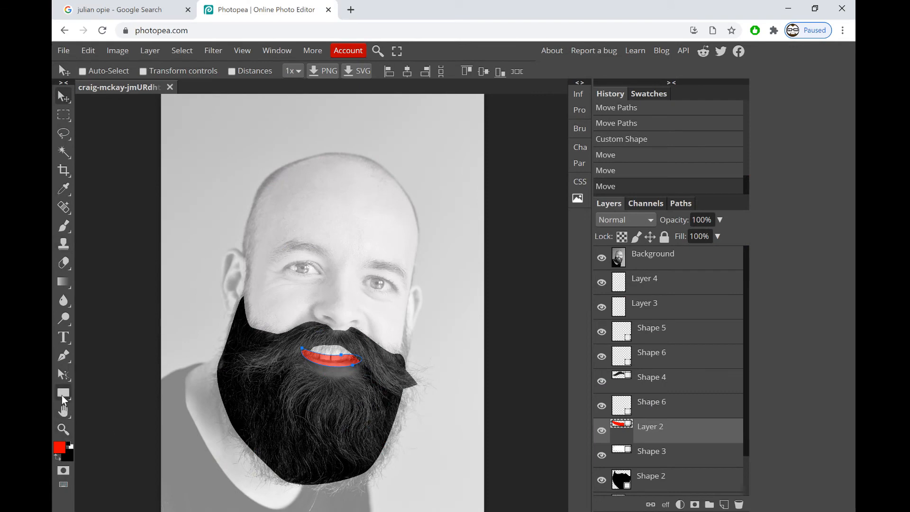
Draw a black ellipse pupil on the left eye and duplicate it for the right eye
{"action": "left_click", "coordinate": [63, 393]}
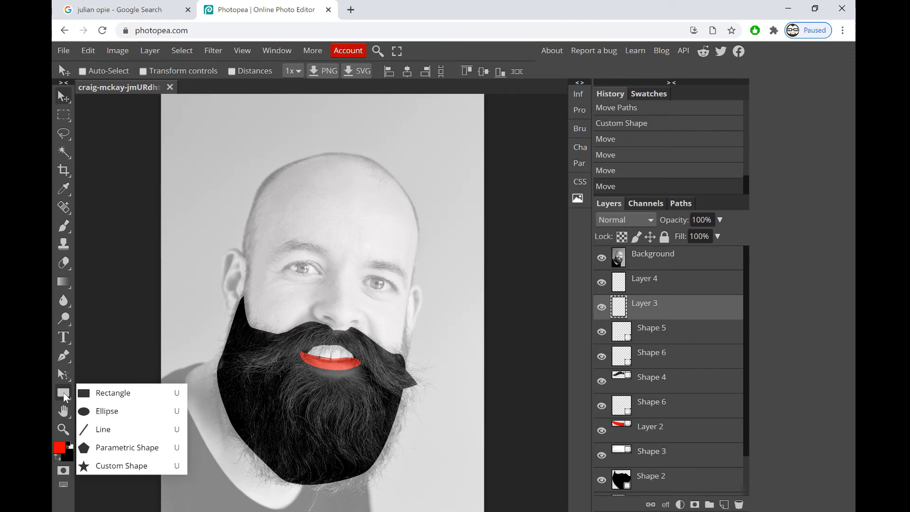
{"action": "left_click", "coordinate": [107, 411]}
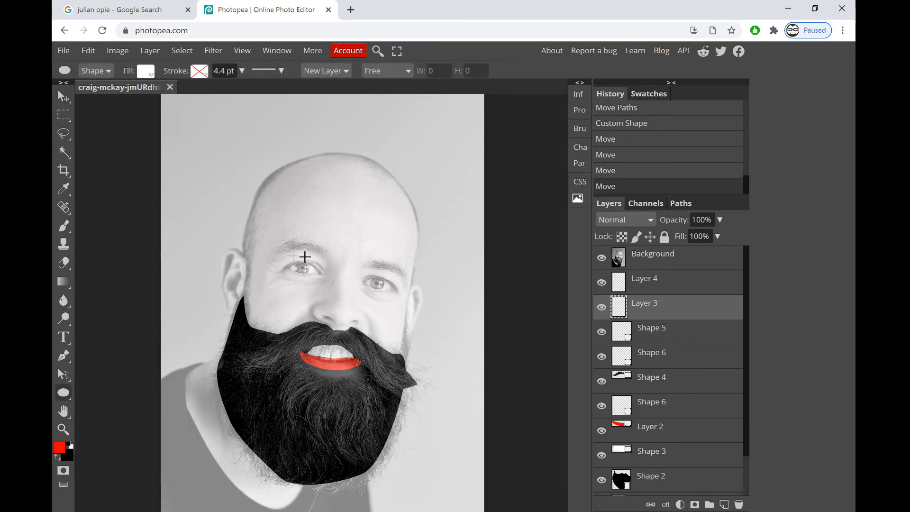
{"action": "left_click", "coordinate": [143, 70]}
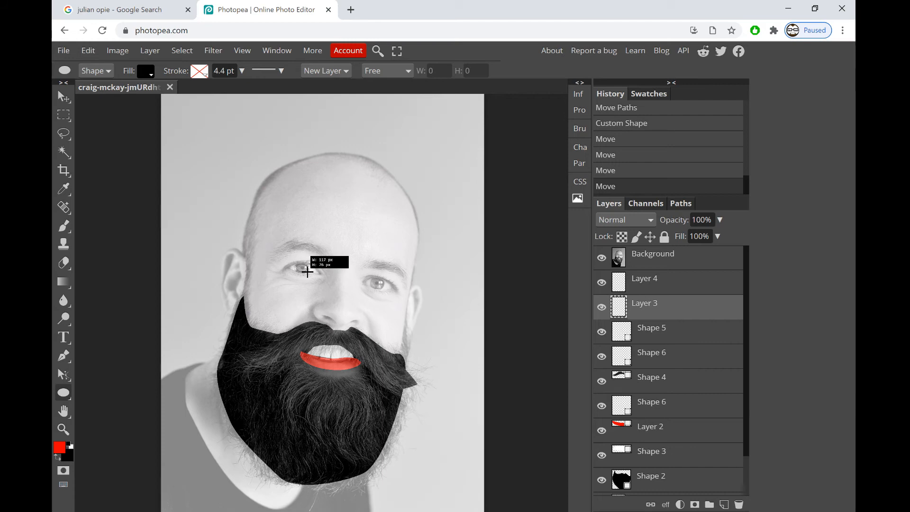
{"action": "right_click", "coordinate": [644, 302]}
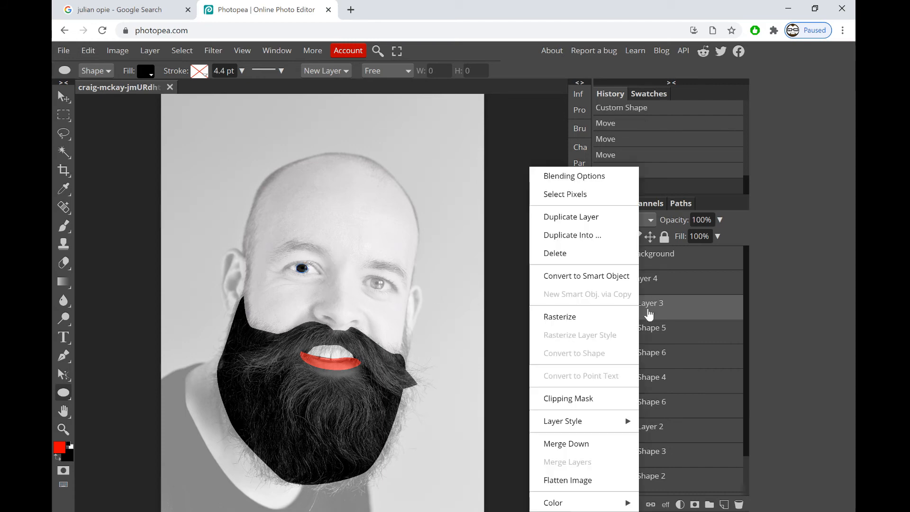
{"action": "left_click", "coordinate": [569, 216]}
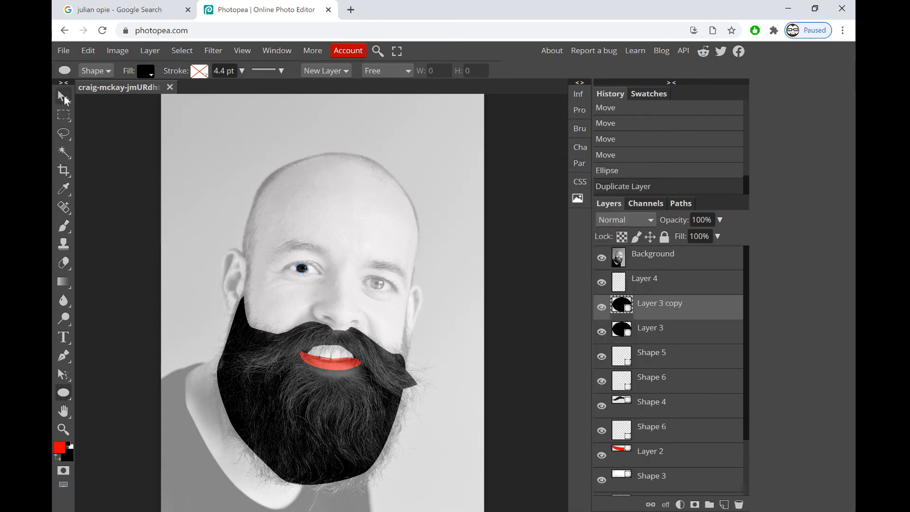
{"action": "left_click", "coordinate": [63, 96]}
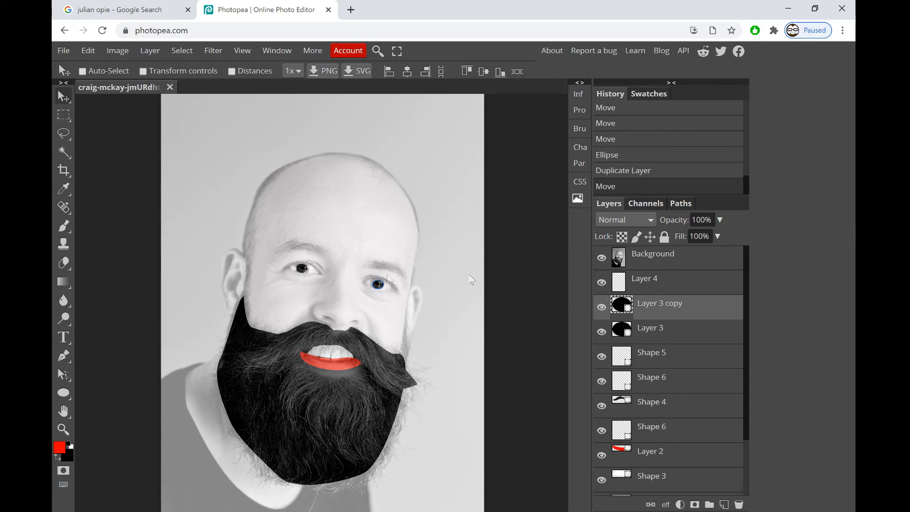
{"action": "mouse_move", "coordinate": [64, 374]}
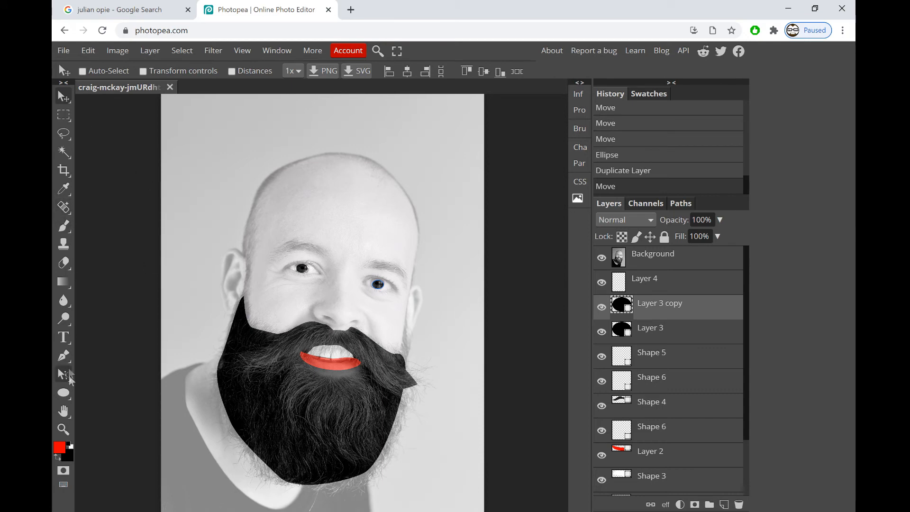
Draw a black nostril under the nose, duplicate it, and flip the copy horizontally
{"action": "left_click", "coordinate": [63, 356]}
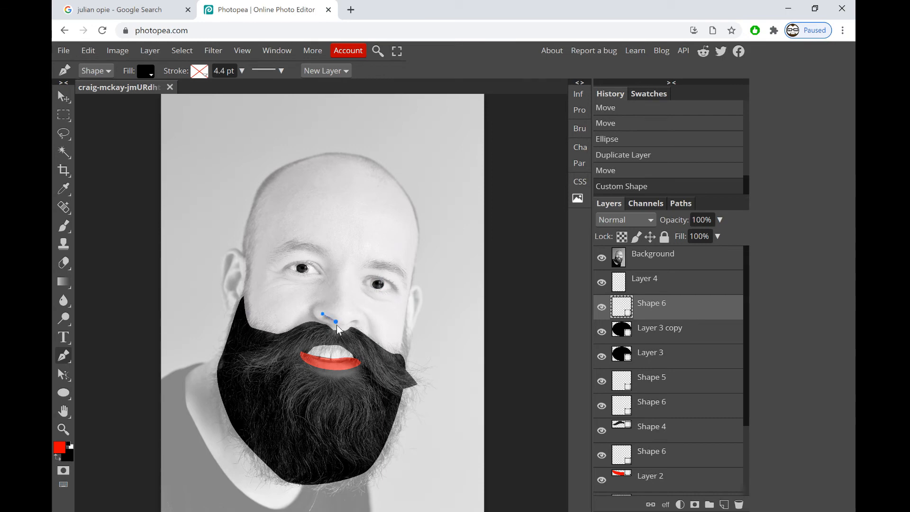
{"action": "left_click", "coordinate": [324, 318]}
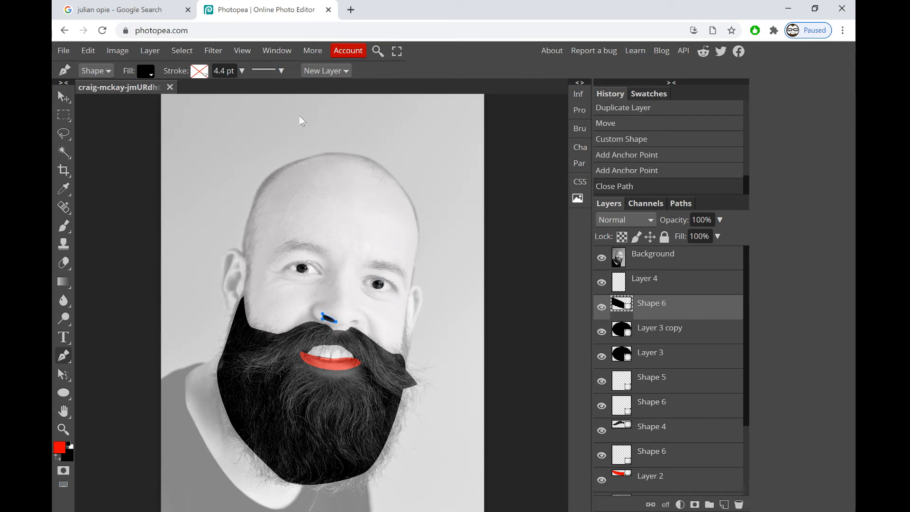
{"action": "right_click", "coordinate": [651, 302]}
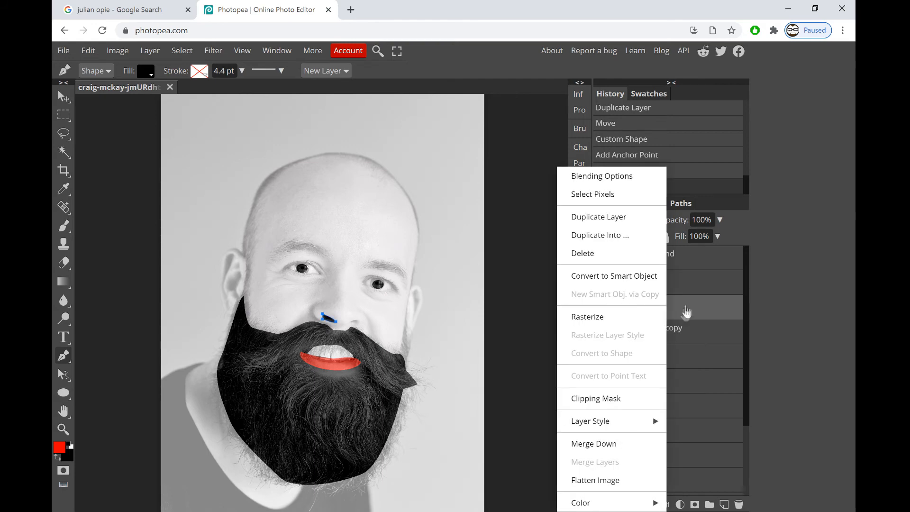
{"action": "left_click", "coordinate": [598, 216]}
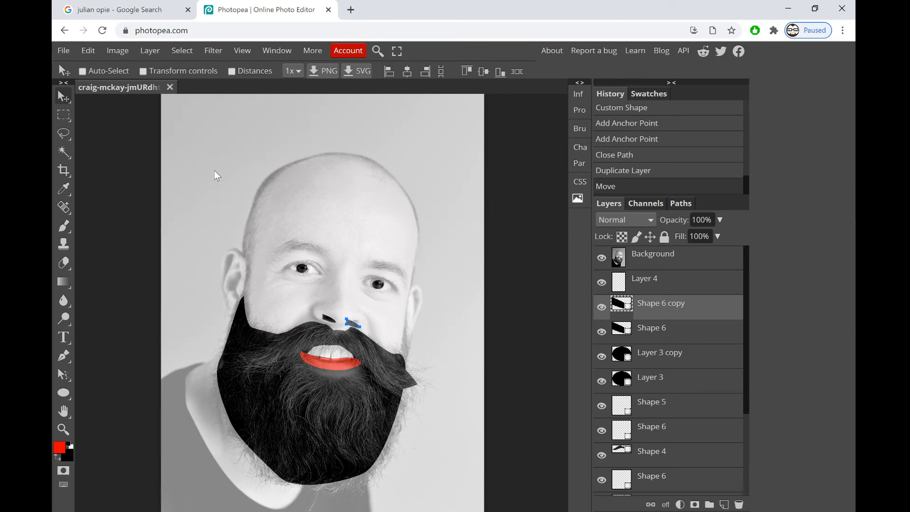
{"action": "mouse_move", "coordinate": [485, 287]}
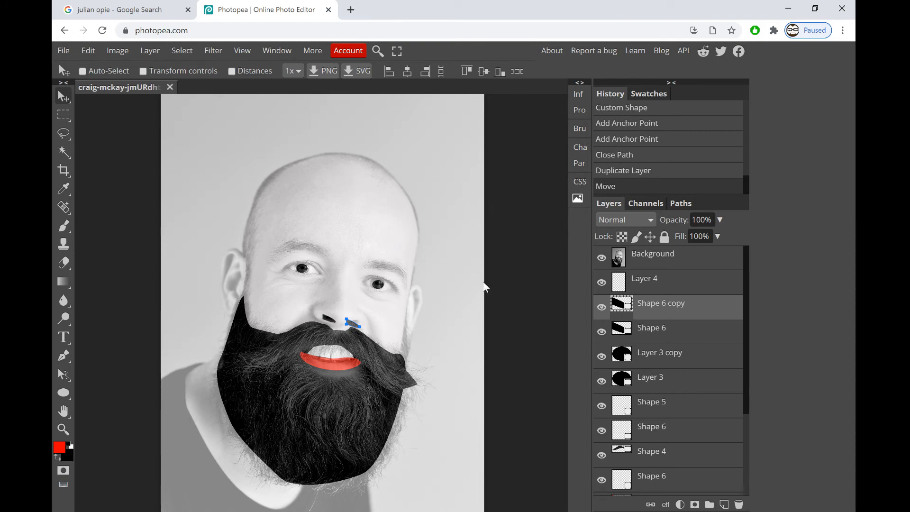
{"action": "left_click", "coordinate": [88, 50]}
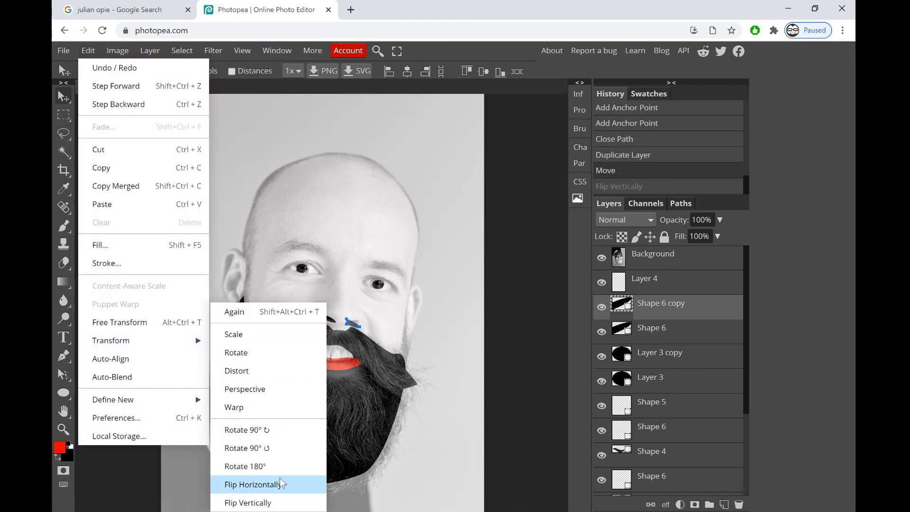
{"action": "mouse_move", "coordinate": [273, 490]}
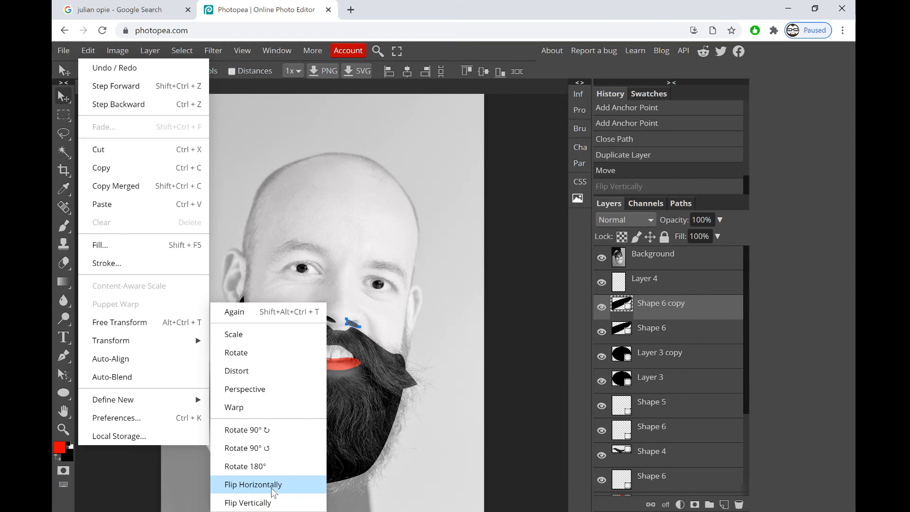
{"action": "left_click", "coordinate": [254, 484]}
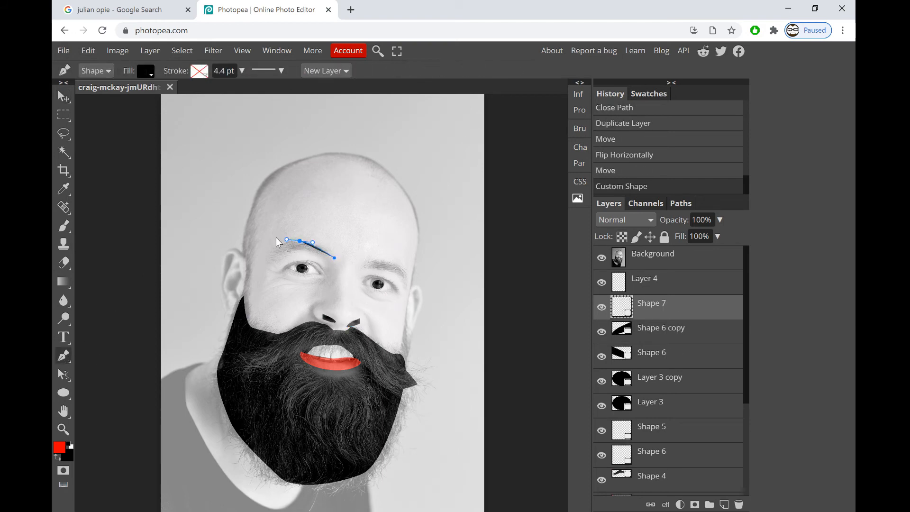
Trace a closed, black-filled eyebrow shape above the left eye on Shape 7
{"action": "left_click", "coordinate": [299, 240]}
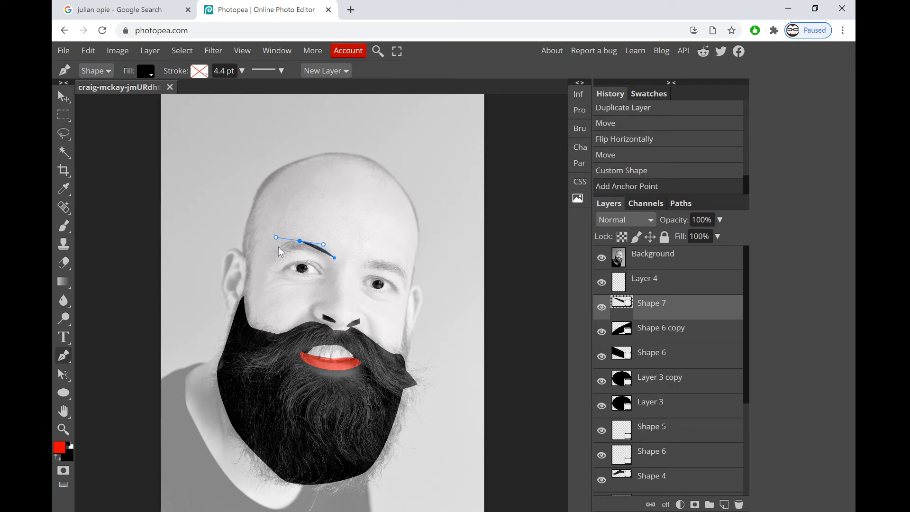
{"action": "left_click", "coordinate": [277, 251]}
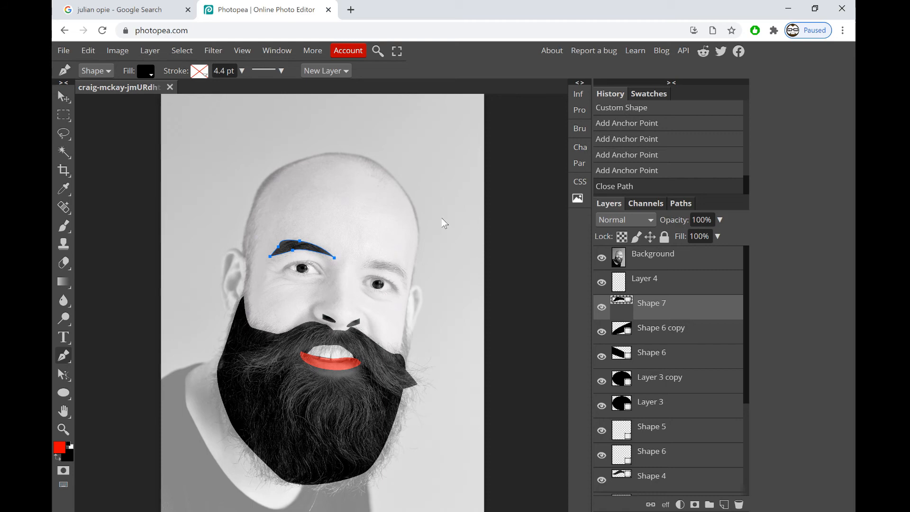
{"action": "mouse_move", "coordinate": [119, 64]}
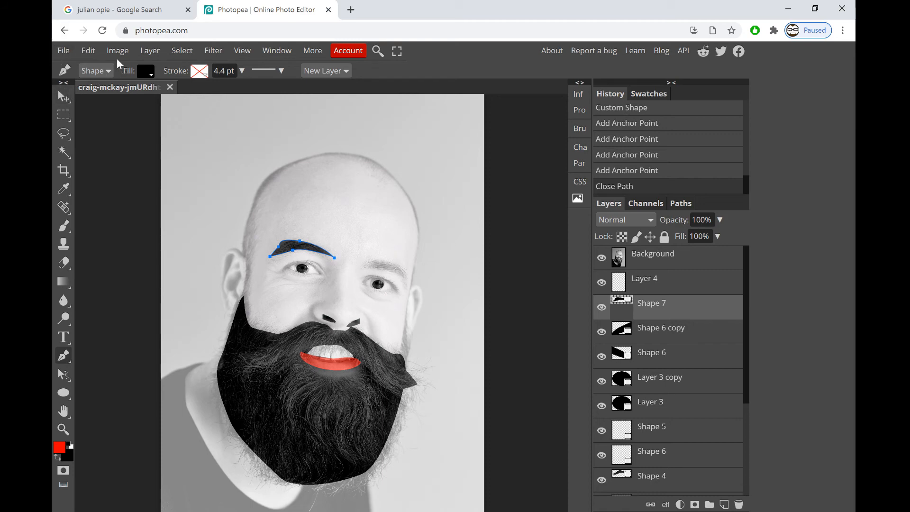
{"action": "left_click", "coordinate": [88, 51]}
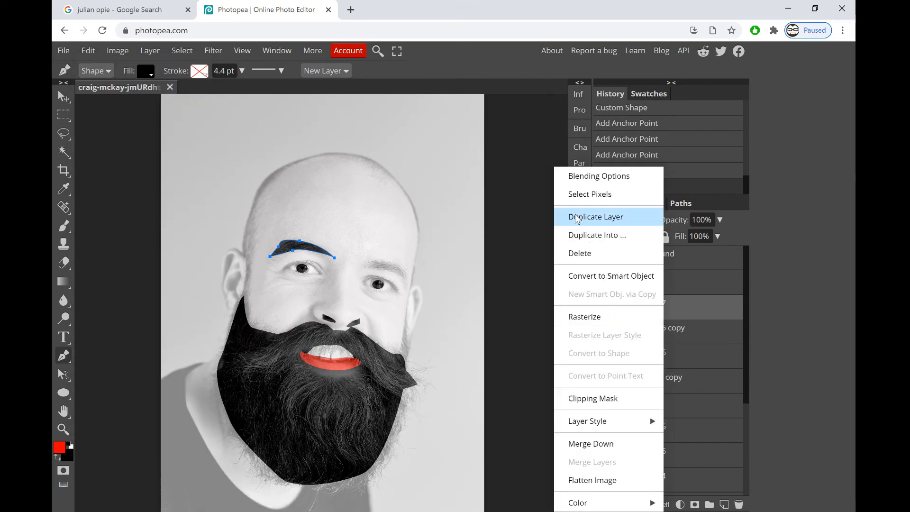
Duplicate the eyebrow, flip it horizontally over the right eye, and begin scaling it
{"action": "left_click", "coordinate": [87, 51]}
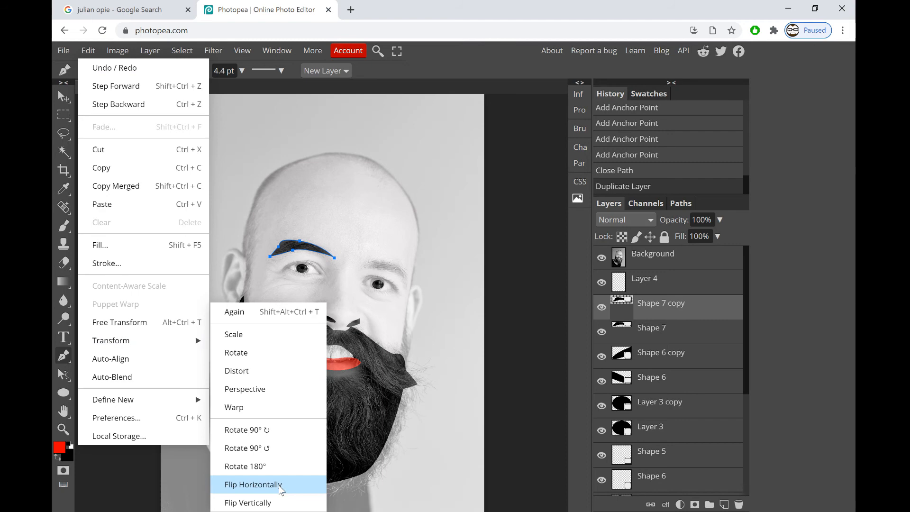
{"action": "left_click", "coordinate": [252, 484]}
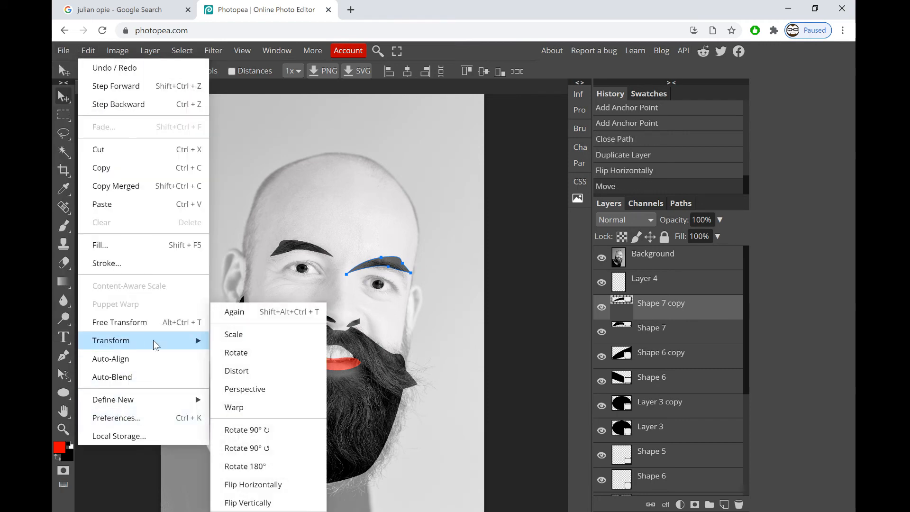
{"action": "mouse_move", "coordinate": [233, 334]}
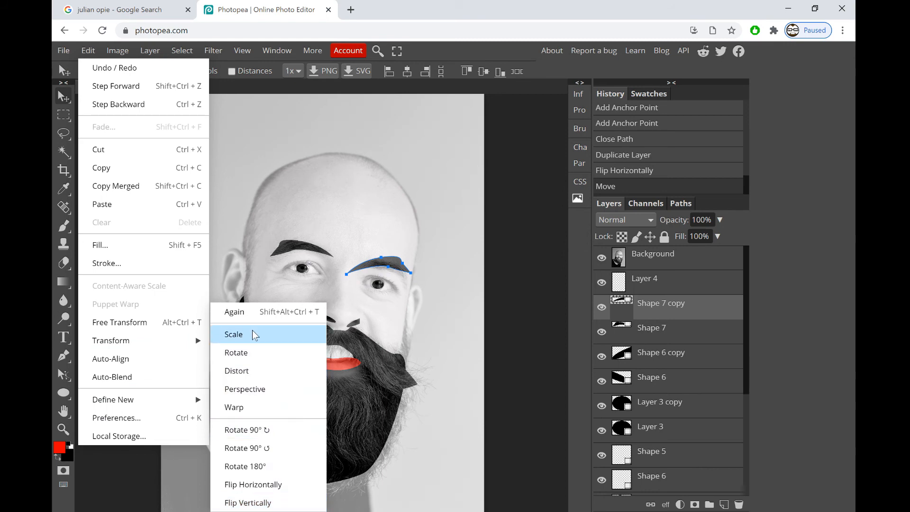
{"action": "left_click", "coordinate": [234, 334]}
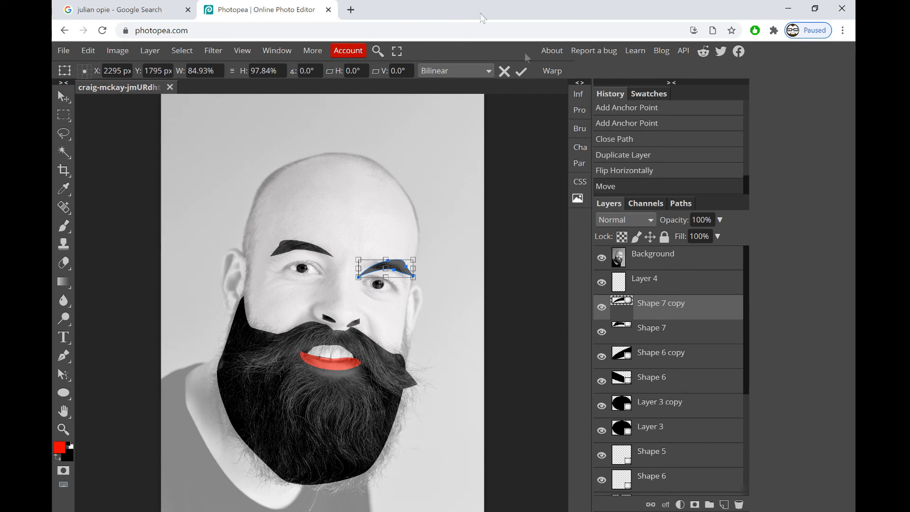
Commit the eyebrow resize and distort the right eyebrow so its outer end slants down
{"action": "left_click", "coordinate": [88, 51]}
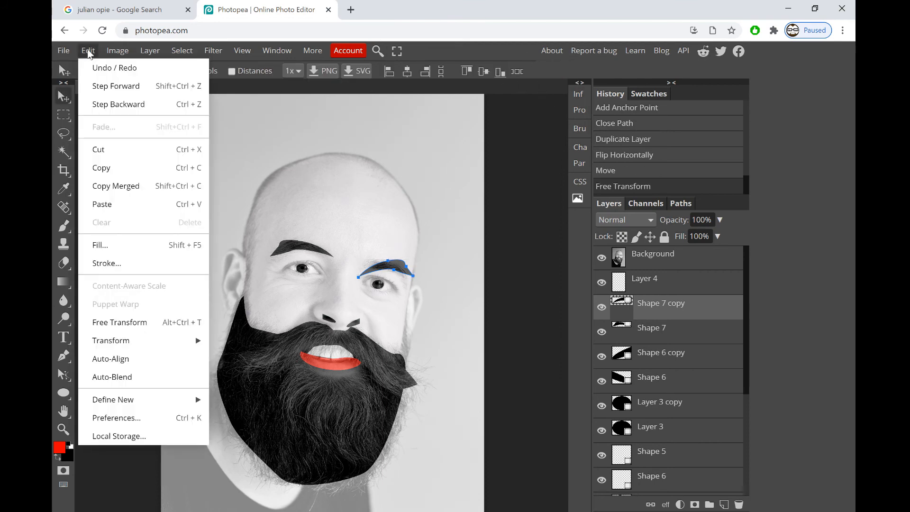
{"action": "mouse_move", "coordinate": [111, 340]}
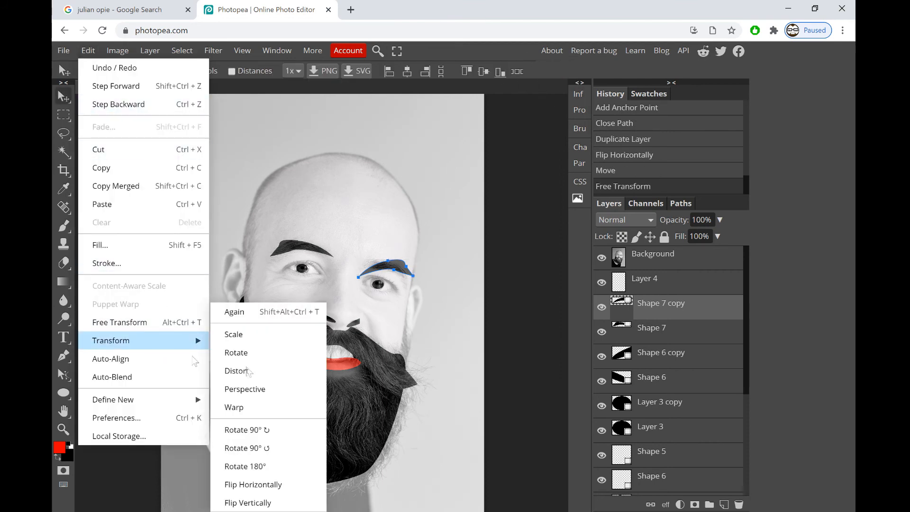
{"action": "left_click", "coordinate": [233, 407]}
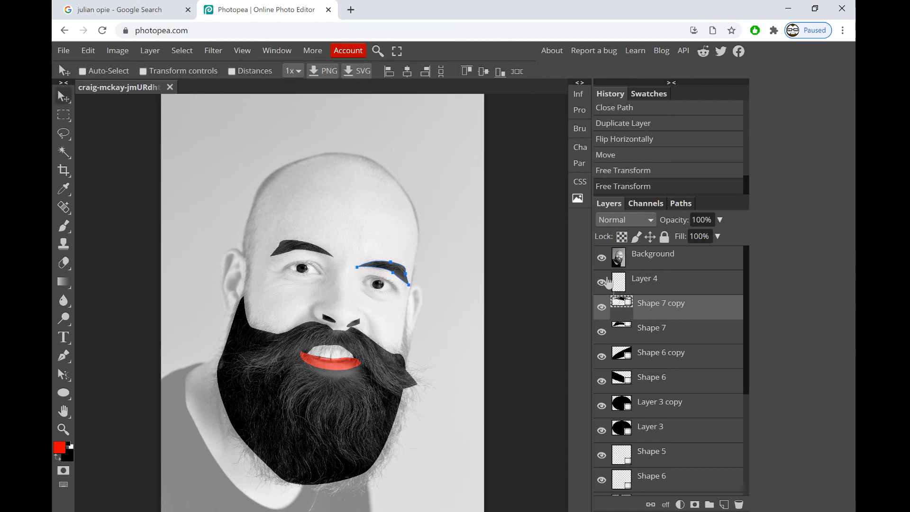
Hide the reference photo, select the lips layer, and pick hot pink as the colour
{"action": "left_click", "coordinate": [602, 258]}
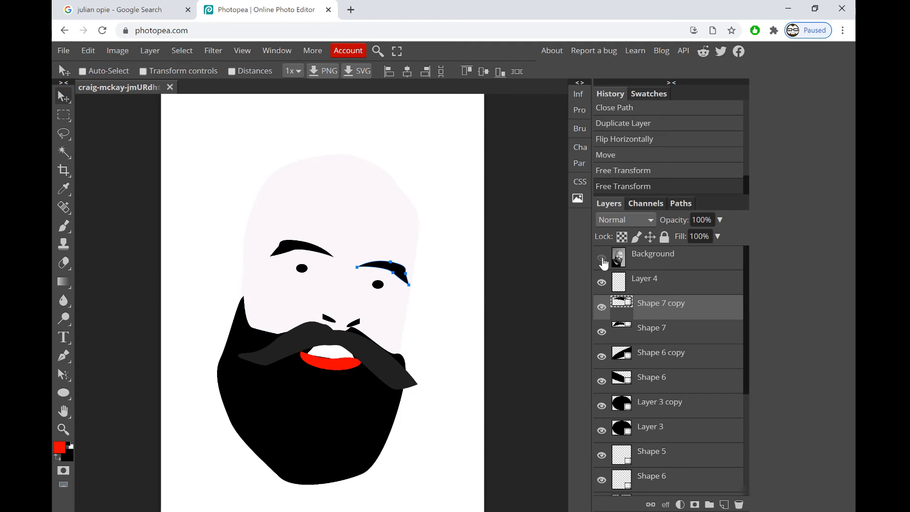
{"action": "scroll", "scroll_direction": "down", "scroll_amount": 3}
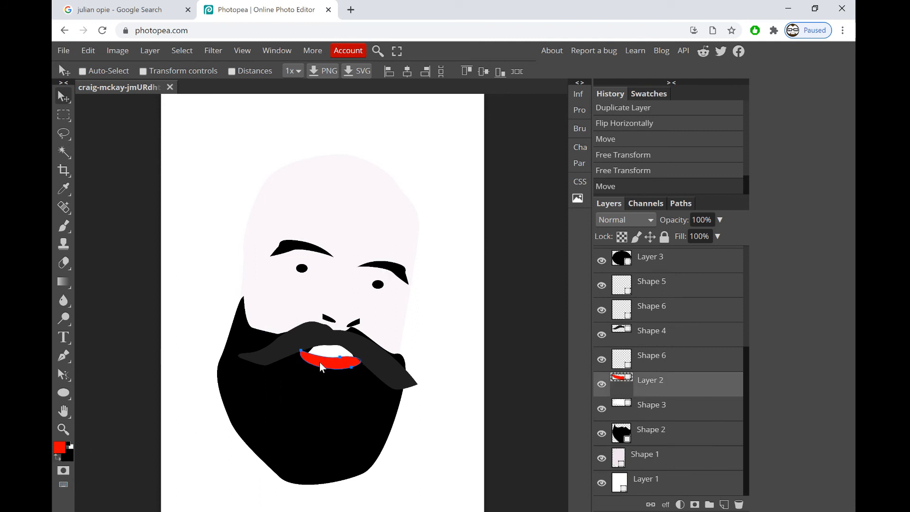
{"action": "left_click", "coordinate": [58, 447]}
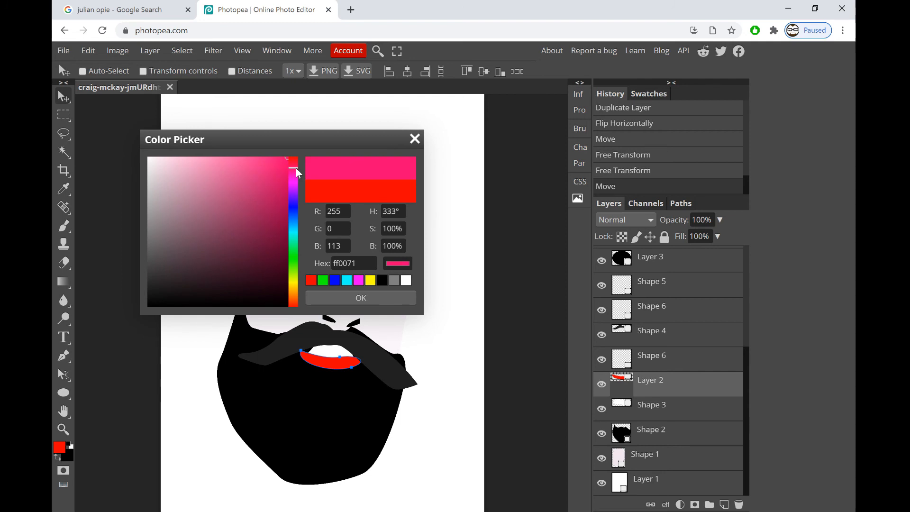
{"action": "left_click_drag", "start_coordinate": [293, 174], "coordinate": [292, 171]}
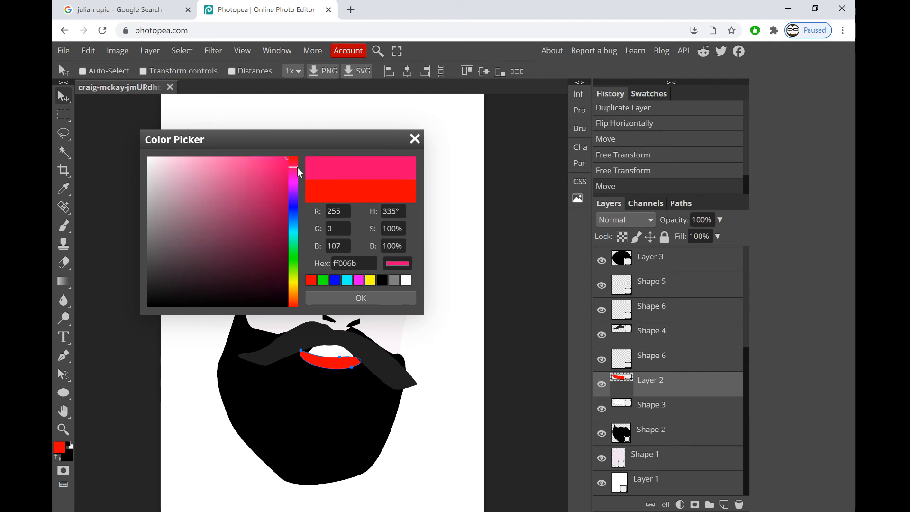
{"action": "left_click", "coordinate": [360, 297]}
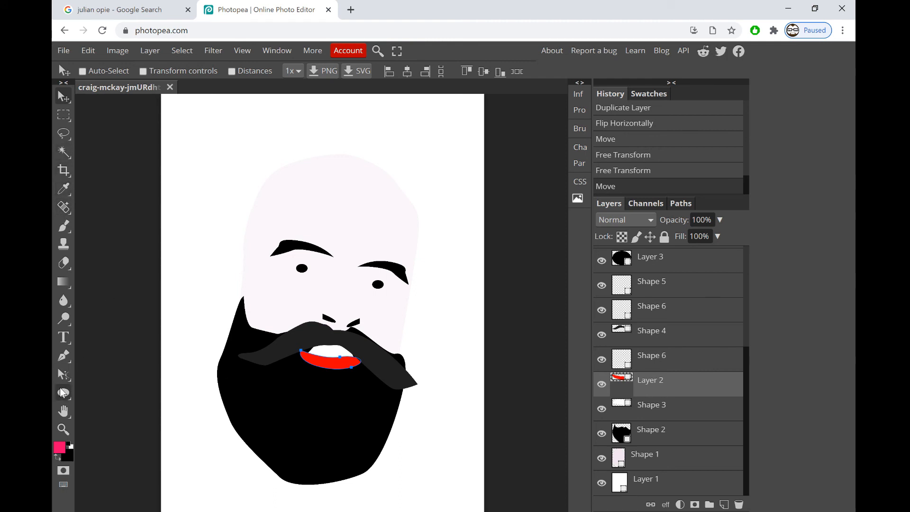
{"action": "mouse_move", "coordinate": [664, 291]}
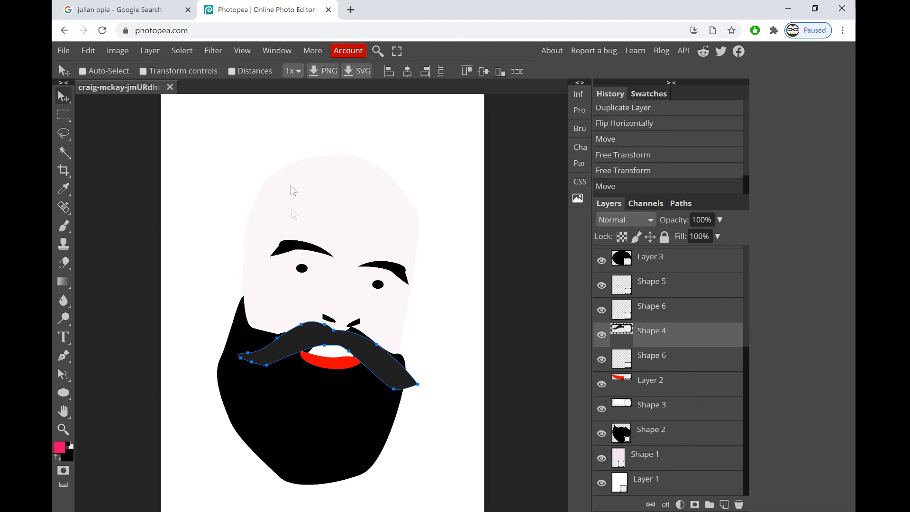
{"action": "mouse_move", "coordinate": [212, 180]}
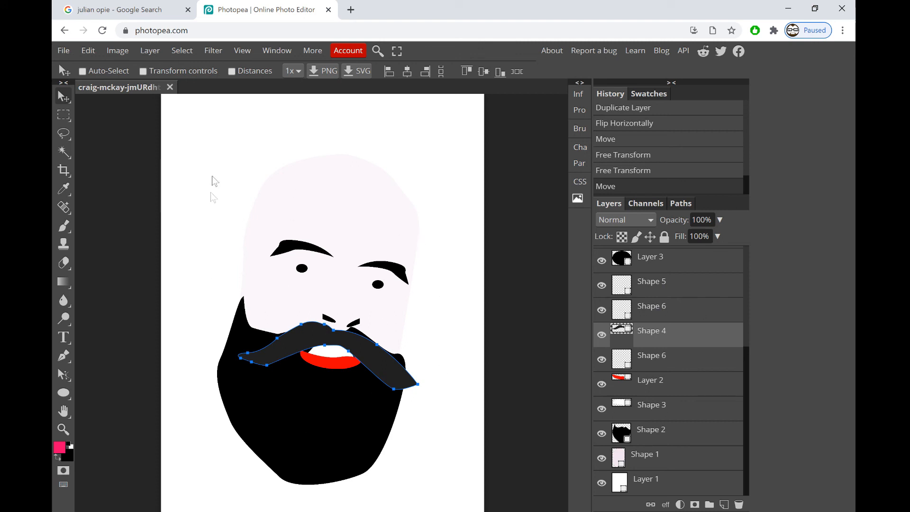
{"action": "mouse_move", "coordinate": [296, 214]}
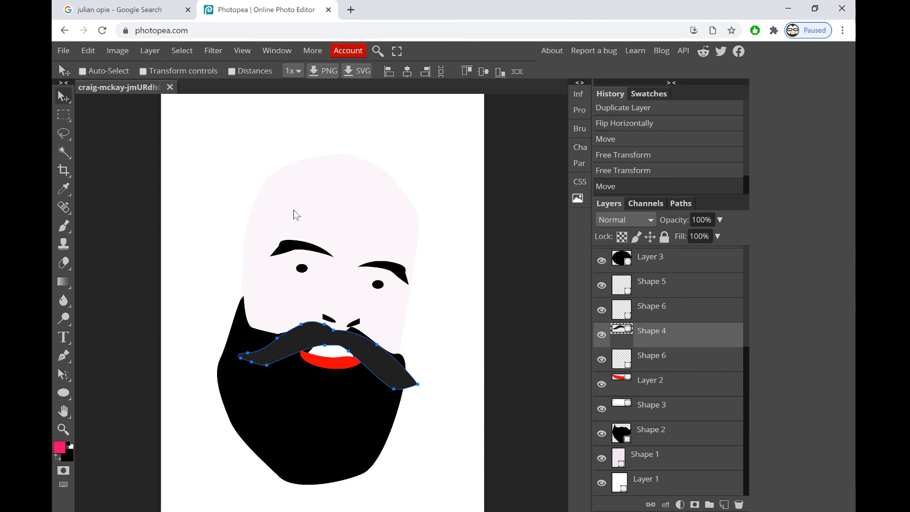
Fill the pale face shape with light pink, then recheck the Julian Opie reference images
{"action": "left_click", "coordinate": [651, 428]}
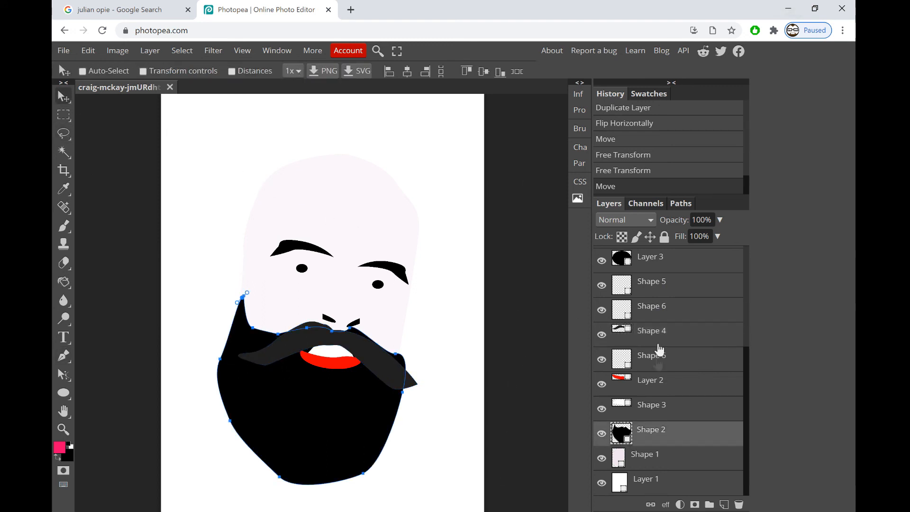
{"action": "left_click", "coordinate": [645, 454]}
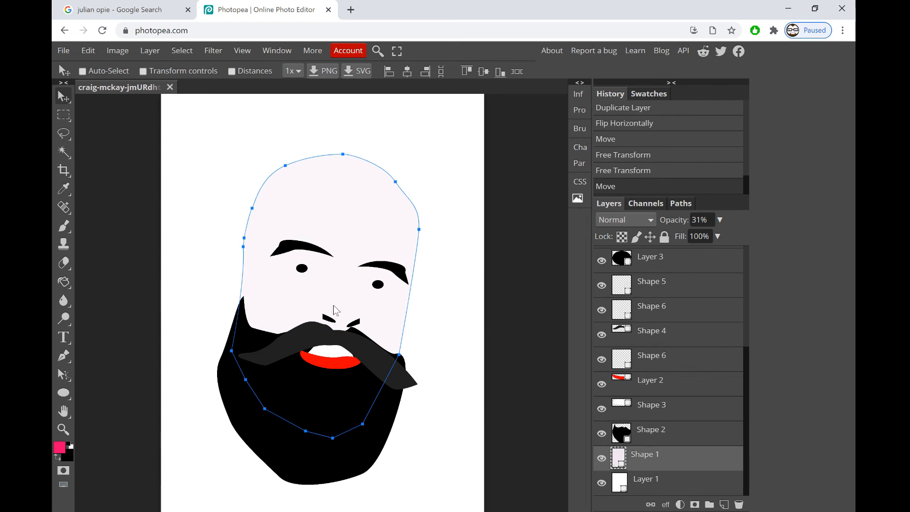
{"action": "mouse_move", "coordinate": [111, 321]}
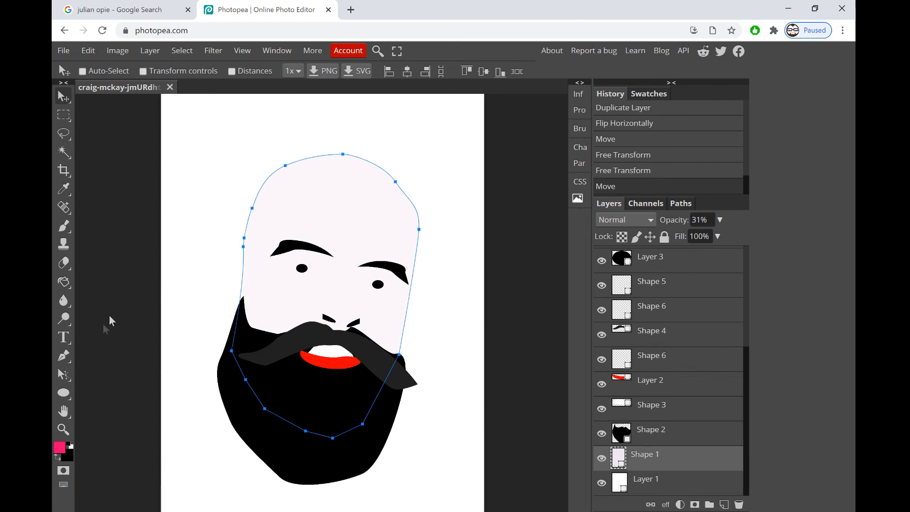
{"action": "left_click", "coordinate": [64, 356]}
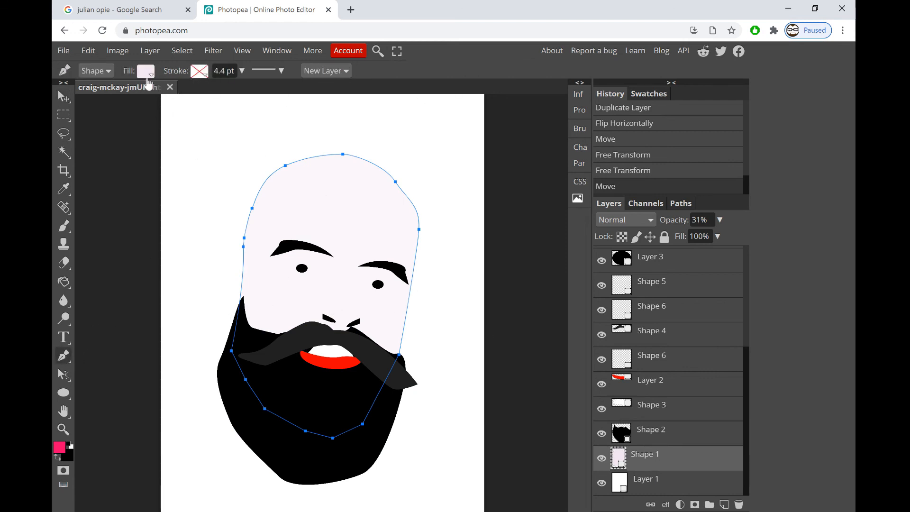
{"action": "left_click", "coordinate": [145, 70]}
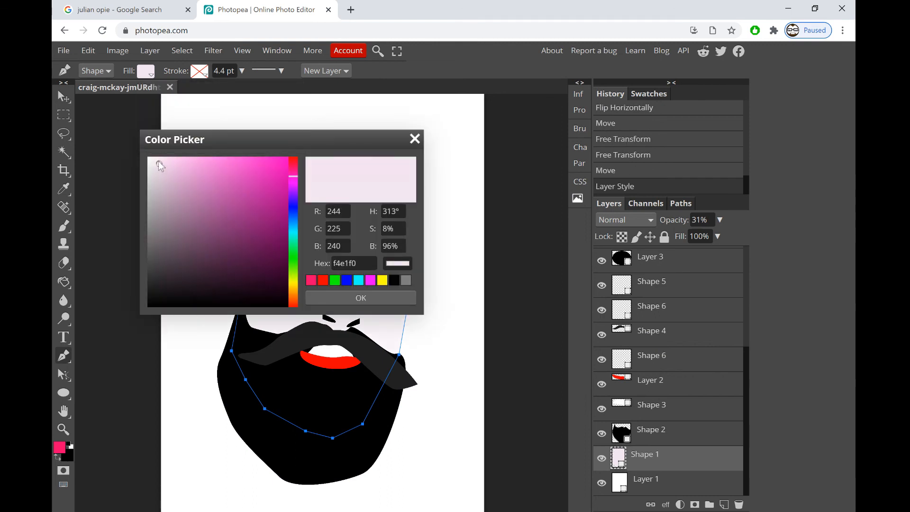
{"action": "left_click", "coordinate": [174, 161]}
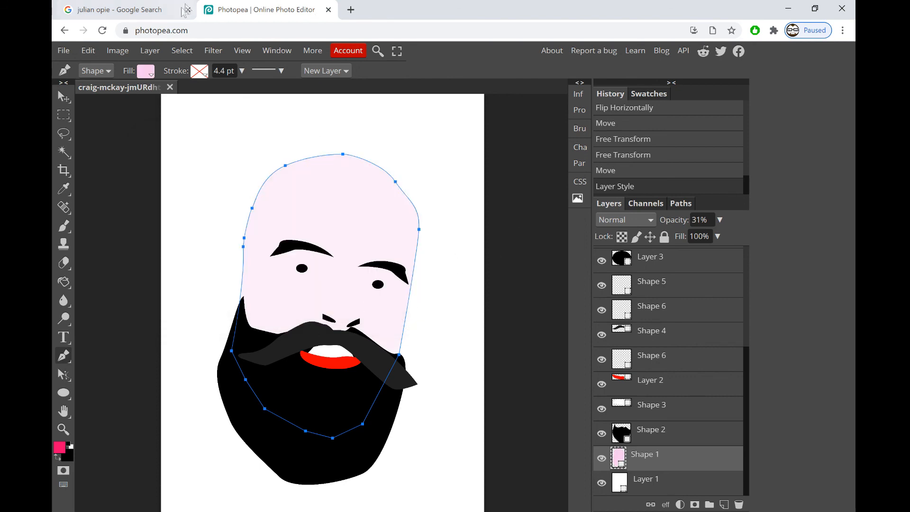
{"action": "left_click", "coordinate": [113, 10]}
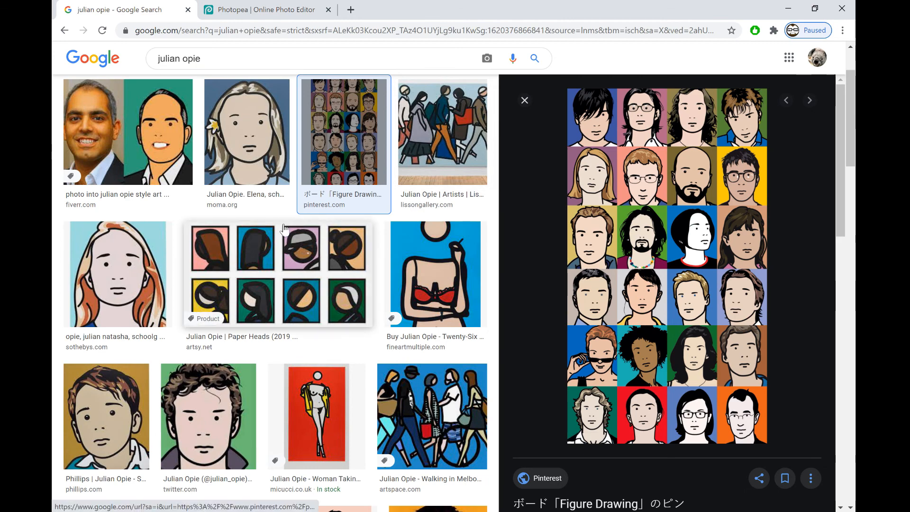
{"action": "mouse_move", "coordinate": [167, 142]}
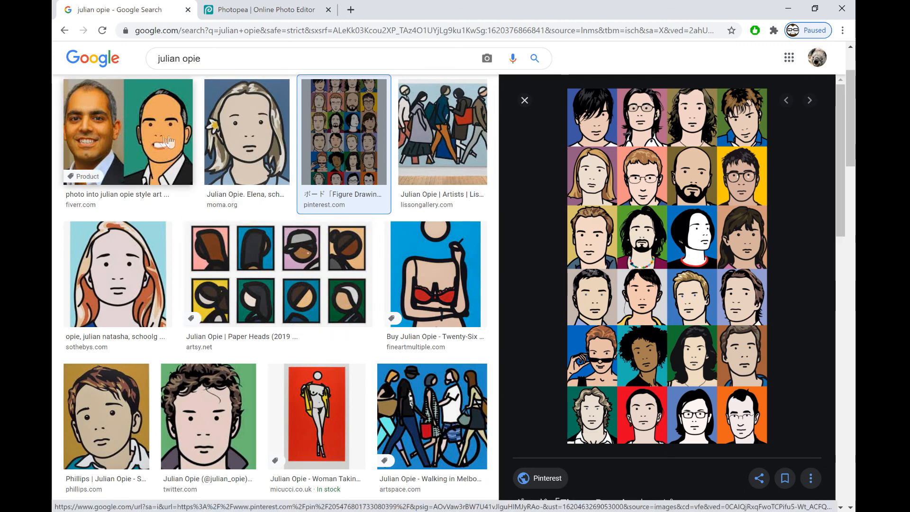
{"action": "left_click", "coordinate": [264, 10]}
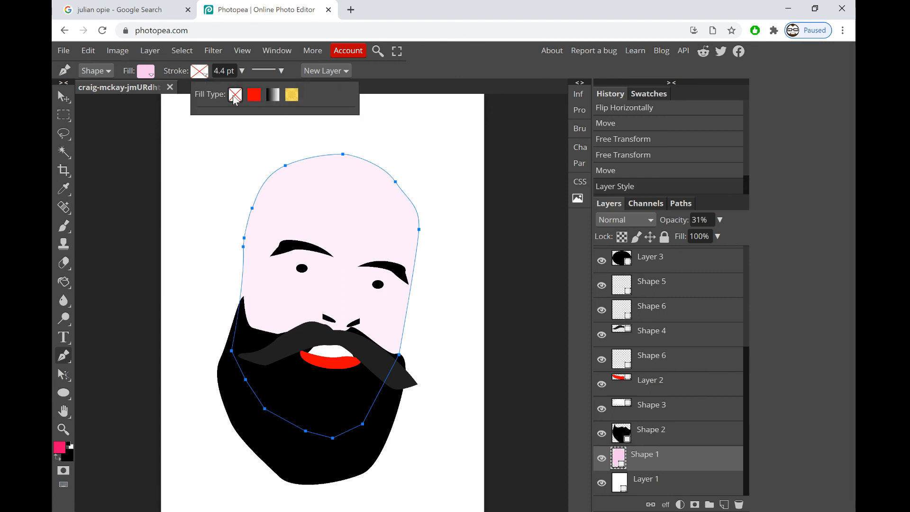
Give the face shape a solid black stroke about 50 pt thick
{"action": "left_click", "coordinate": [253, 94]}
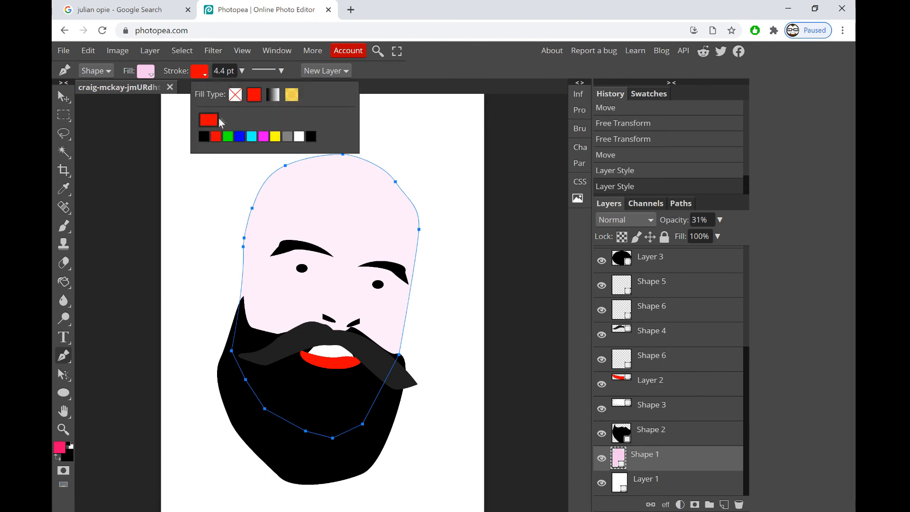
{"action": "left_click", "coordinate": [202, 137]}
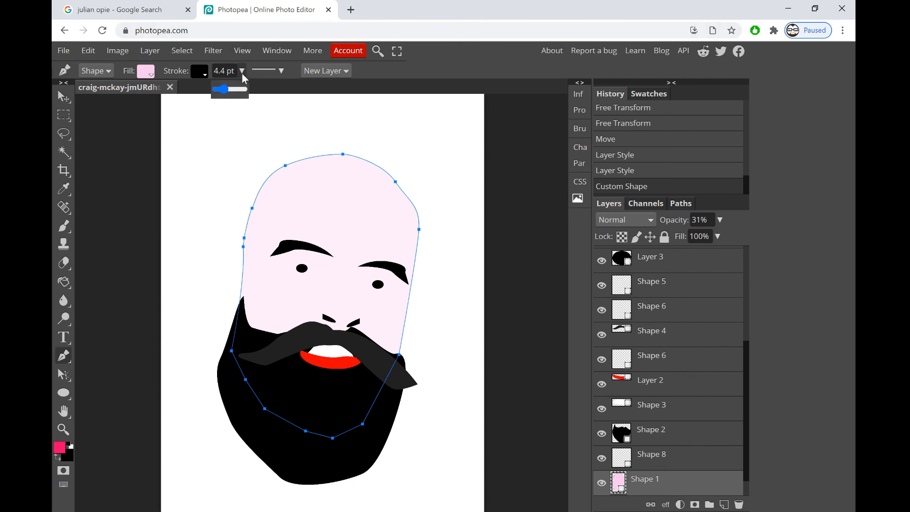
{"action": "left_click_drag", "start_coordinate": [228, 90], "coordinate": [241, 90]}
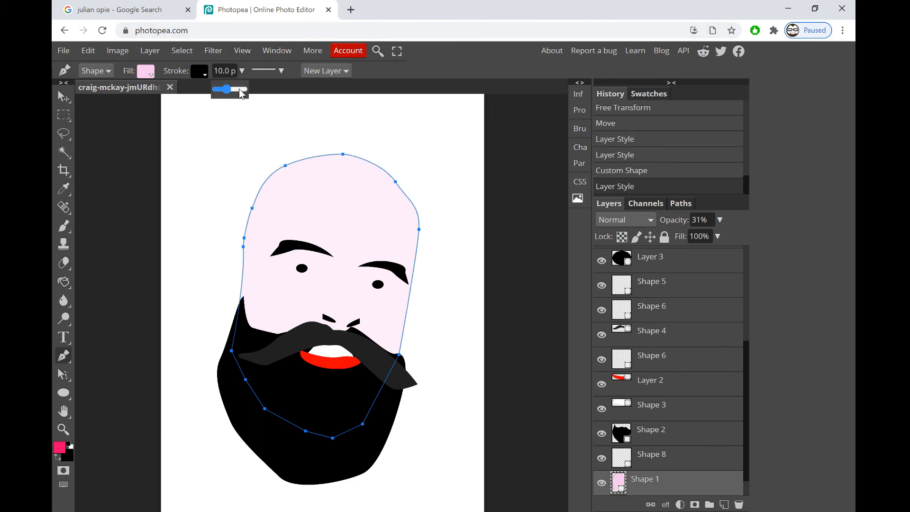
{"action": "left_click_drag", "start_coordinate": [219, 90], "coordinate": [243, 89]}
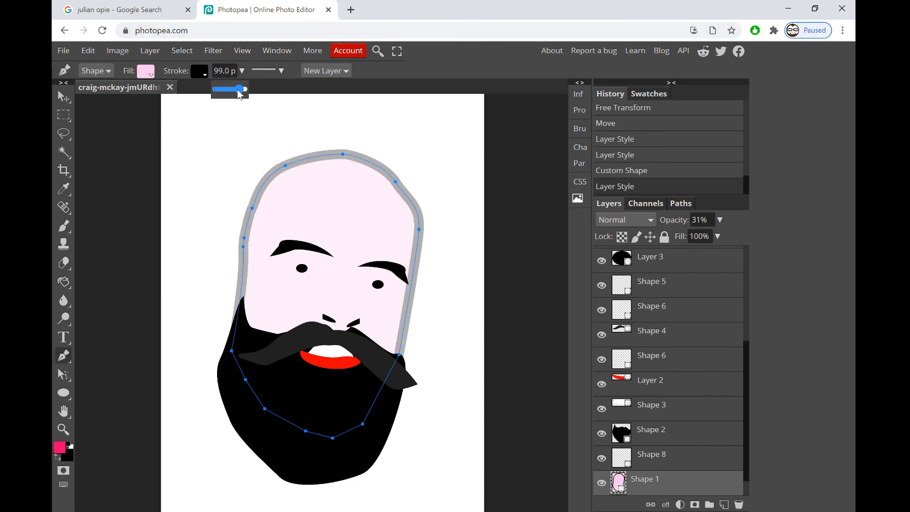
{"action": "left_click_drag", "start_coordinate": [243, 89], "coordinate": [230, 89]}
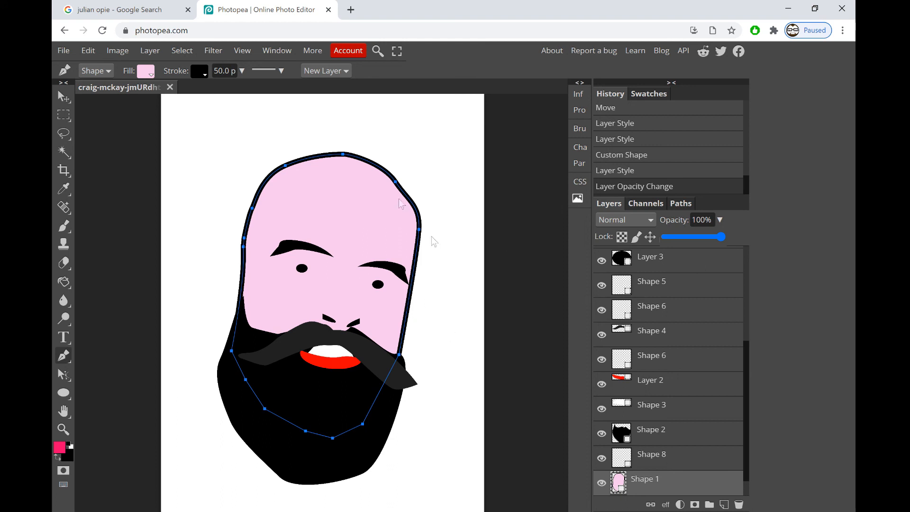
{"action": "mouse_move", "coordinate": [71, 100]}
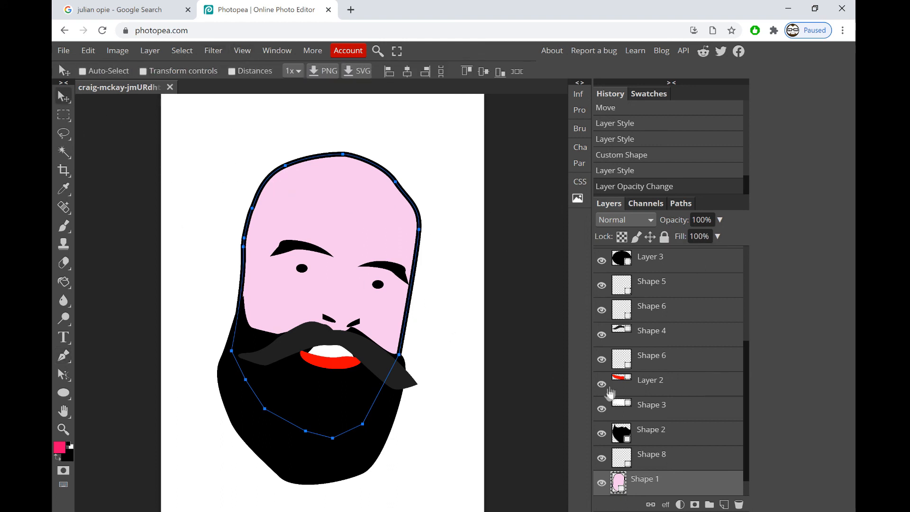
{"action": "mouse_move", "coordinate": [509, 354]}
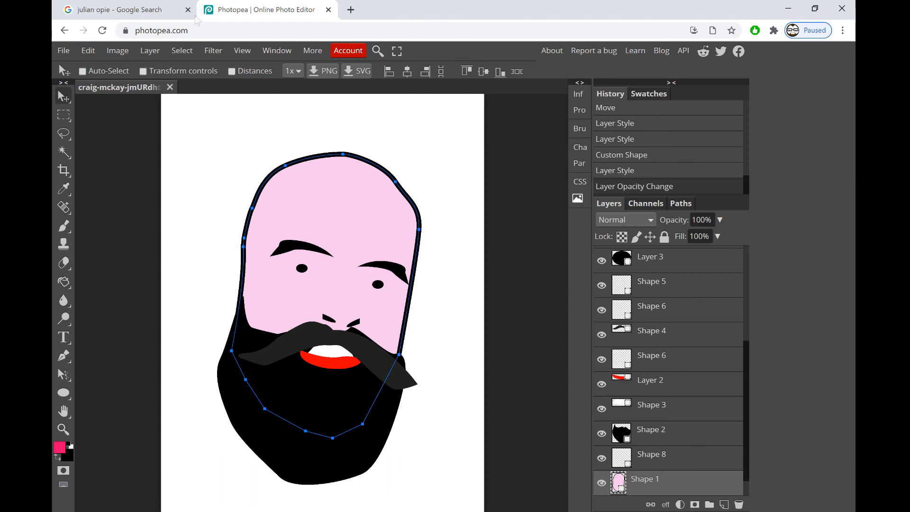
{"action": "scroll", "scroll_direction": "up", "scroll_amount": 3}
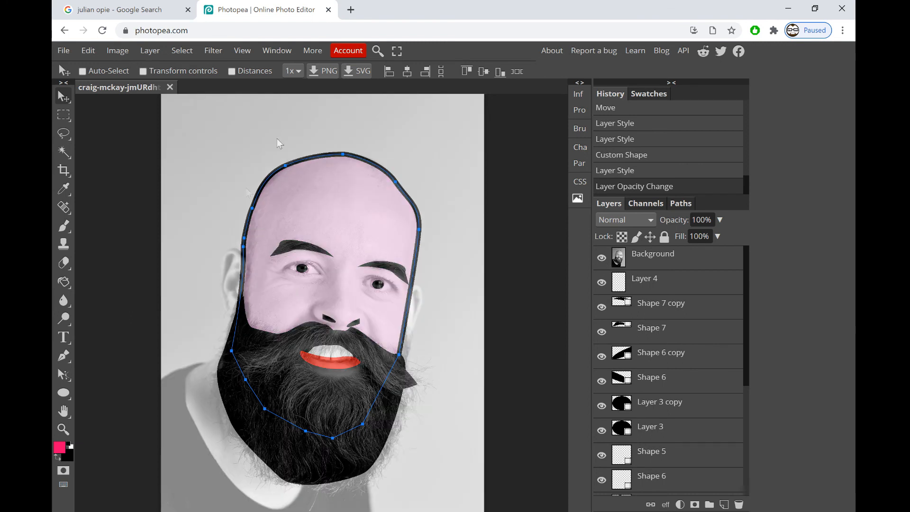
{"action": "mouse_move", "coordinate": [611, 269]}
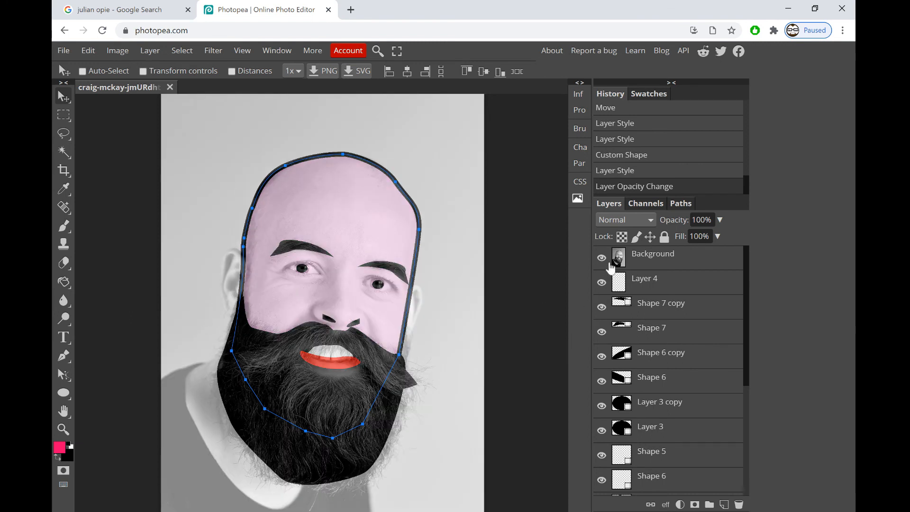
{"action": "left_click", "coordinate": [602, 258]}
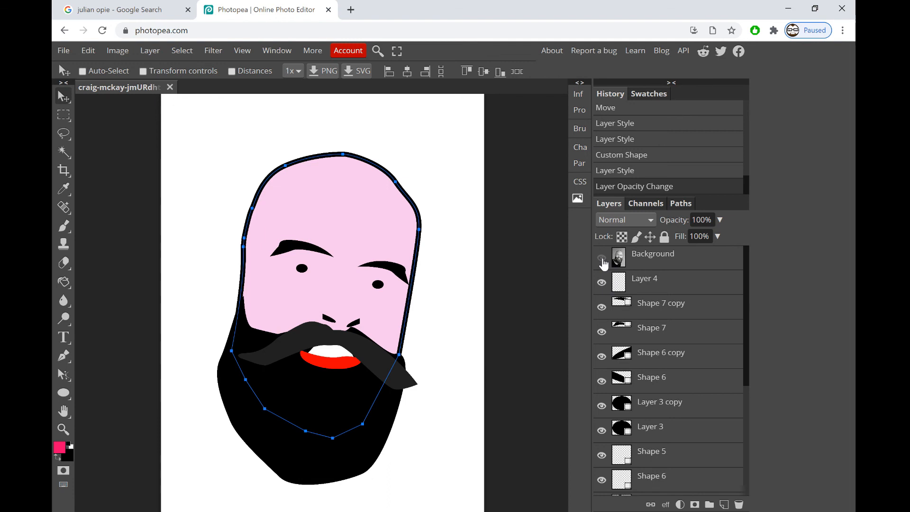
{"action": "left_click", "coordinate": [601, 258]}
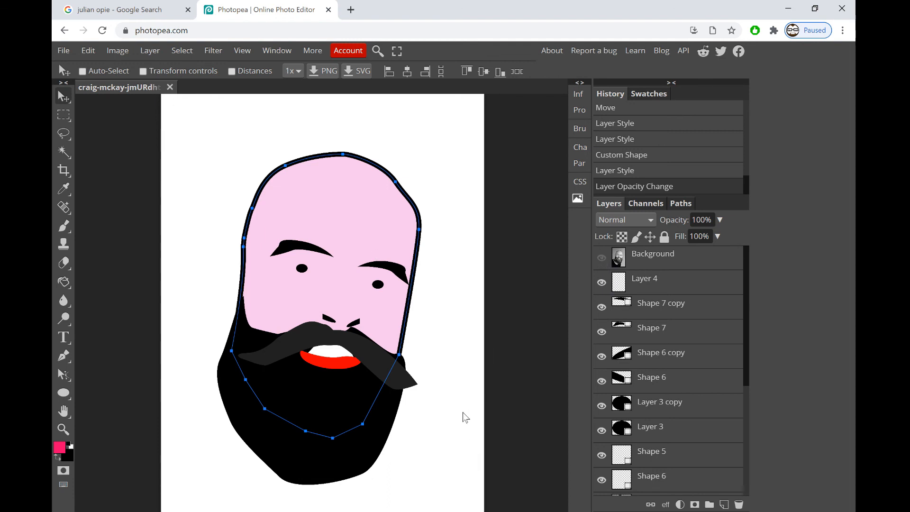